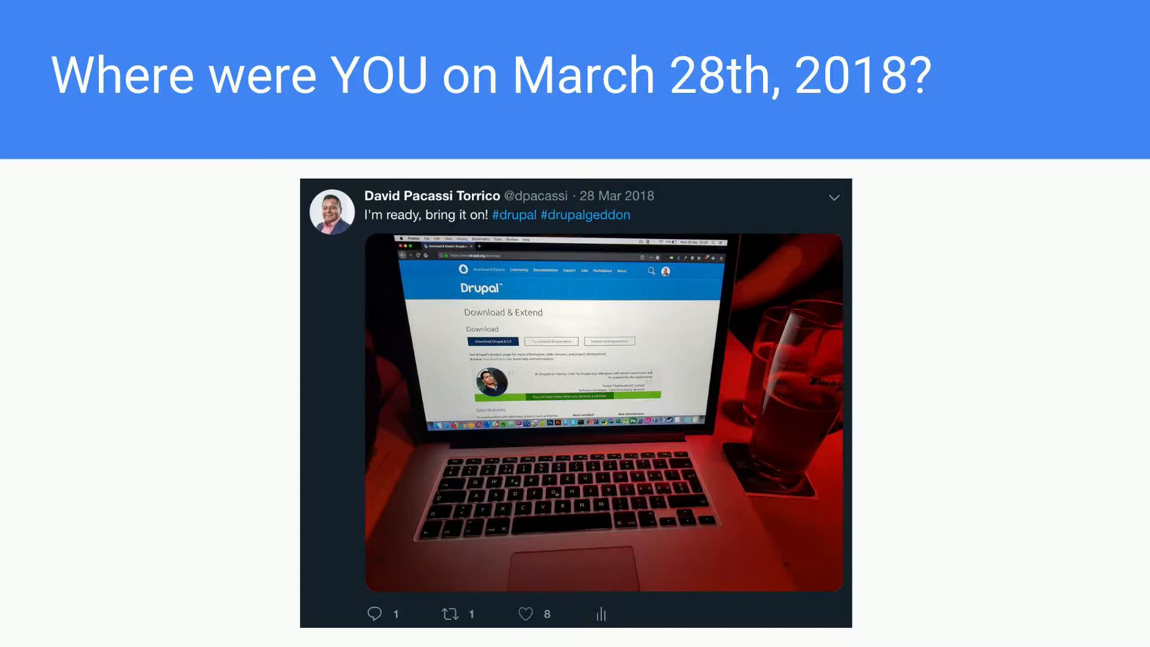
Step: Advance the slide deck to the 'ADSU - Demo time' slide
key(Right)
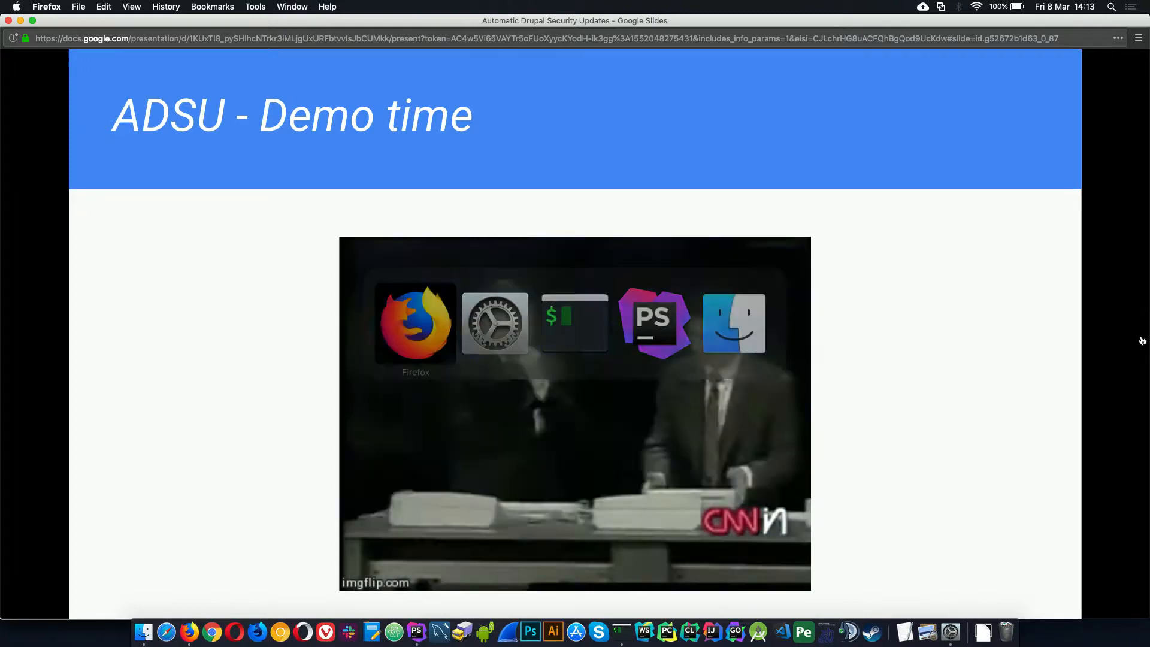
Step: Load the adsu-update site's welcome page in two new Firefox tabs
key(Escape)
text(a)
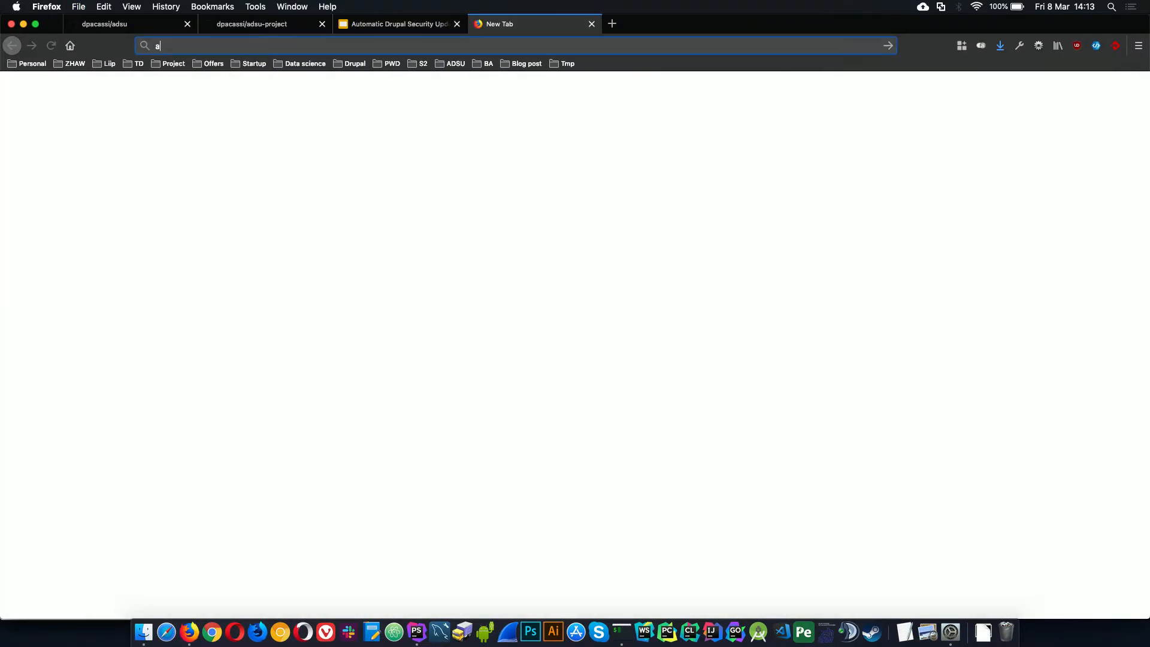
text(dsu-)
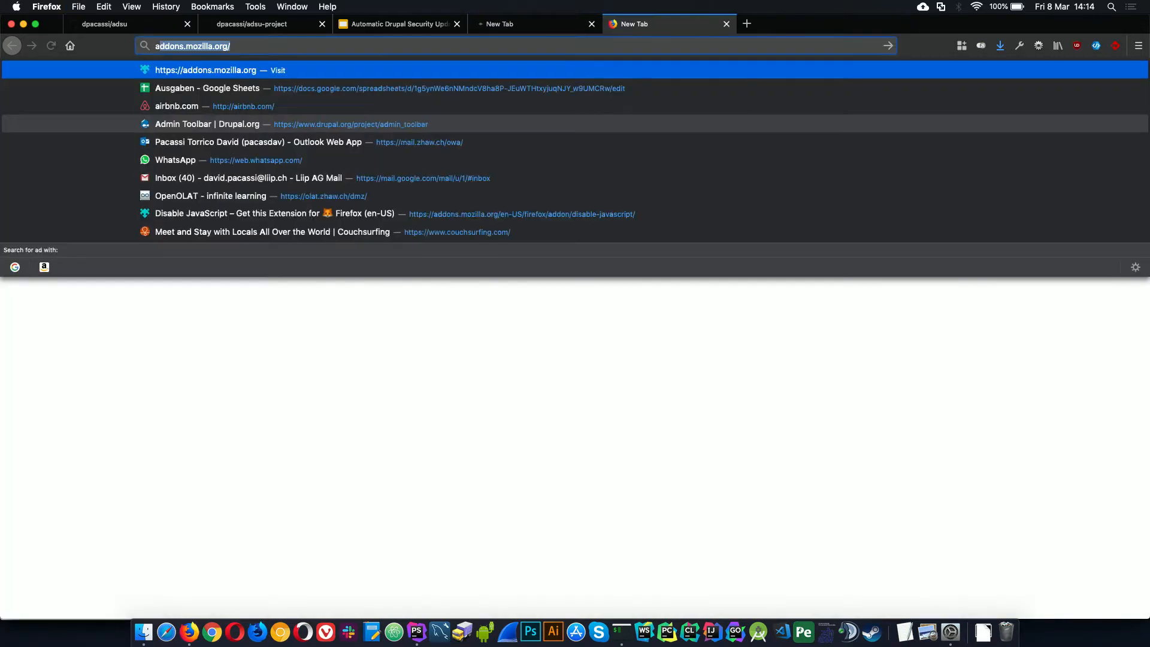
text(adsu-update.pacassi.ch/)
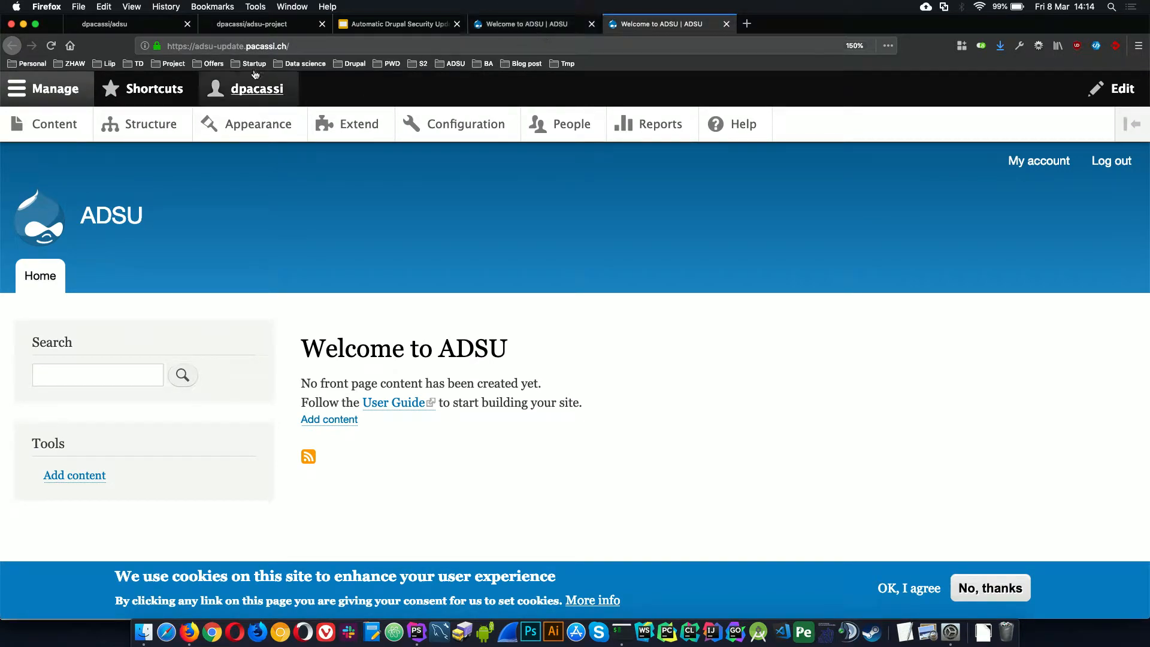
Step: Point the tab at the adsu-live site and go to its Extend modules list
click(534, 24)
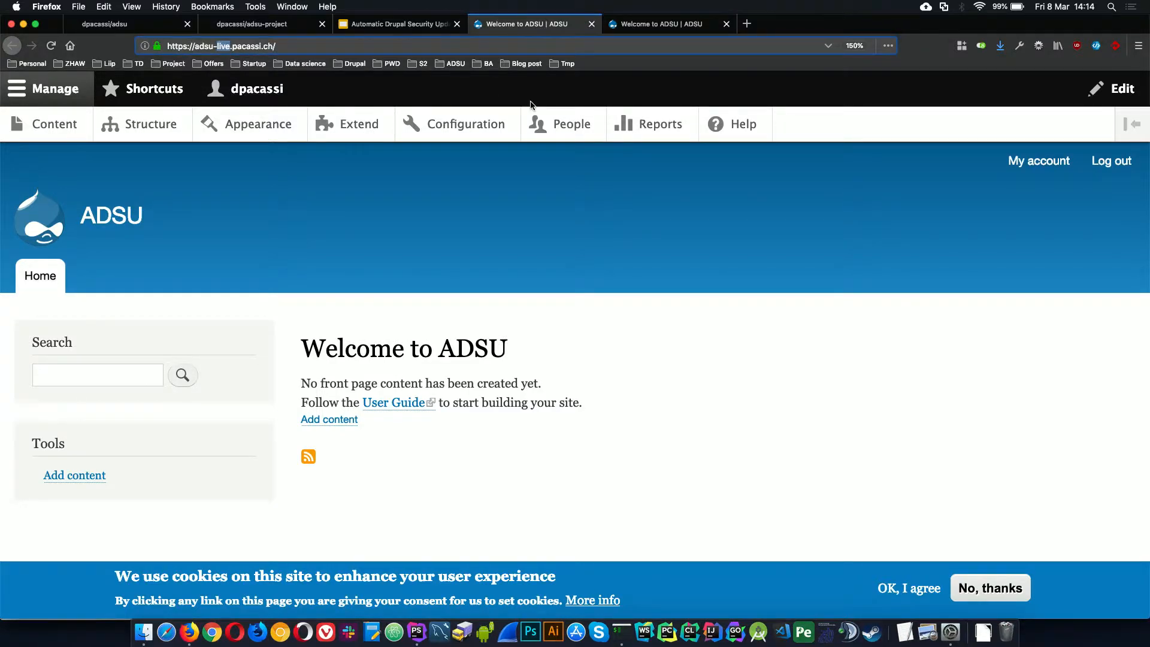
click(660, 24)
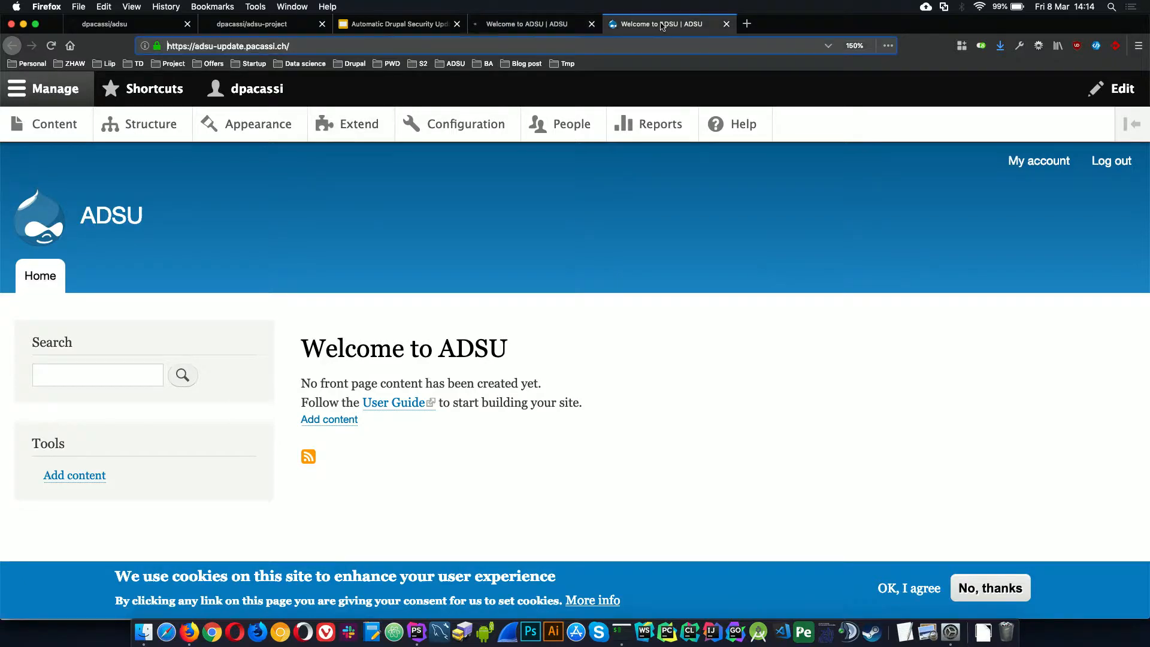
click(534, 24)
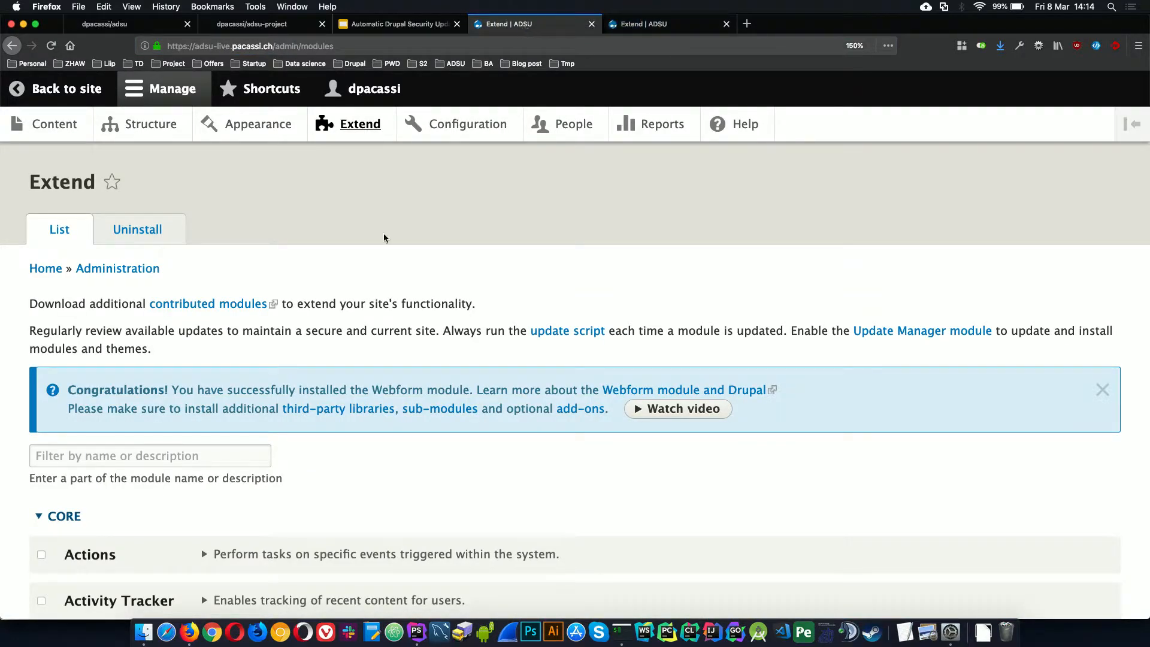
Step: Filter the modules by 'cook' to show EU Cookie Compliance at version 8.x-1.2
text(eu_)
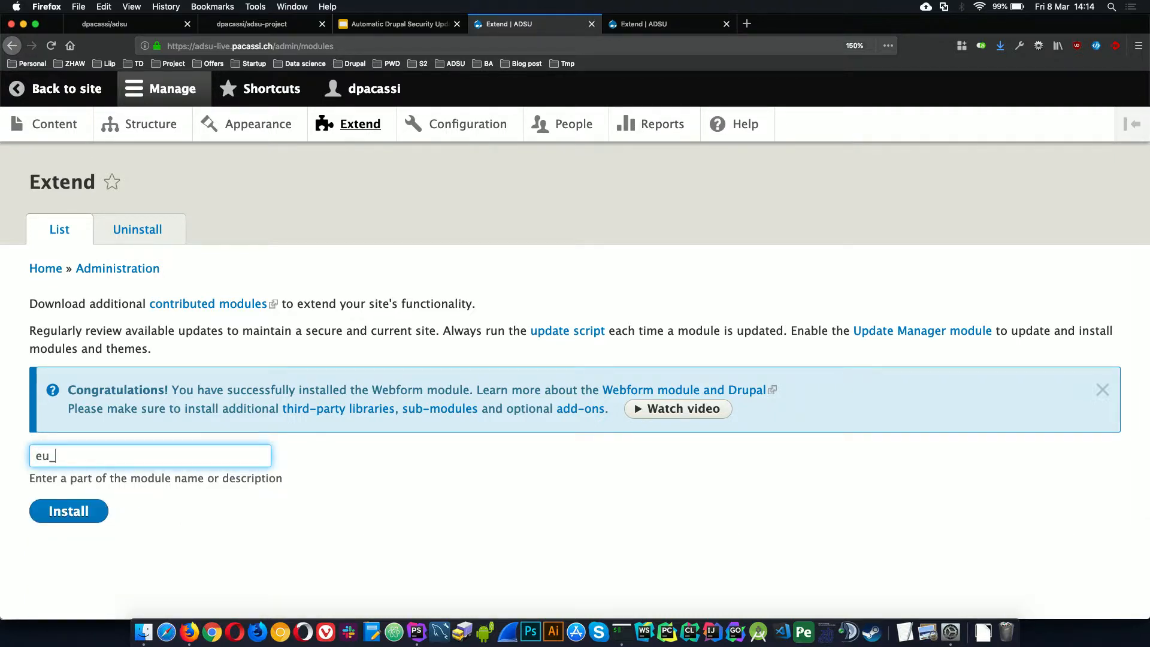
text(eu)
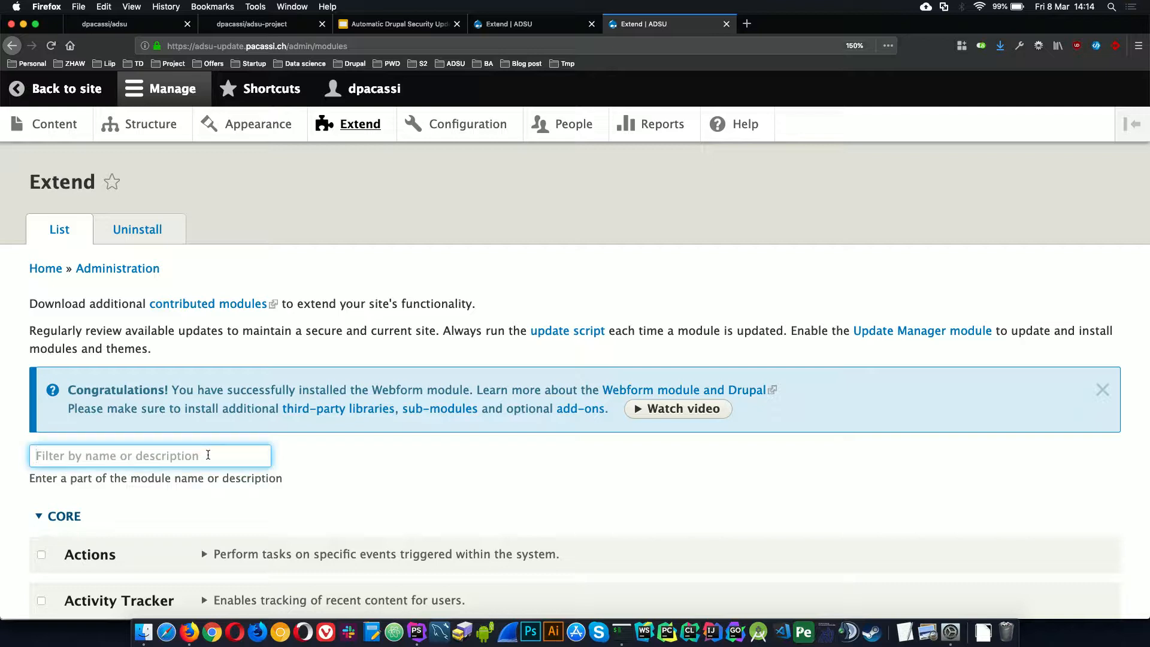
text(cook)
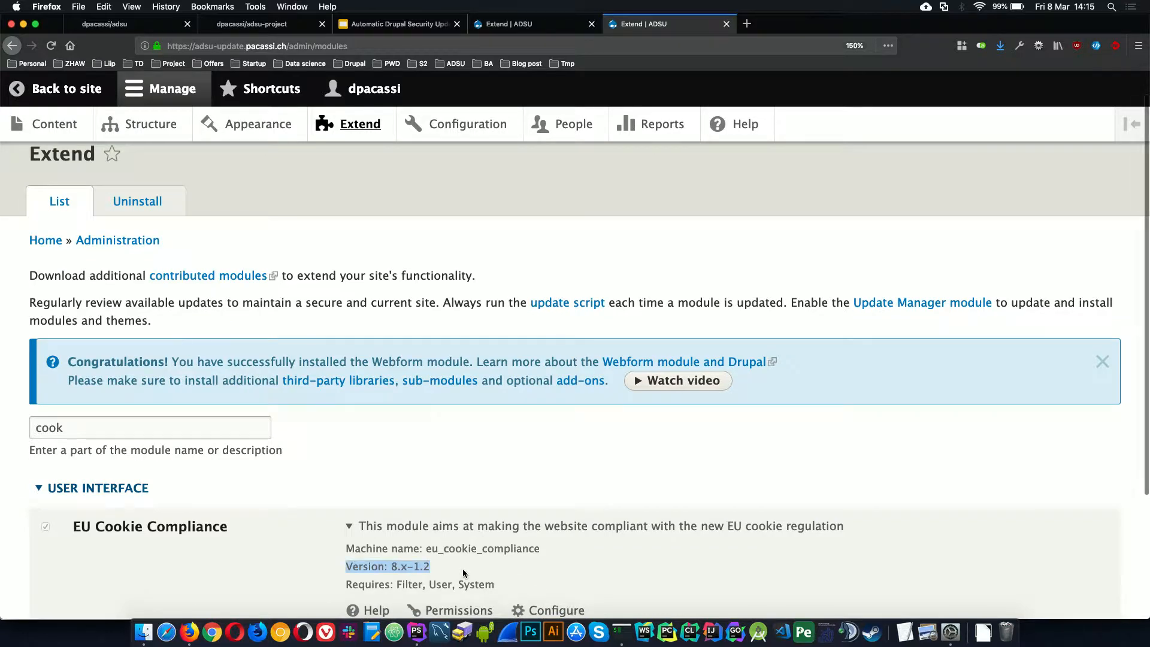
mouse_move(620, 529)
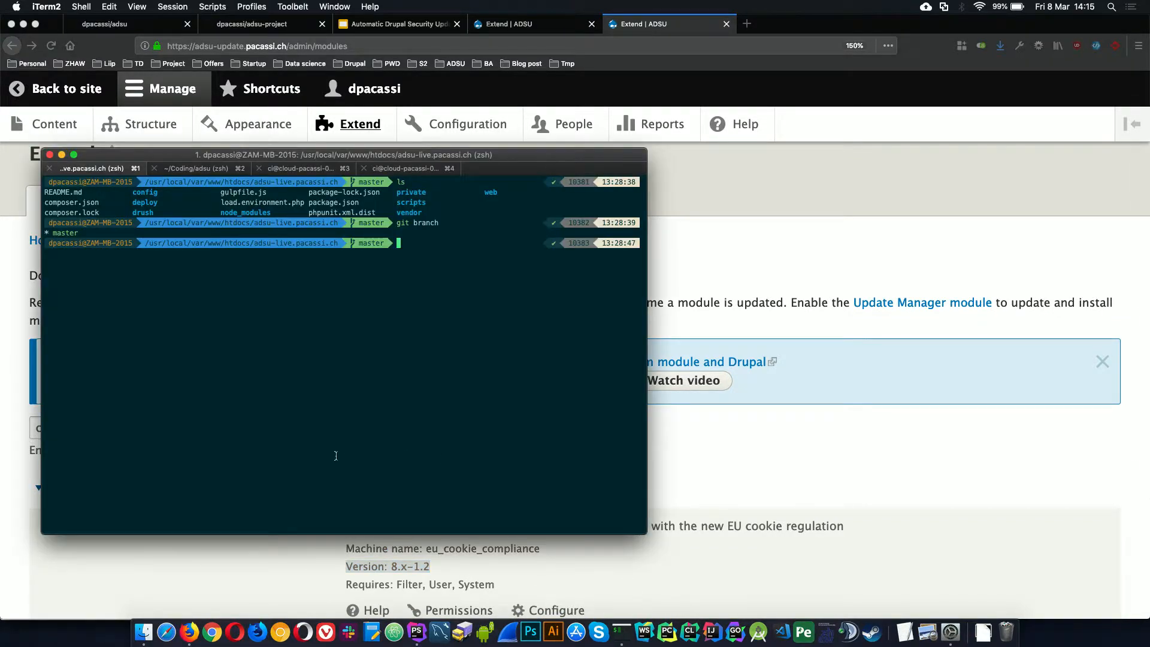
Step: Start an enlarged iTerm2 session and ssh into the cloud server as root
click(301, 167)
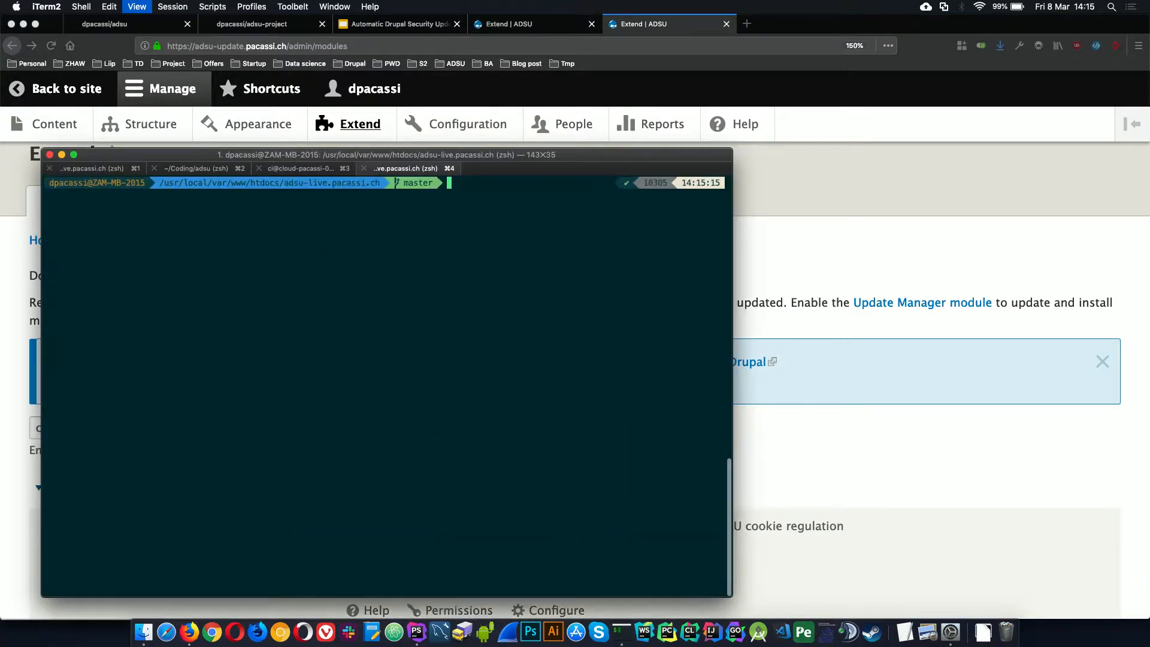
drag(388, 154, 484, 122)
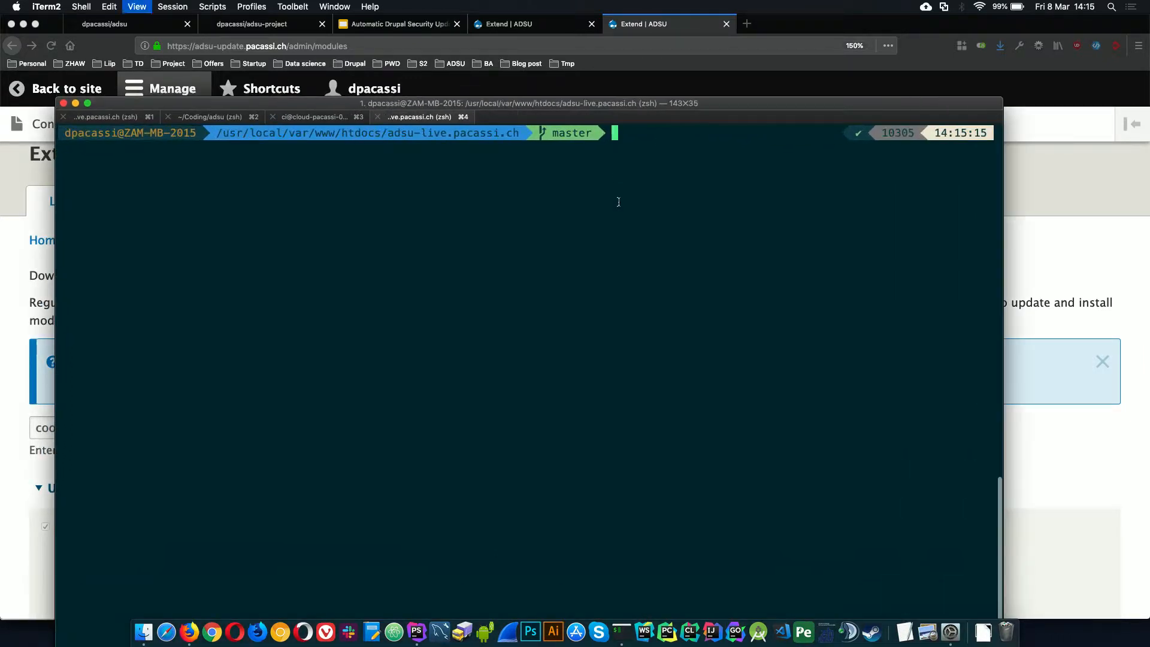
text(sshpacassi)
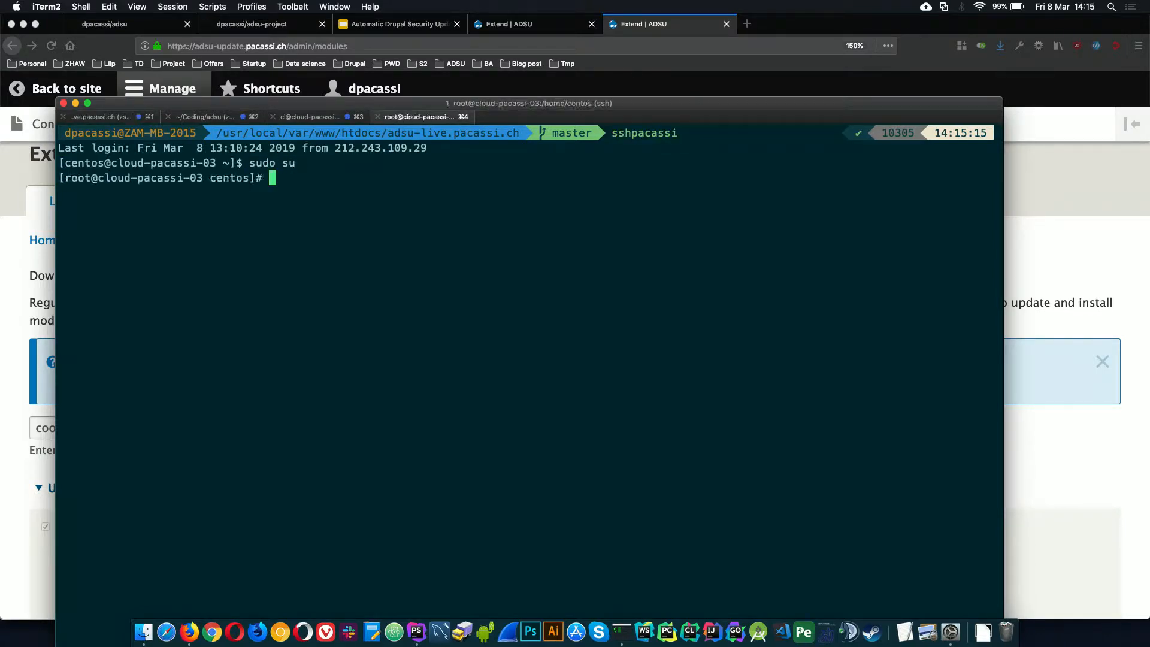
Step: Change into /home/ci/adsu, the folder holding update.sh
text(cd)
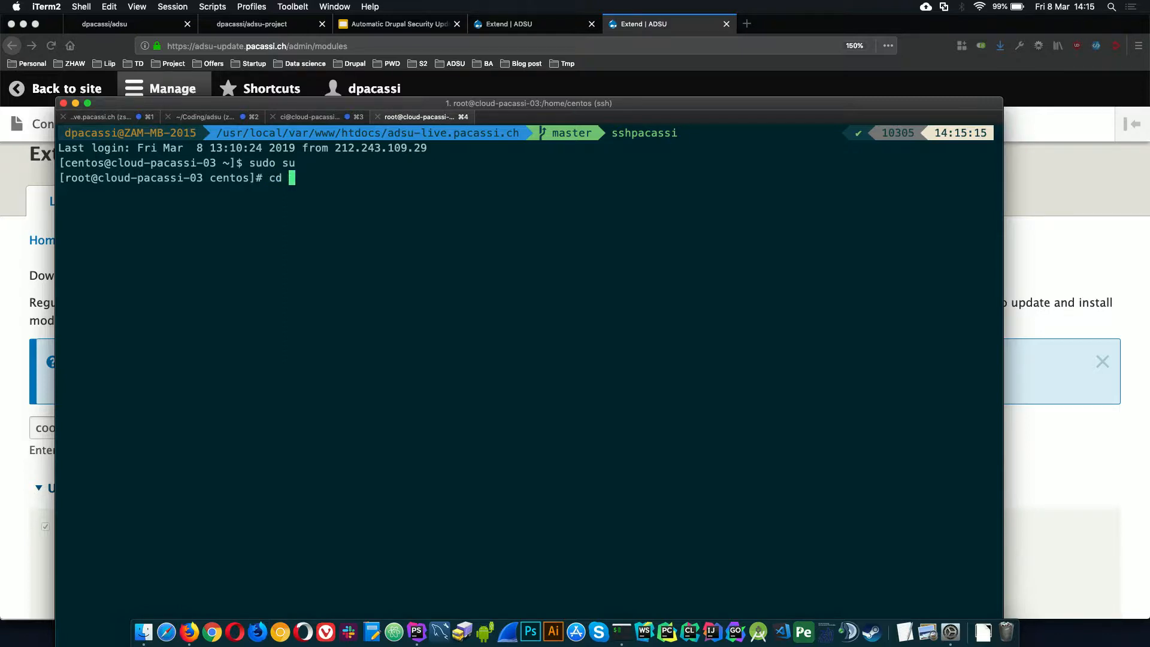
text(/home/ci)
text(ls)
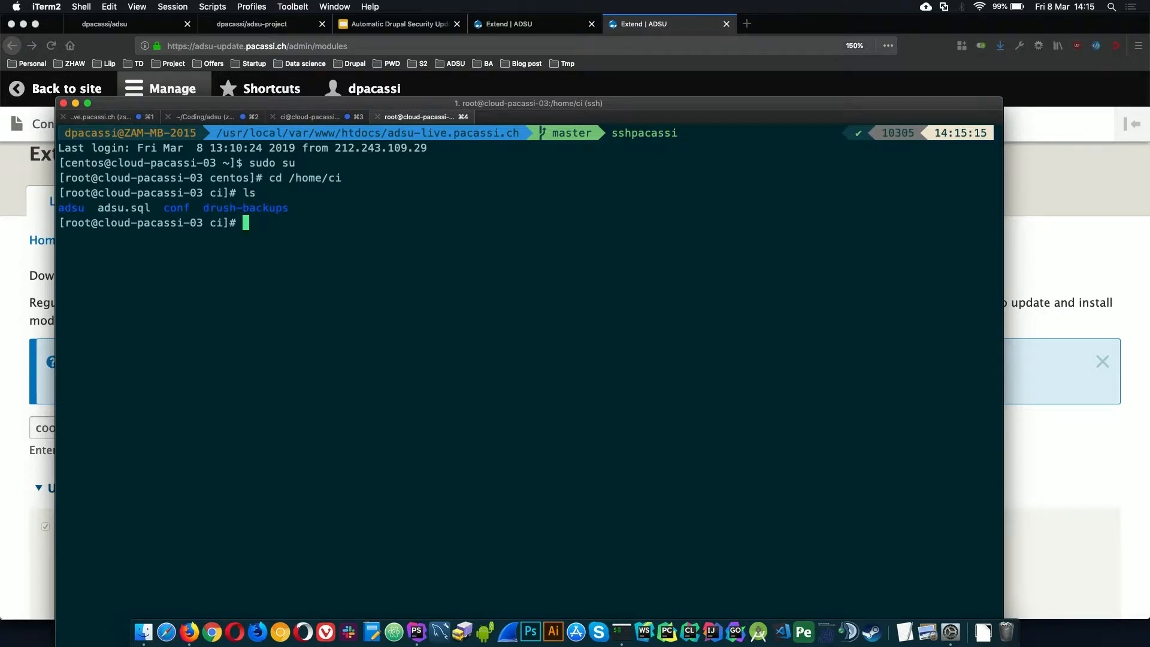
text(cd adsu)
text(ls)
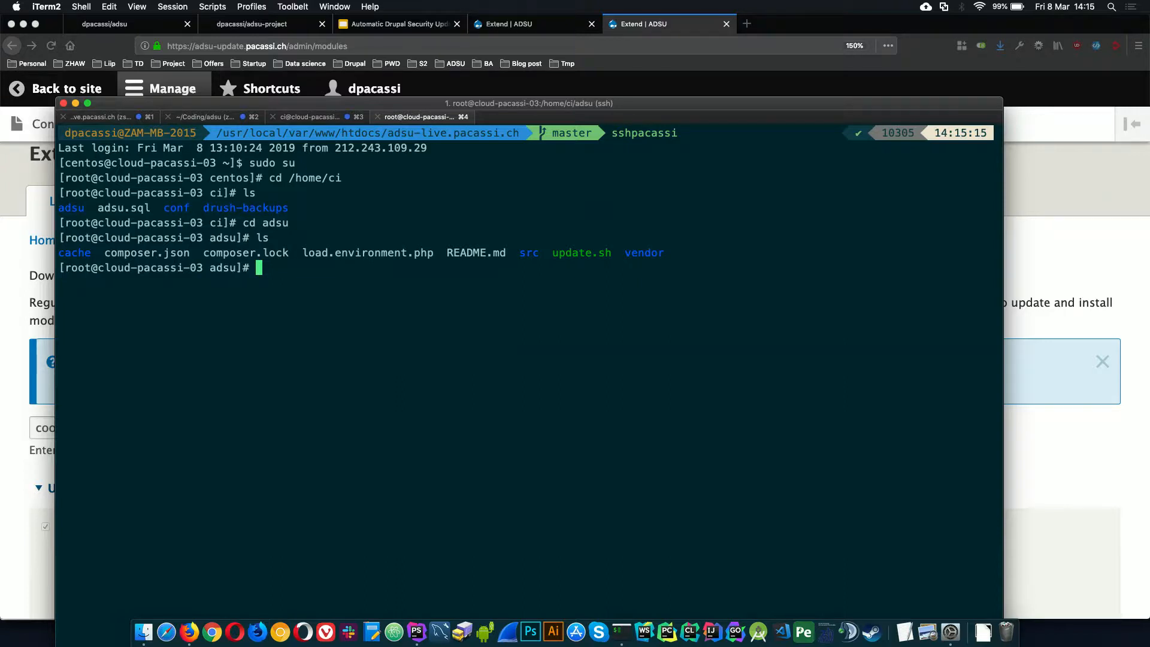
Step: Run ./update.sh and follow composer upgrading eu_cookie_compliance from 1.2.0 to 1.4.0
text(.)
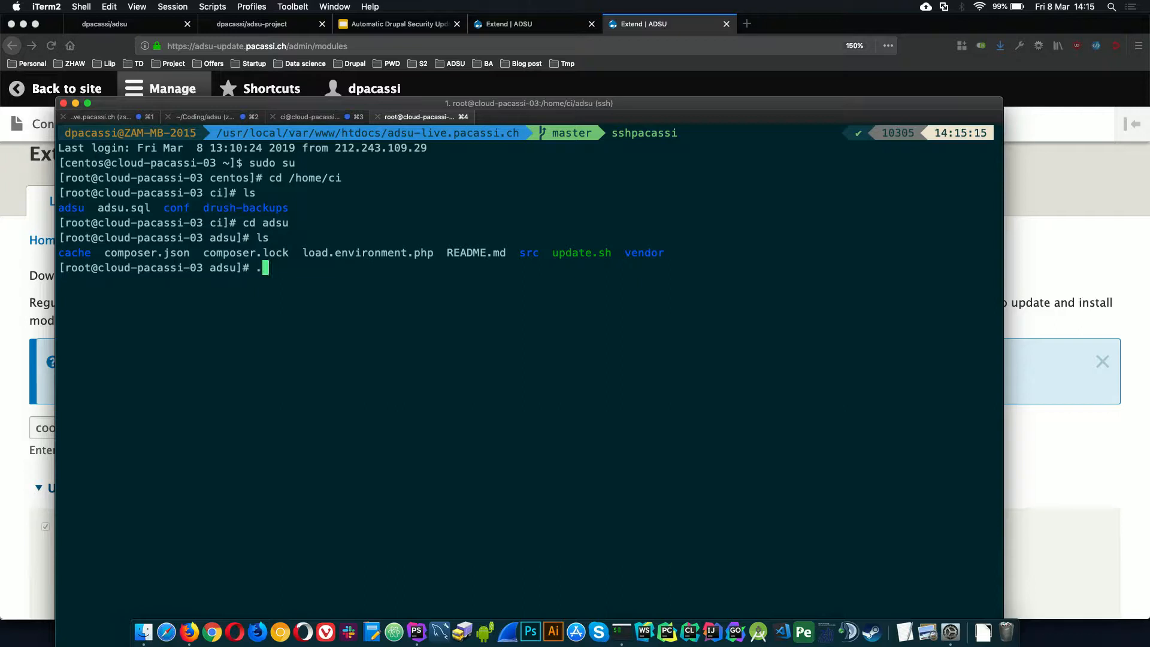
text(update.sh)
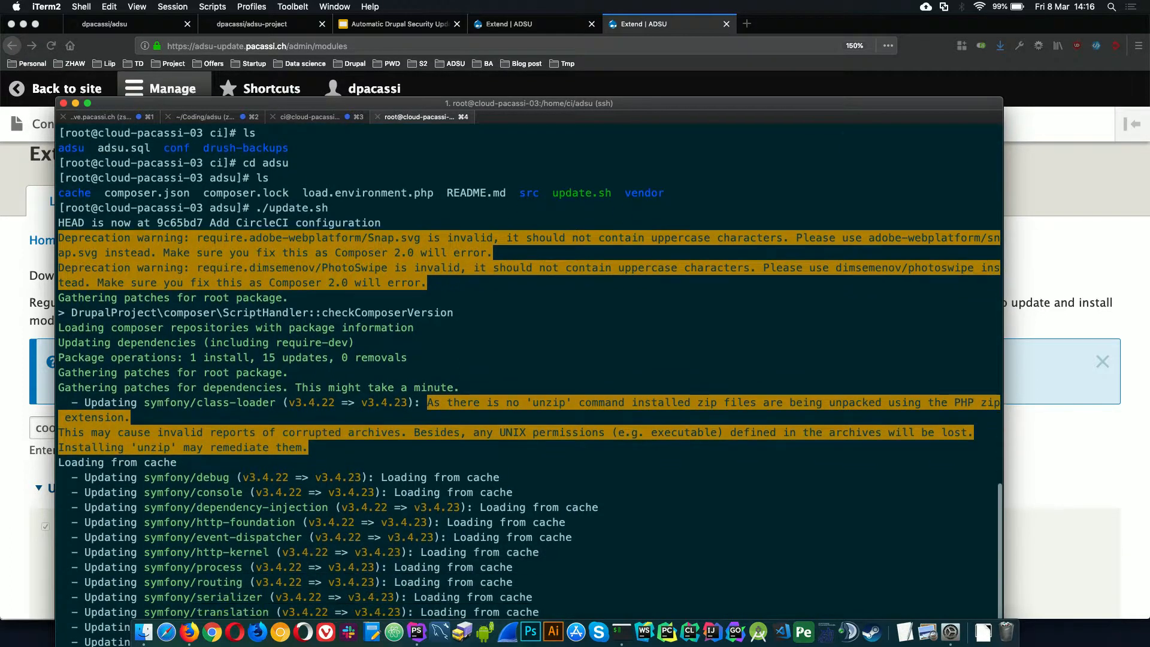
scroll(down, 3)
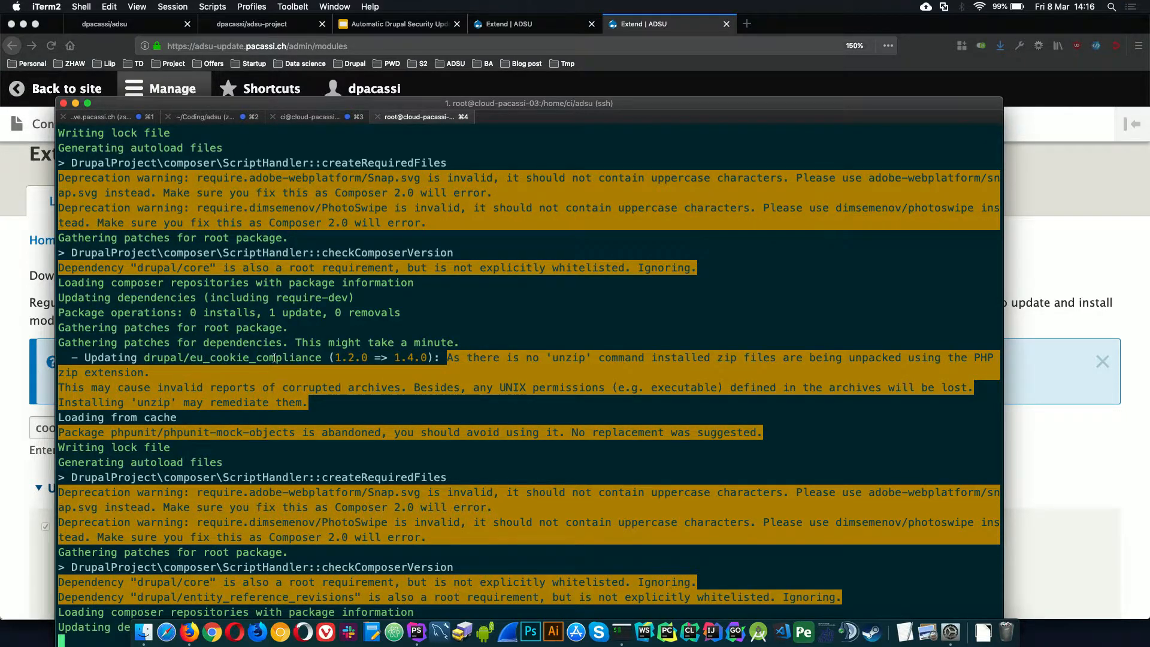
scroll(down, 3)
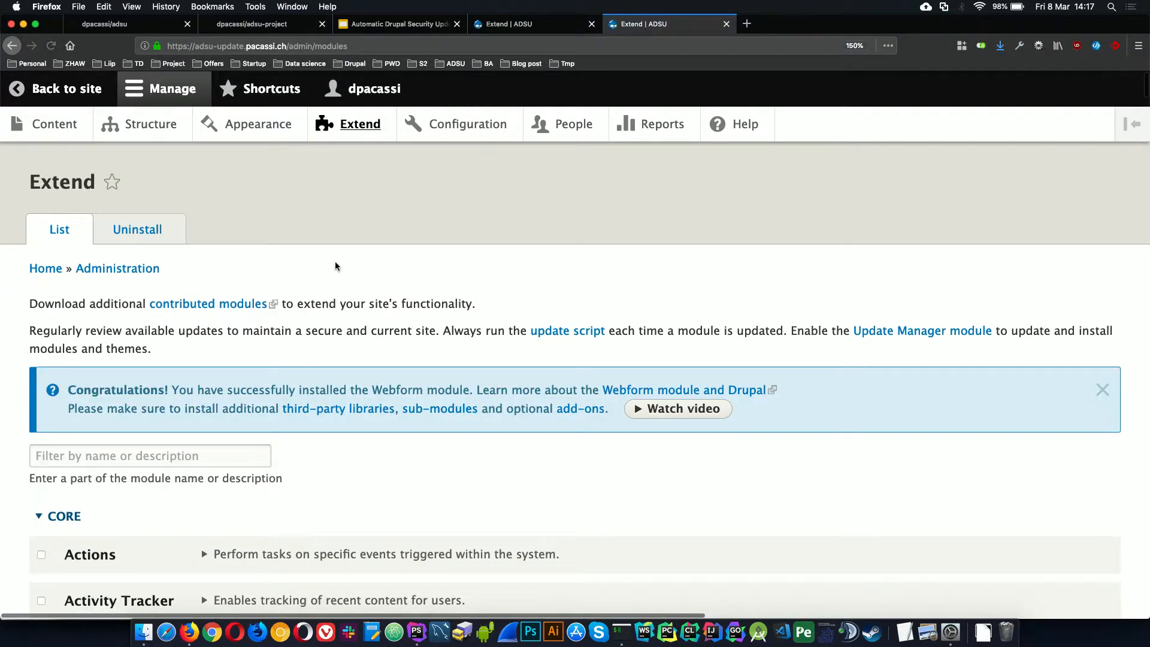
Step: Filter modules by 'coo' and highlight EU Cookie Compliance's new 8.x-1.4 version
click(149, 455)
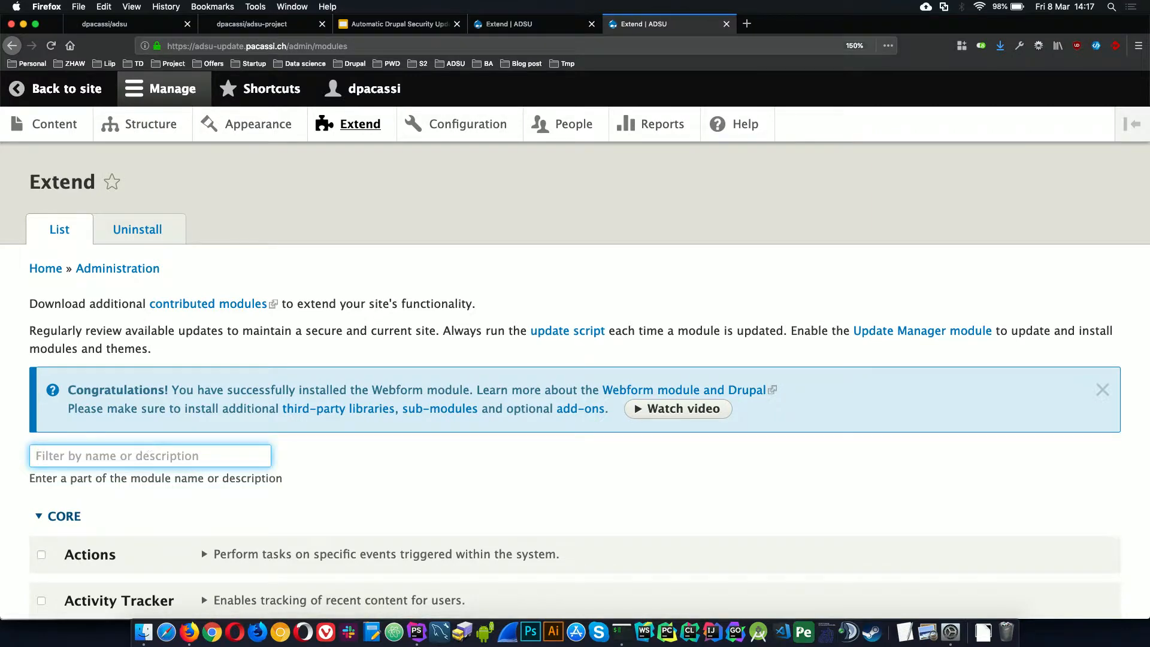
text(coo)
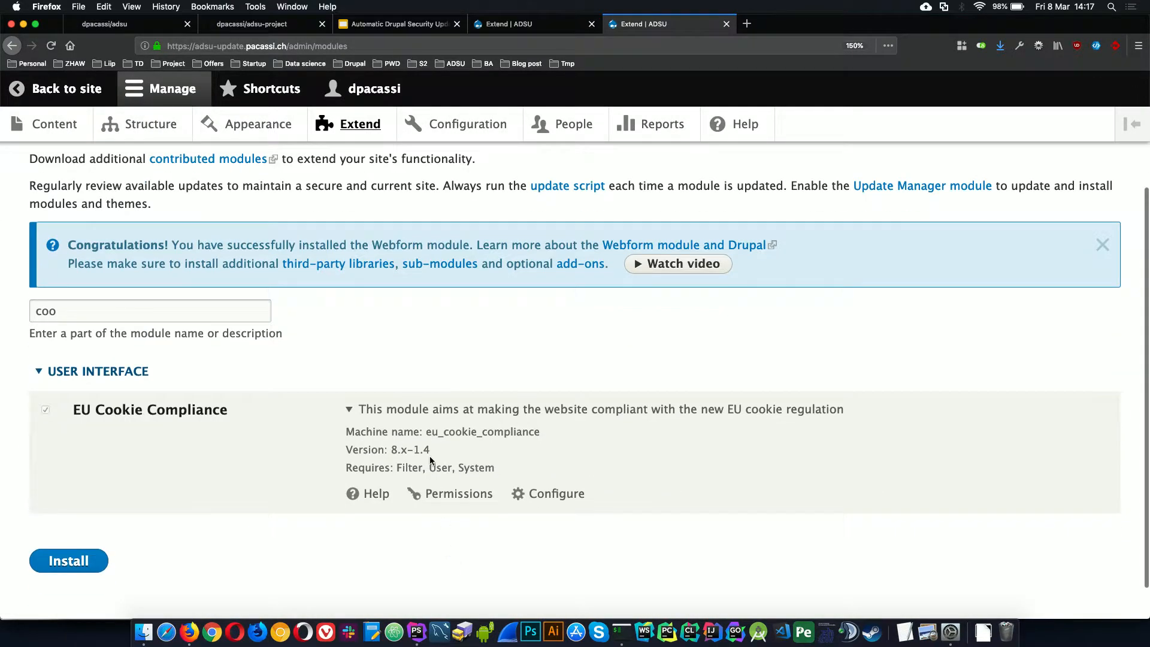
double_click(409, 449)
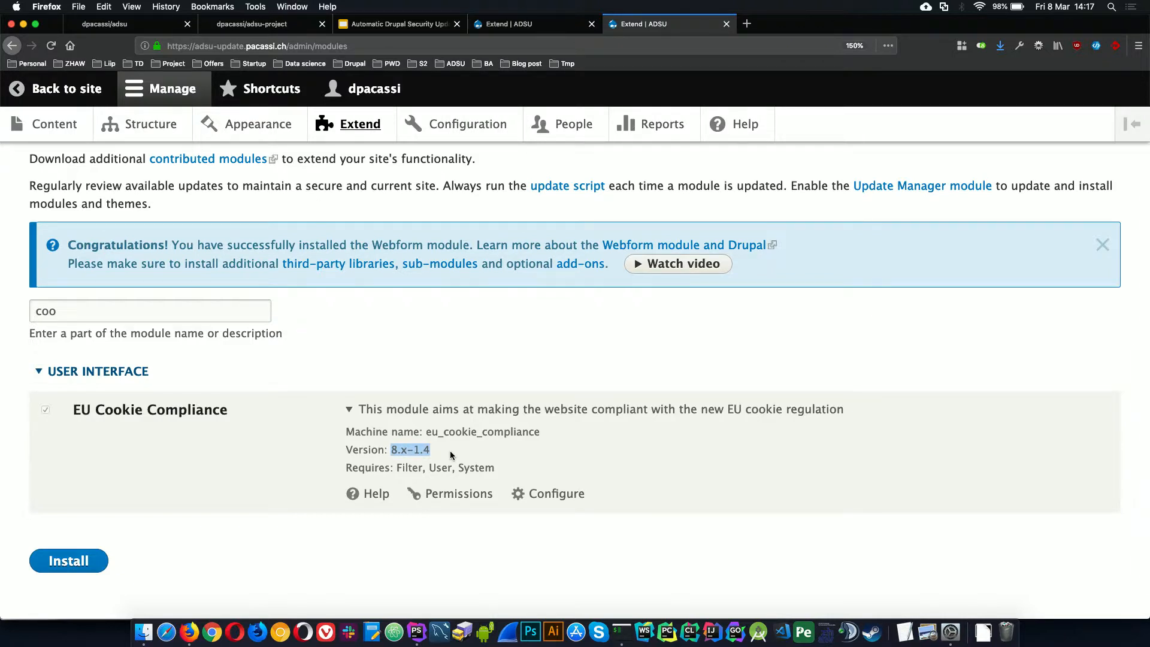
Step: Return via the slides to the update.sh editor in PhpStorm
click(397, 24)
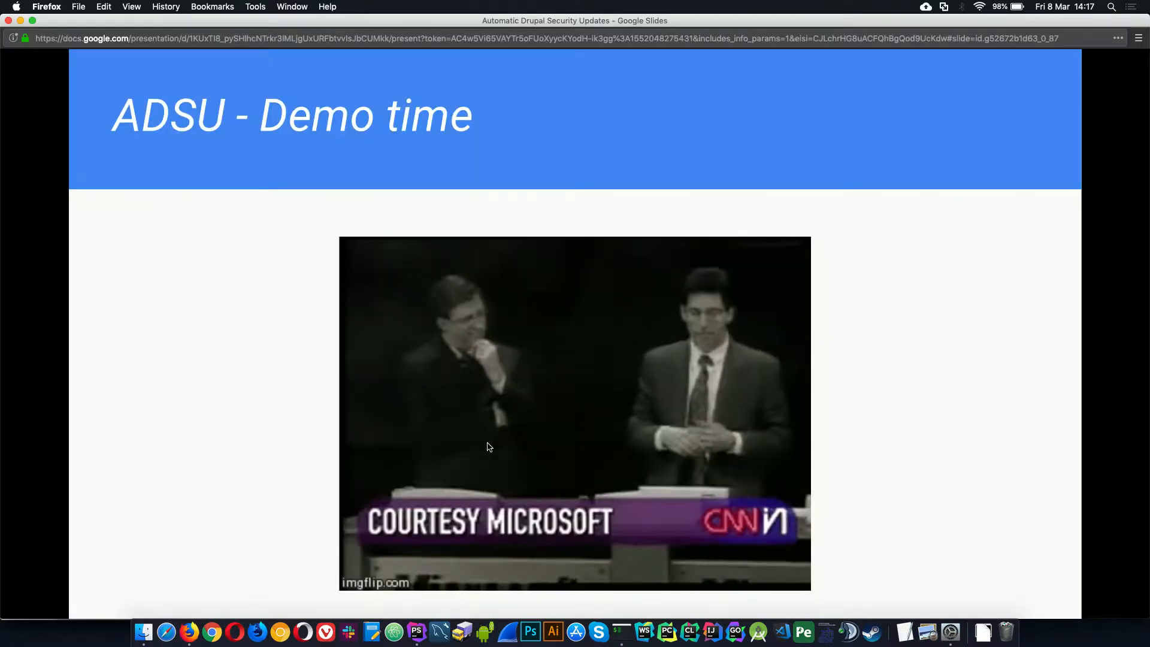
key(Right)
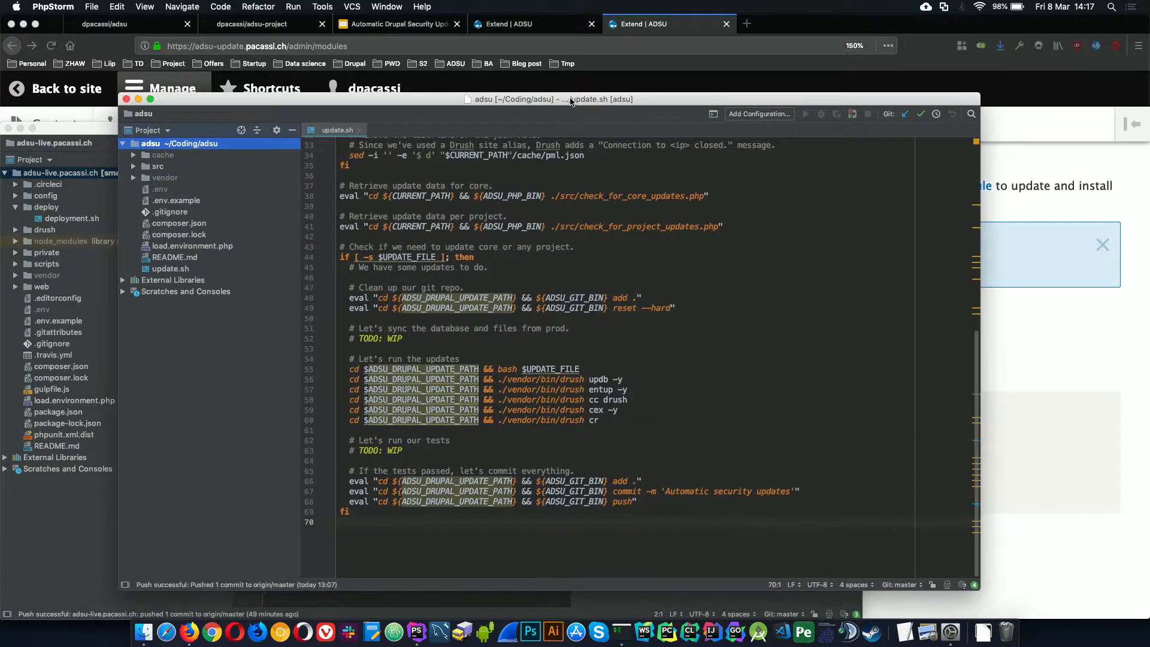
Step: Visit the adsu-live README window via the Edit and View menus, then bring update.sh back forward
click(116, 7)
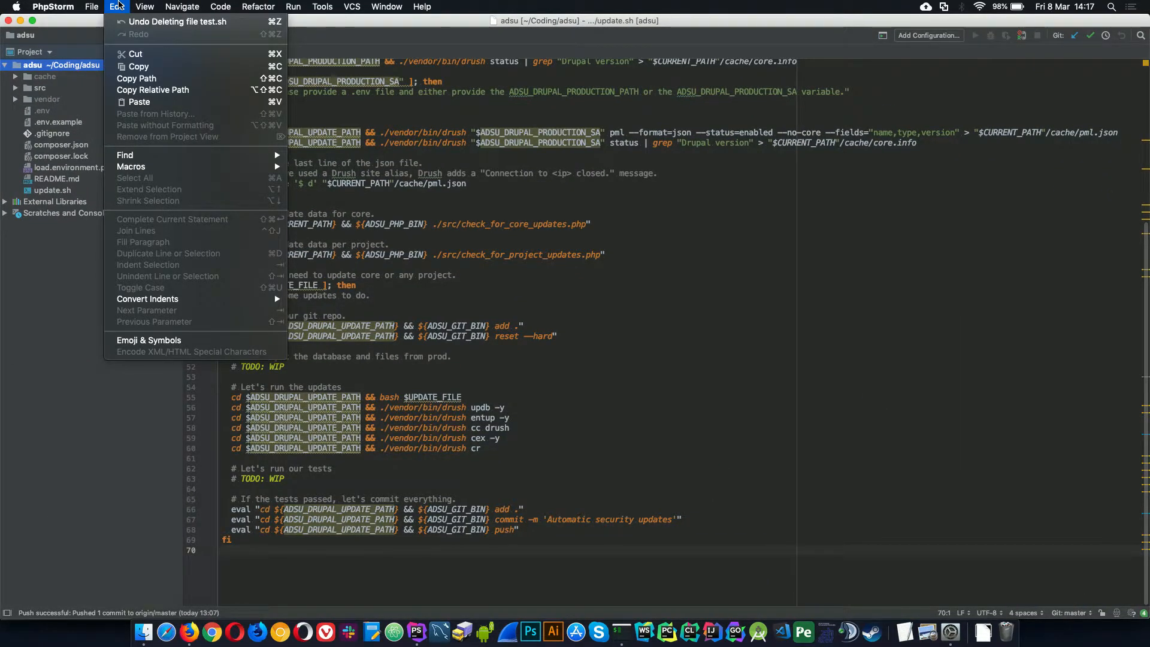
click(145, 7)
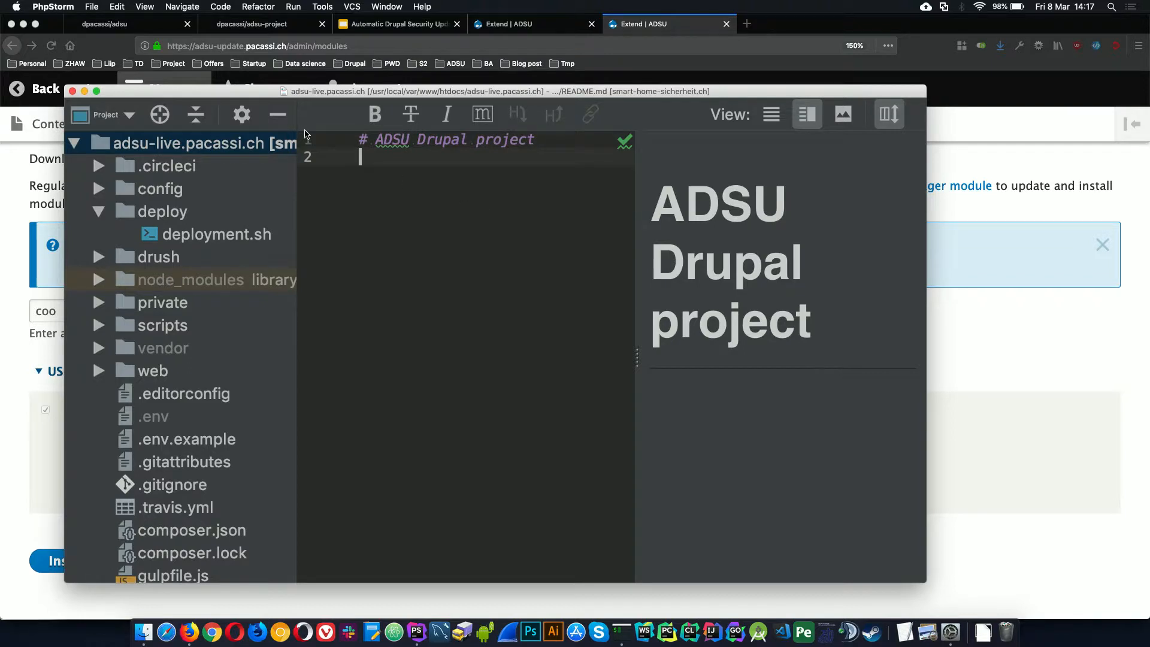
click(145, 7)
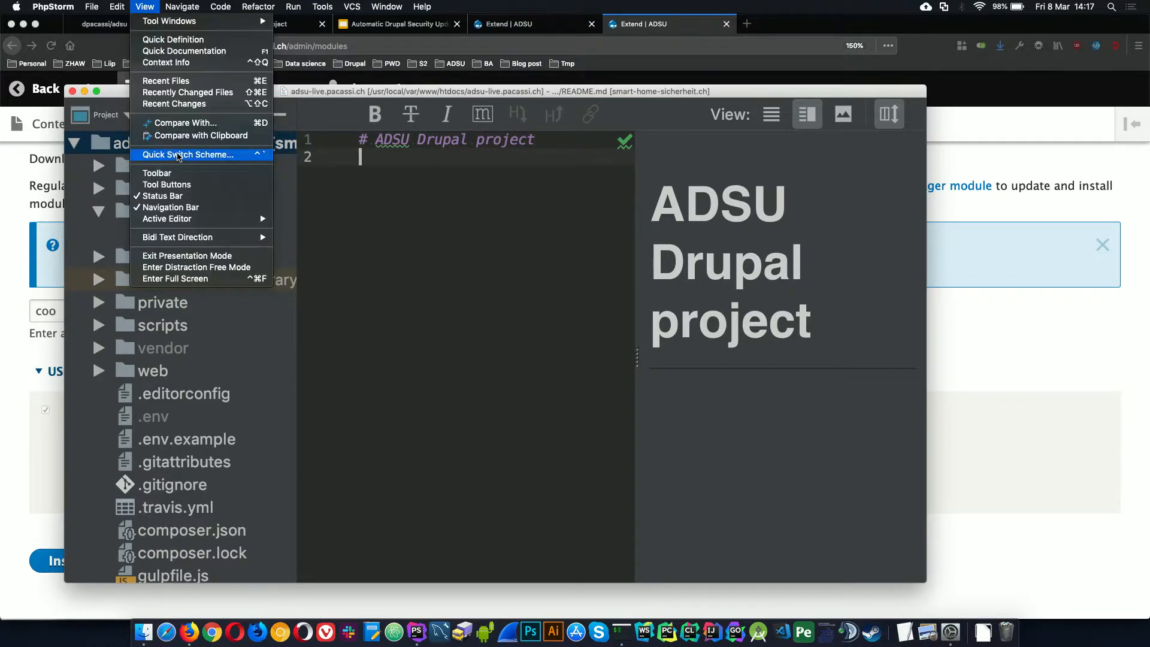
click(116, 7)
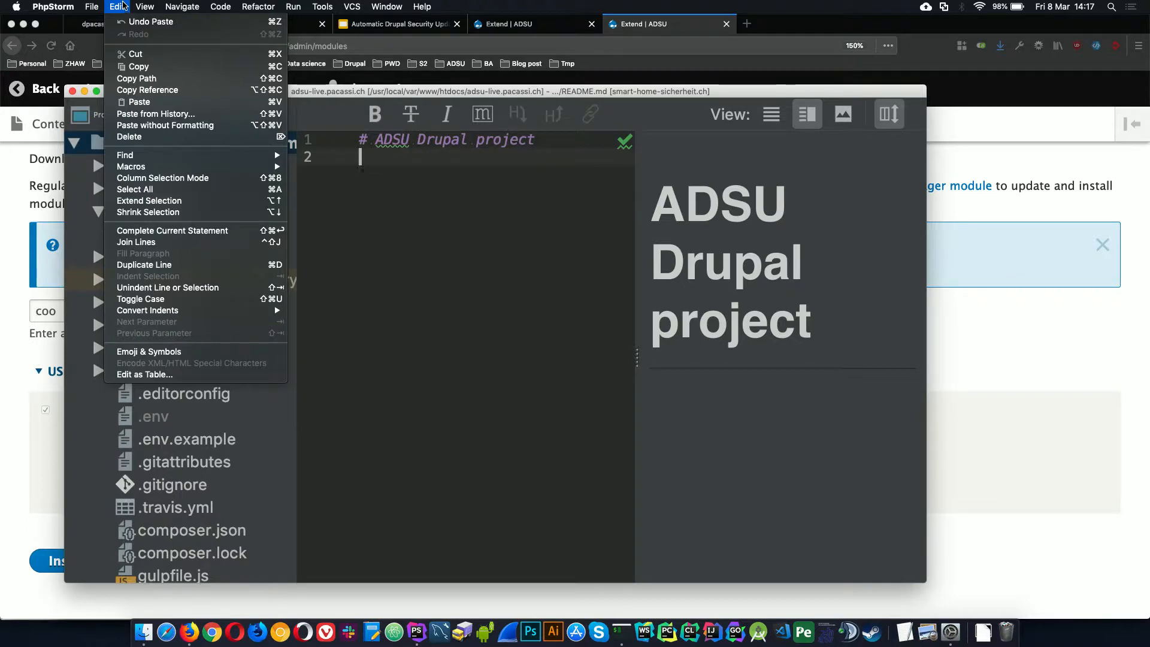
click(145, 7)
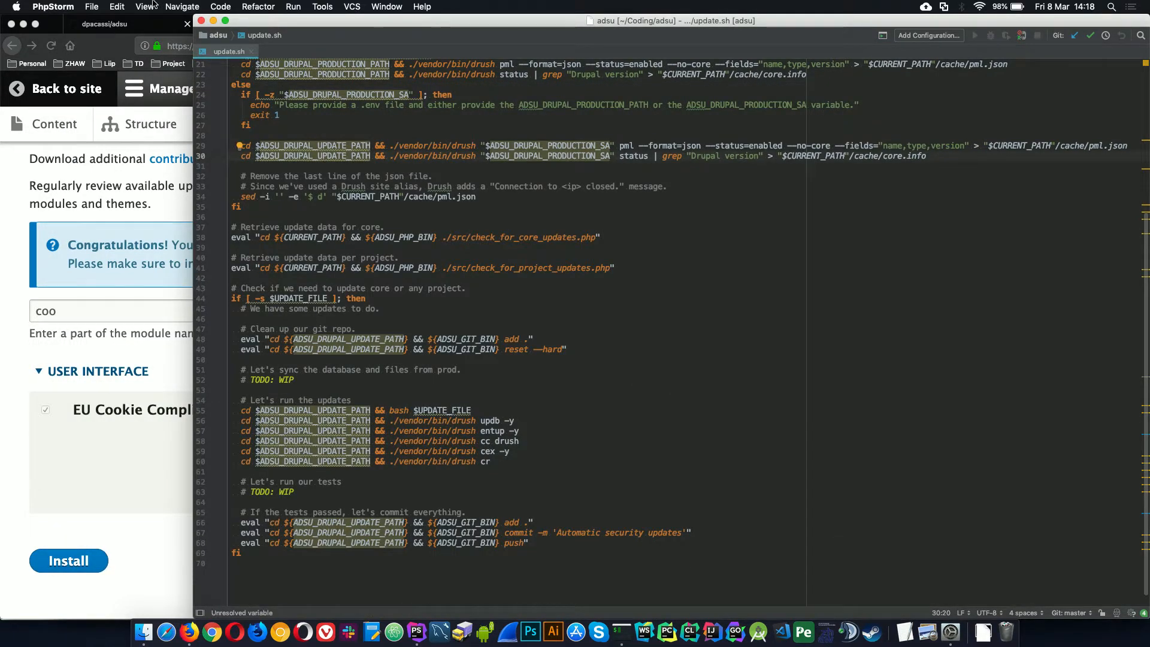
Step: Enter Presentation Mode on update.sh and scroll to the shebang at the top
click(145, 7)
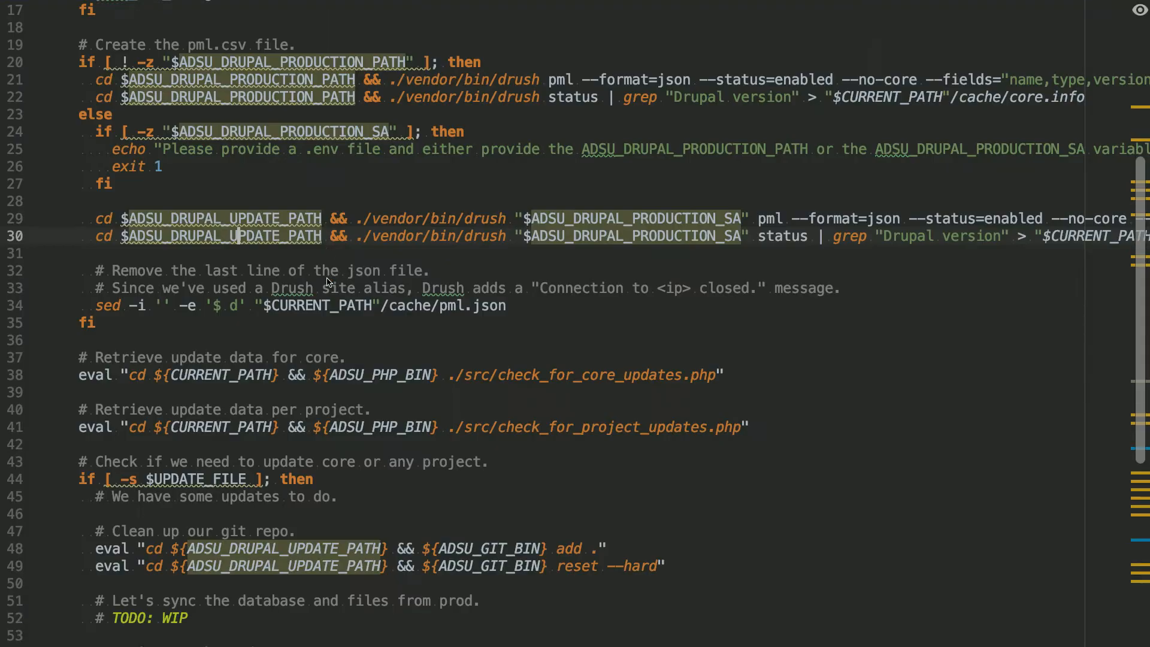
scroll(up, 3)
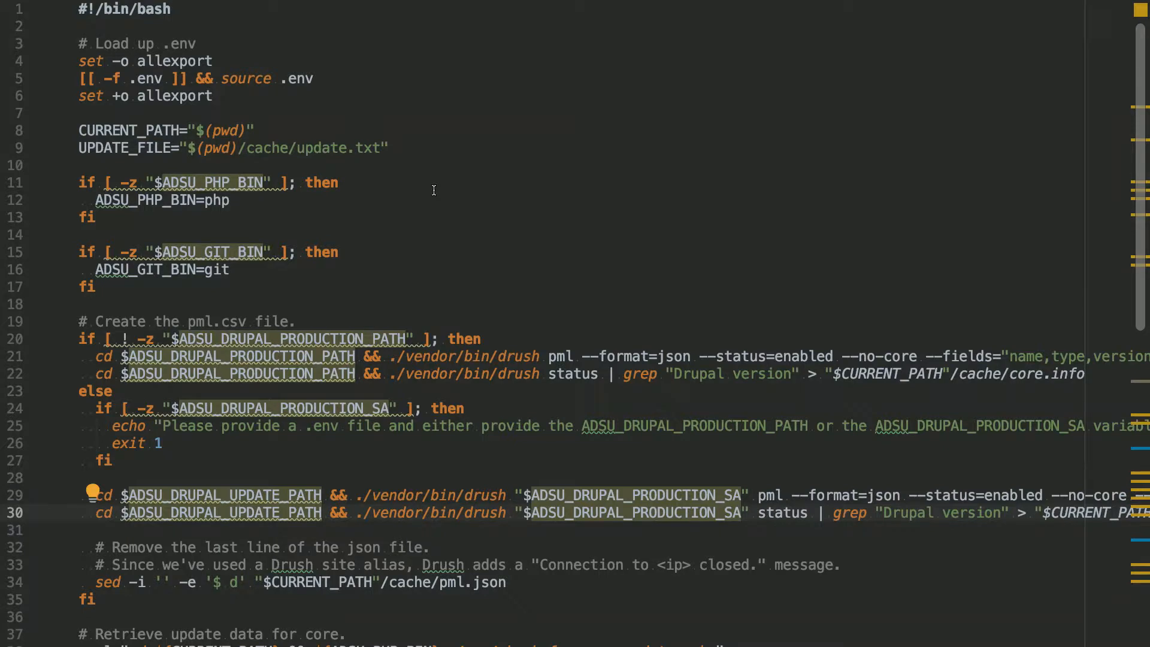
Step: Show the 'Create the pml.csv file' block and select the drush pml command on line 21
scroll(down, 3)
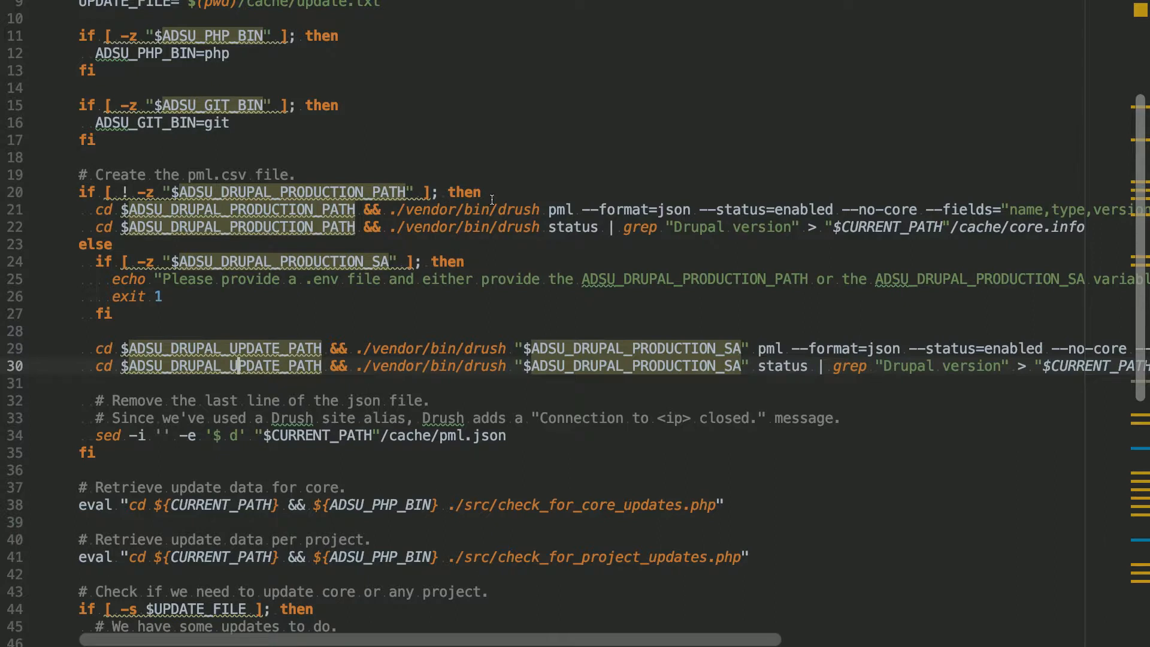
double_click(559, 208)
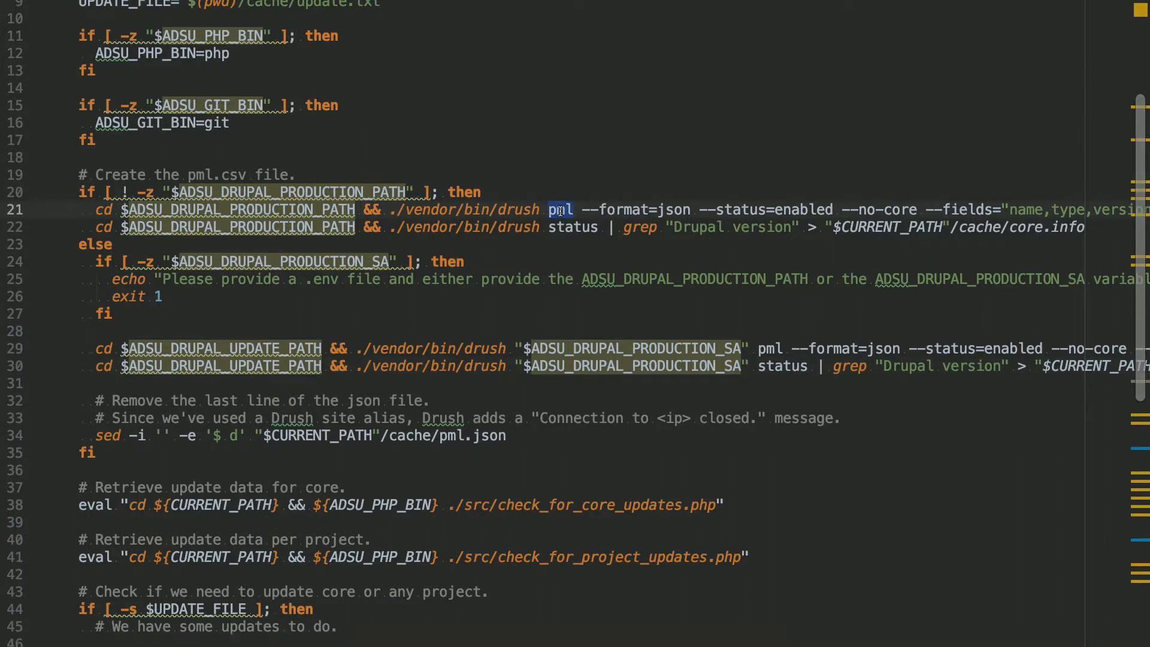
mouse_move(559, 211)
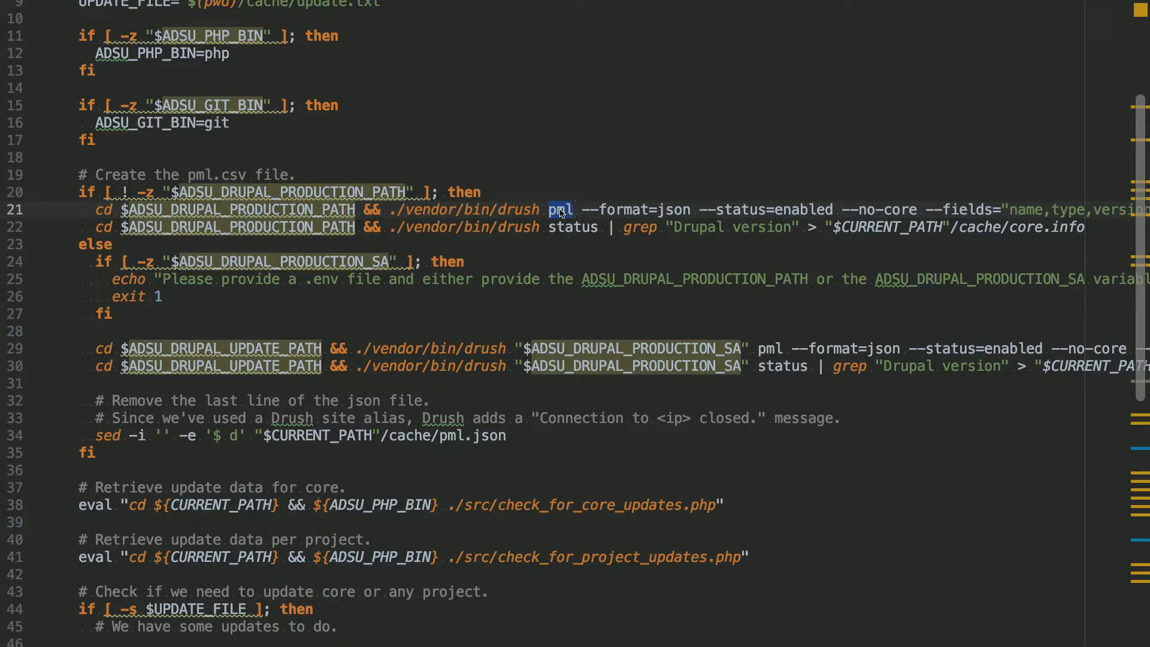
scroll(right, 3)
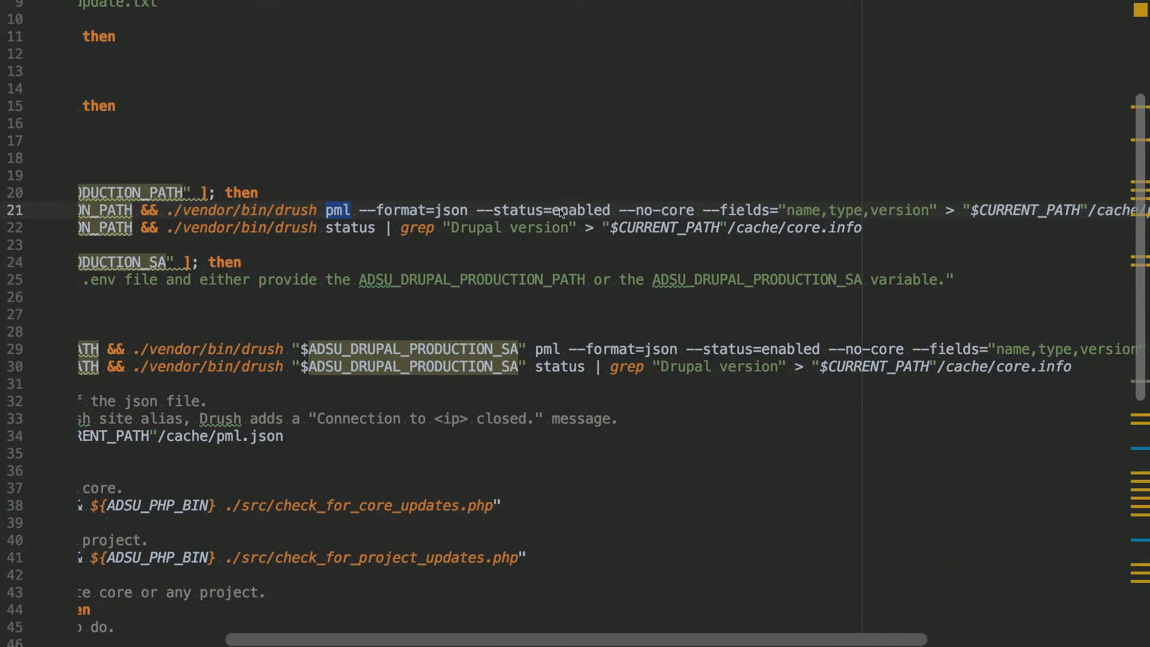
scroll(right, 3)
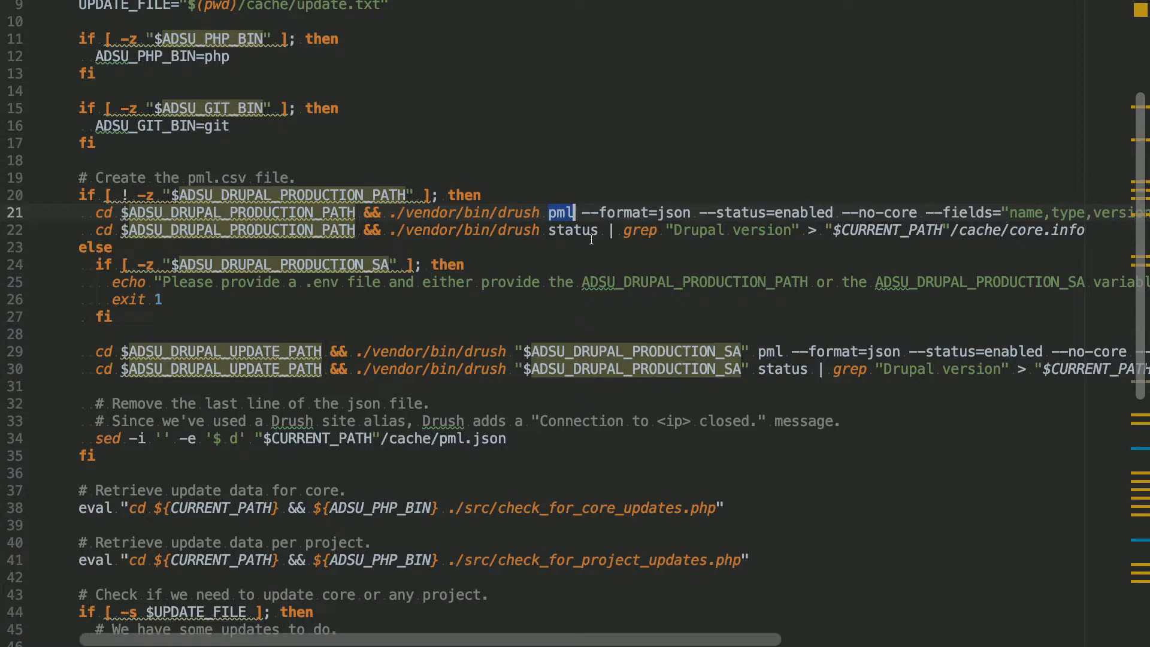
mouse_move(791, 239)
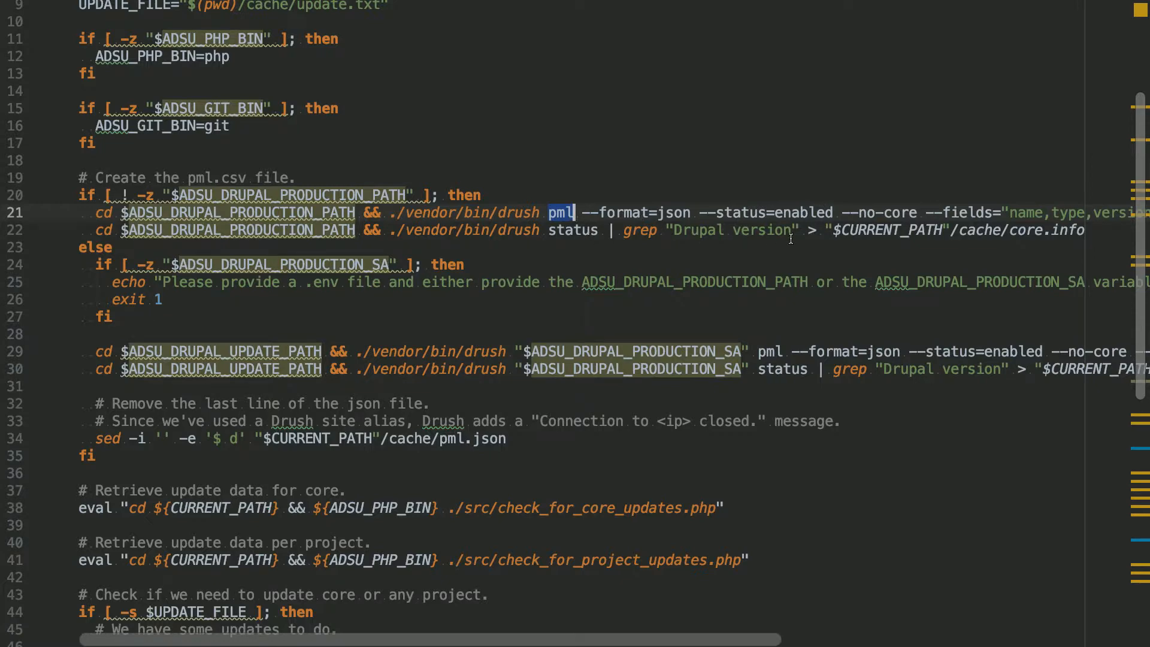
scroll(right, 3)
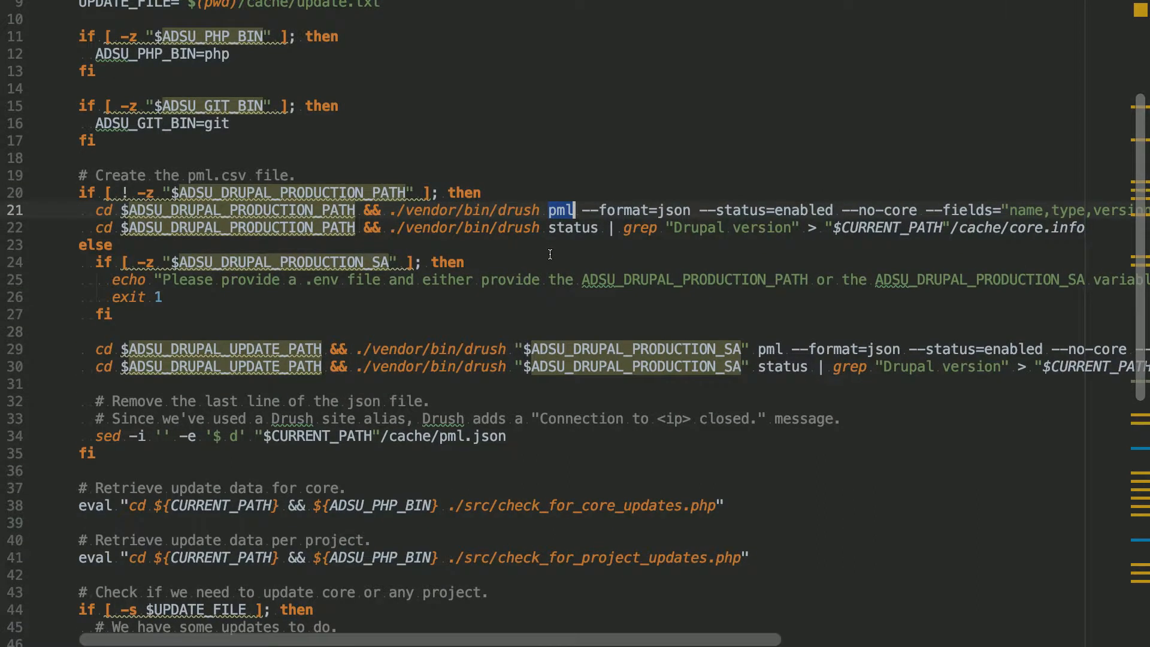
Step: Scroll to the update-running block (lines 43–70) and mark the cc drush and cex -y lines
scroll(down, 3)
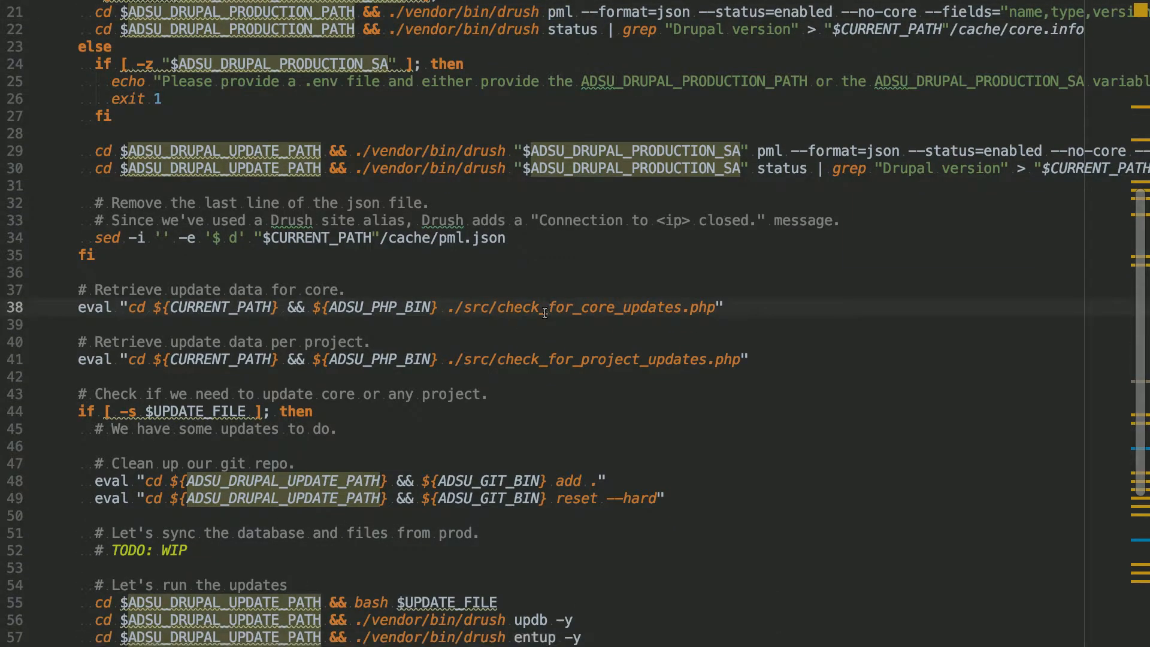
mouse_move(663, 308)
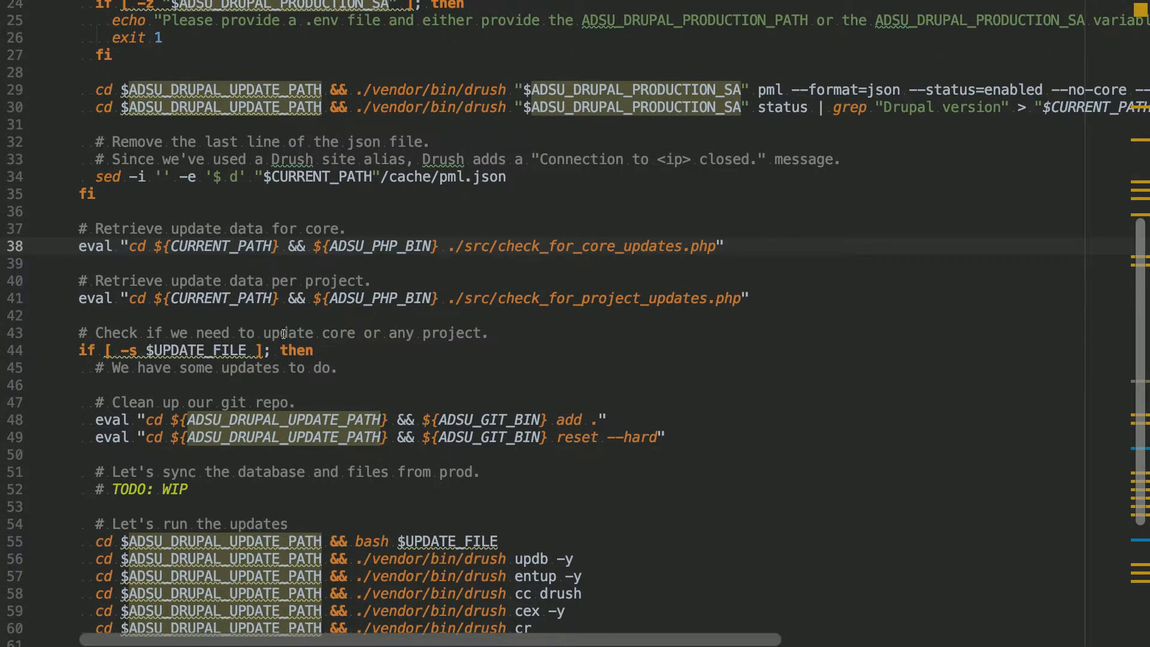
scroll(down, 3)
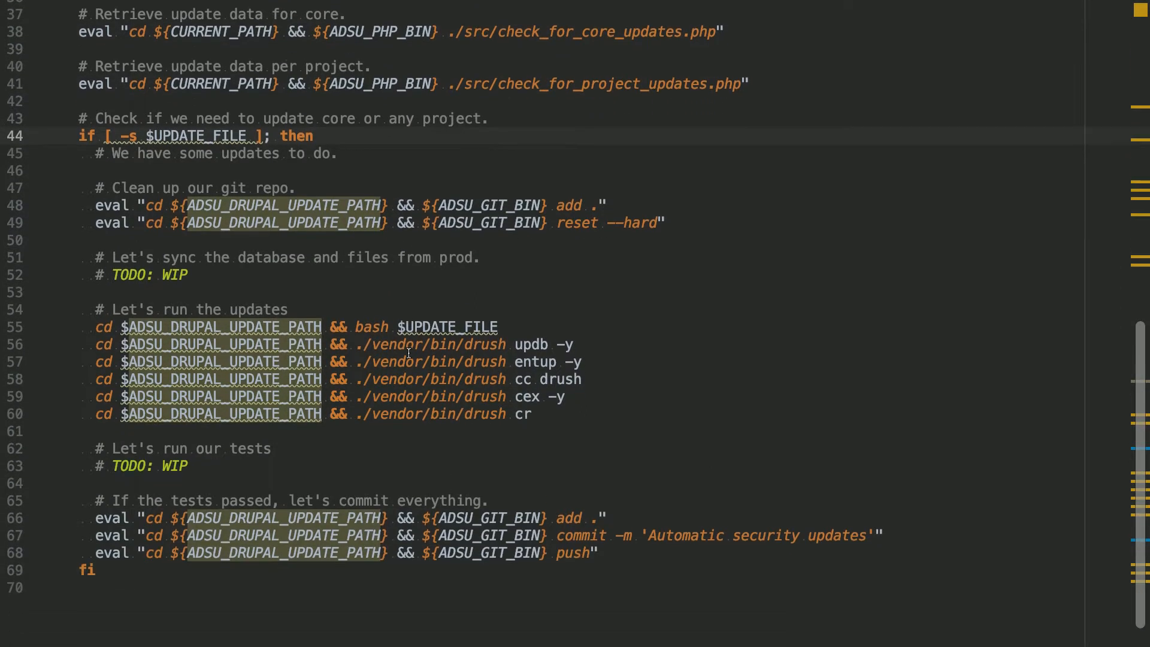
scroll(down, 3)
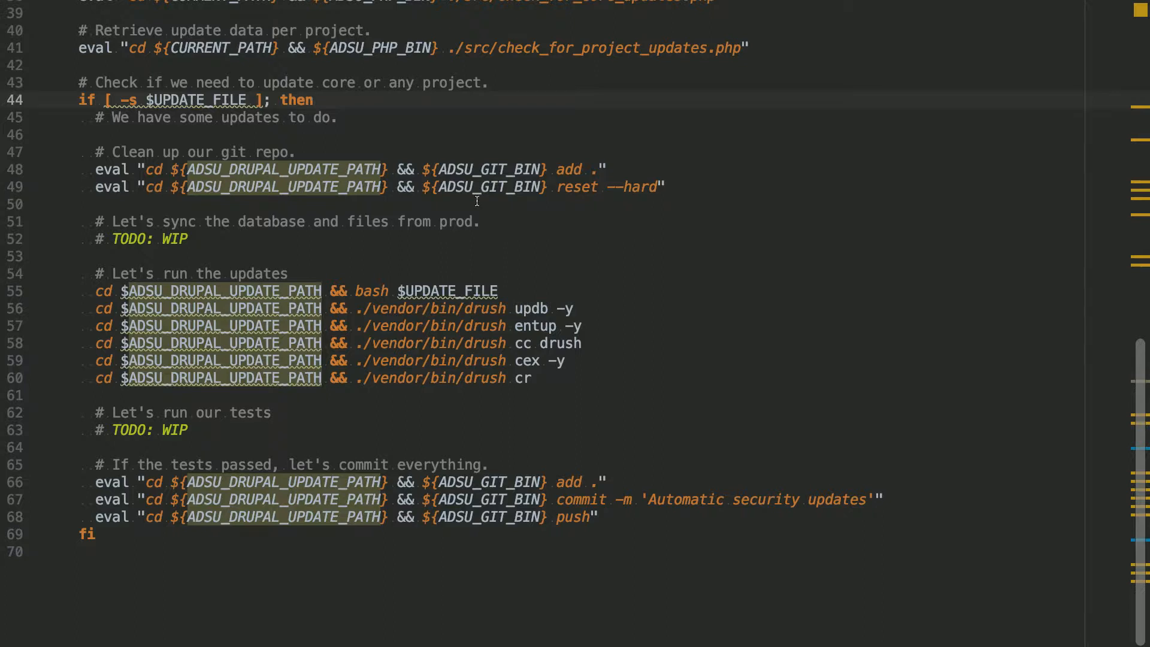
mouse_move(615, 172)
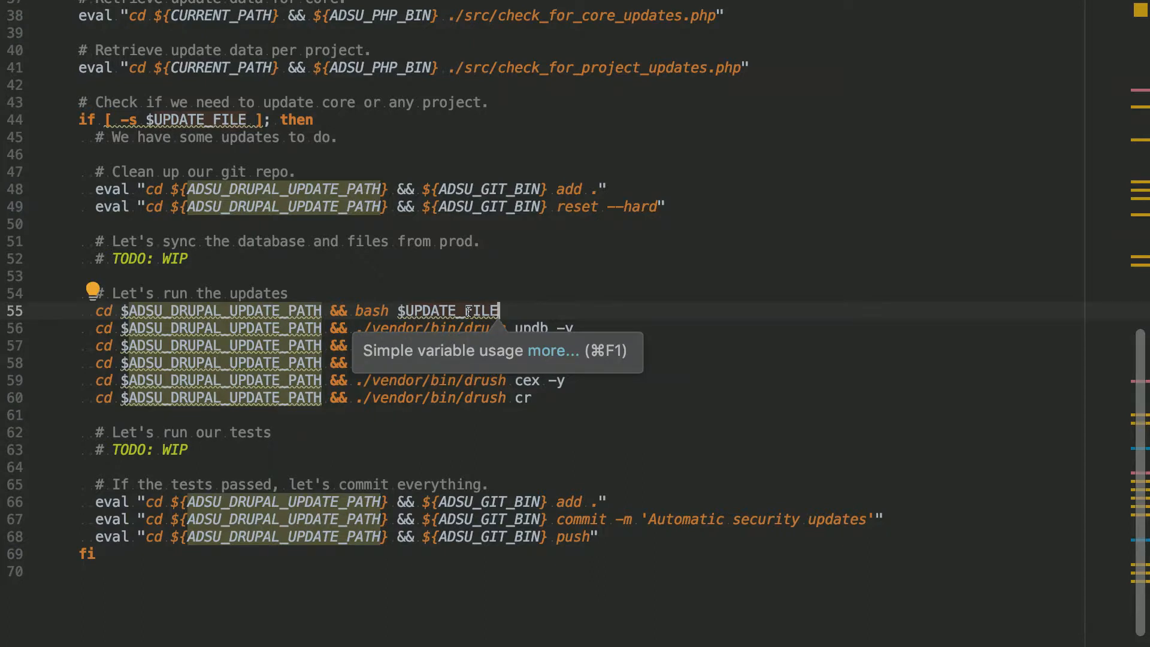
mouse_move(561, 299)
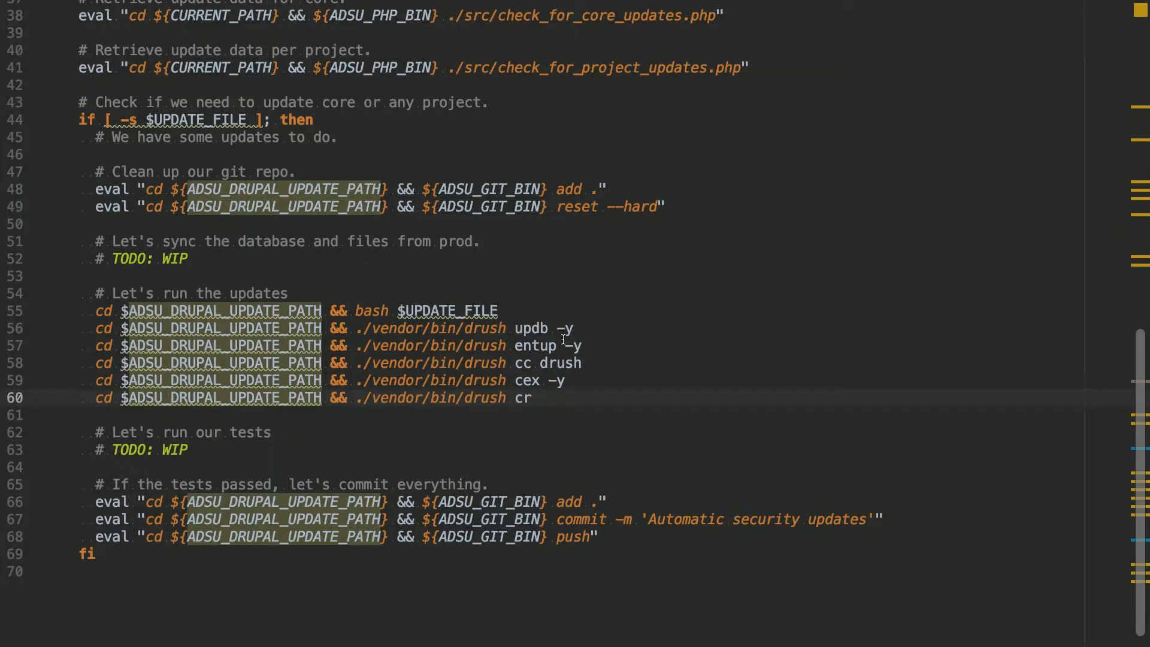
click(565, 380)
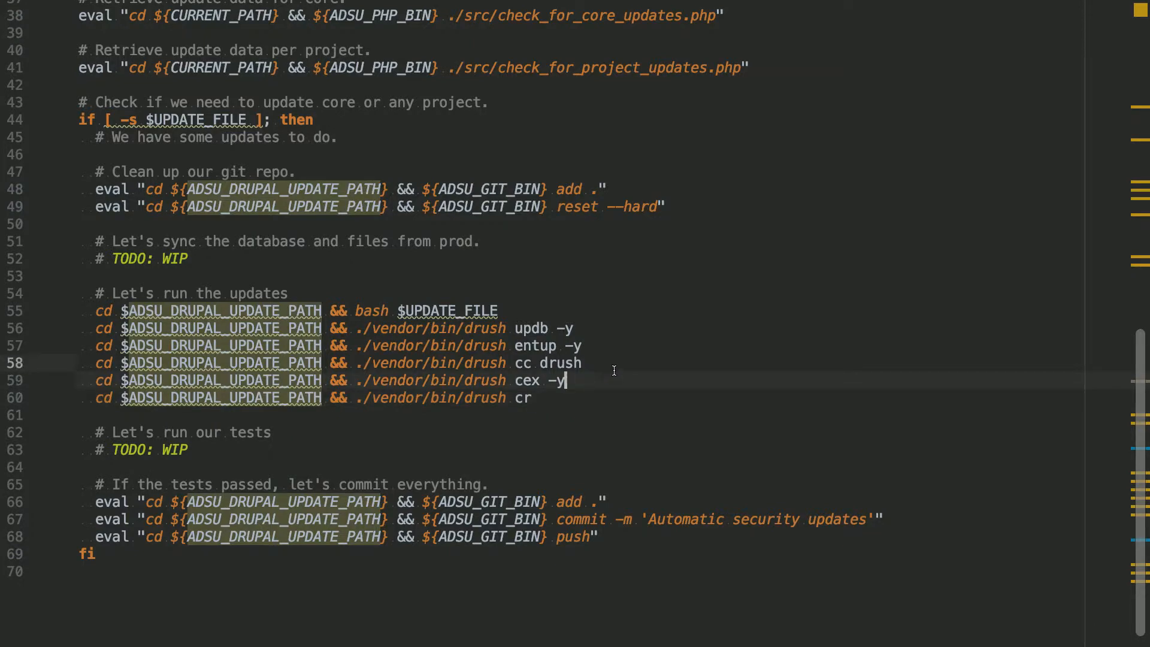
drag(566, 380, 583, 362)
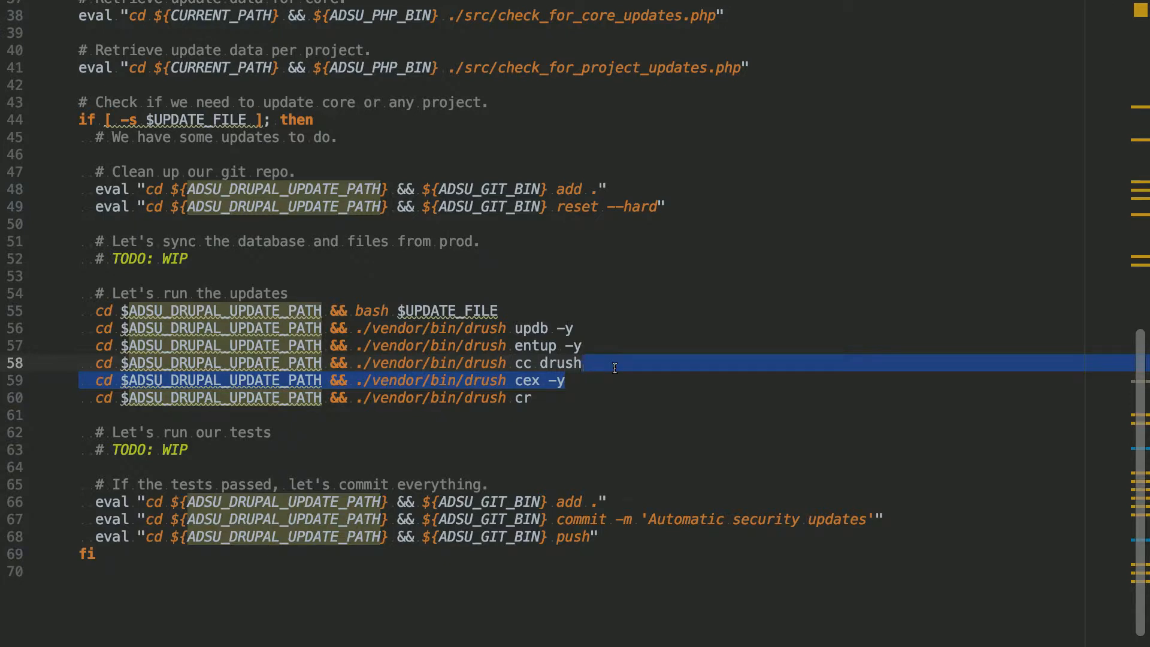
mouse_move(604, 444)
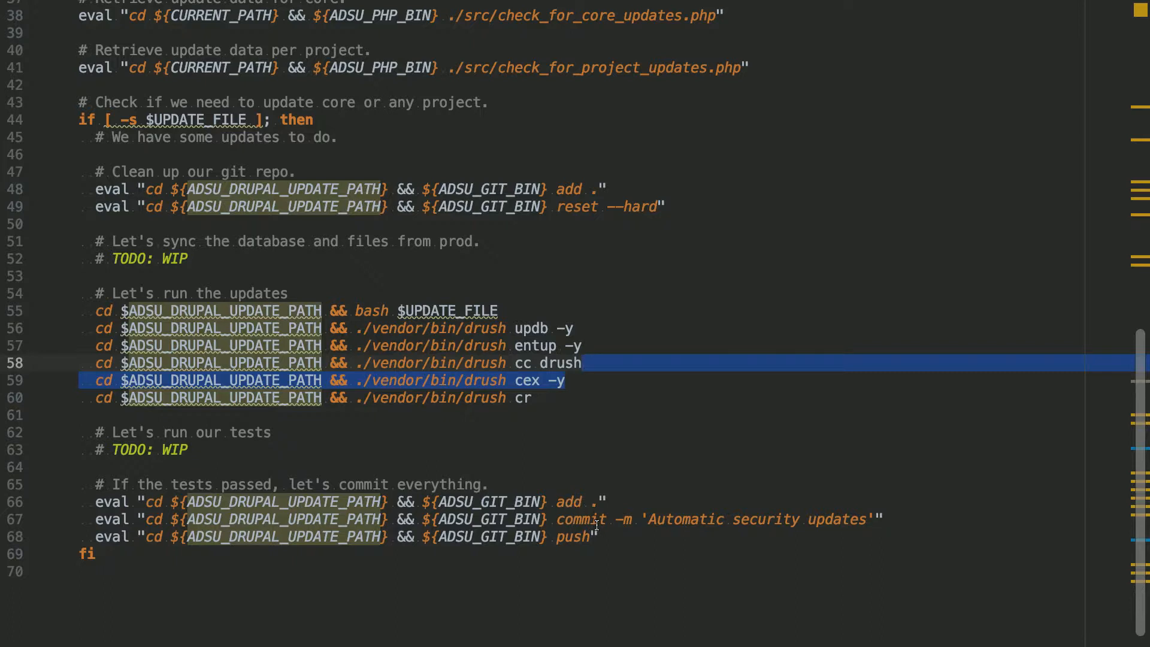
mouse_move(695, 528)
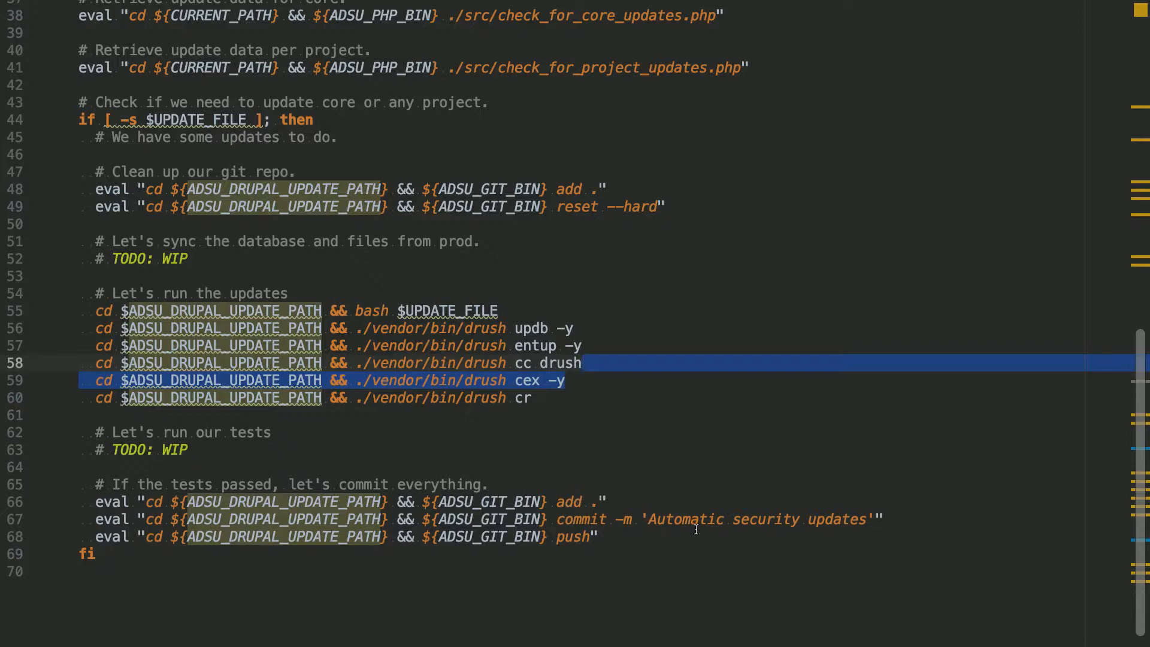
mouse_move(739, 521)
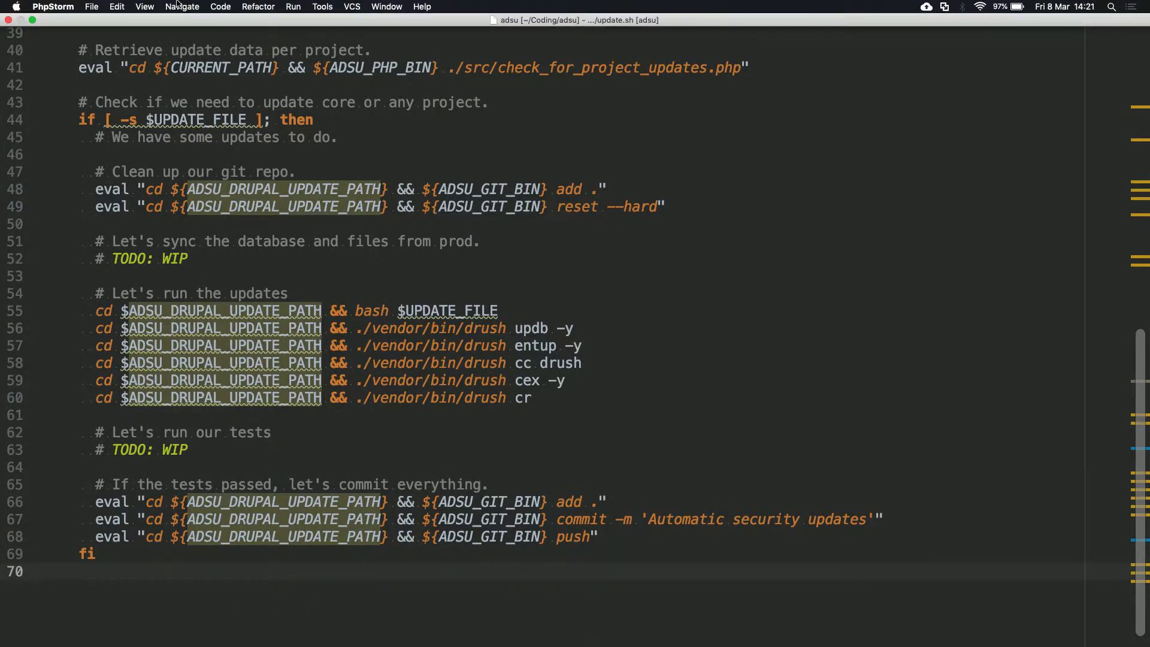
Step: Exit presentation mode via the View menu and search the project for func.inc.php
click(145, 8)
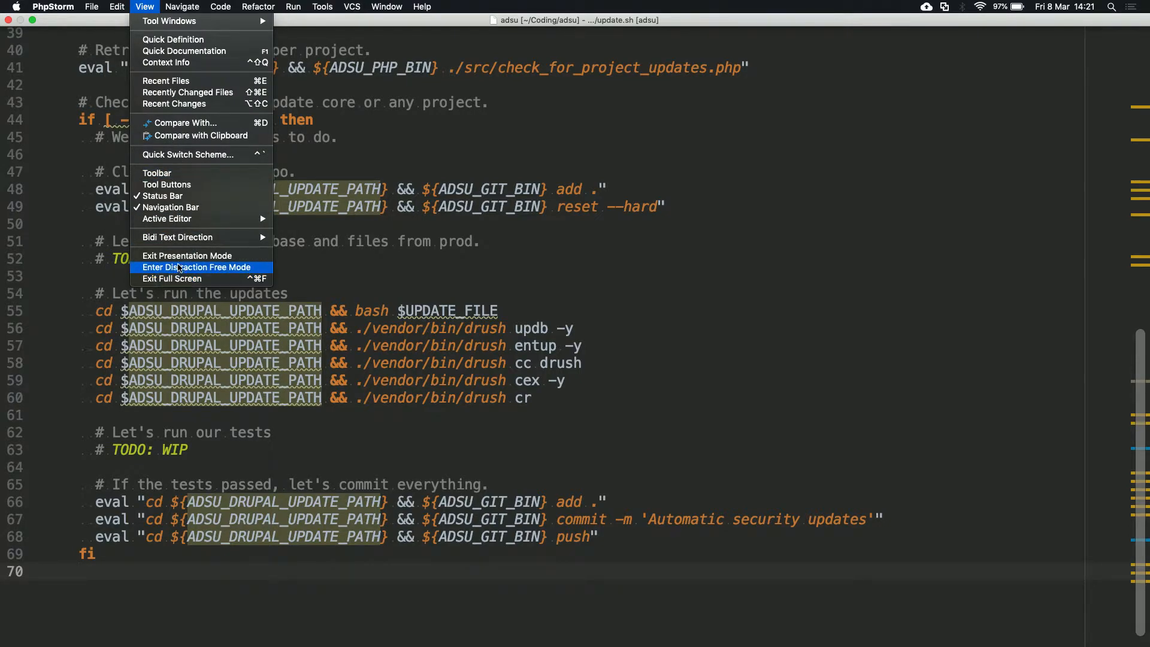
click(195, 266)
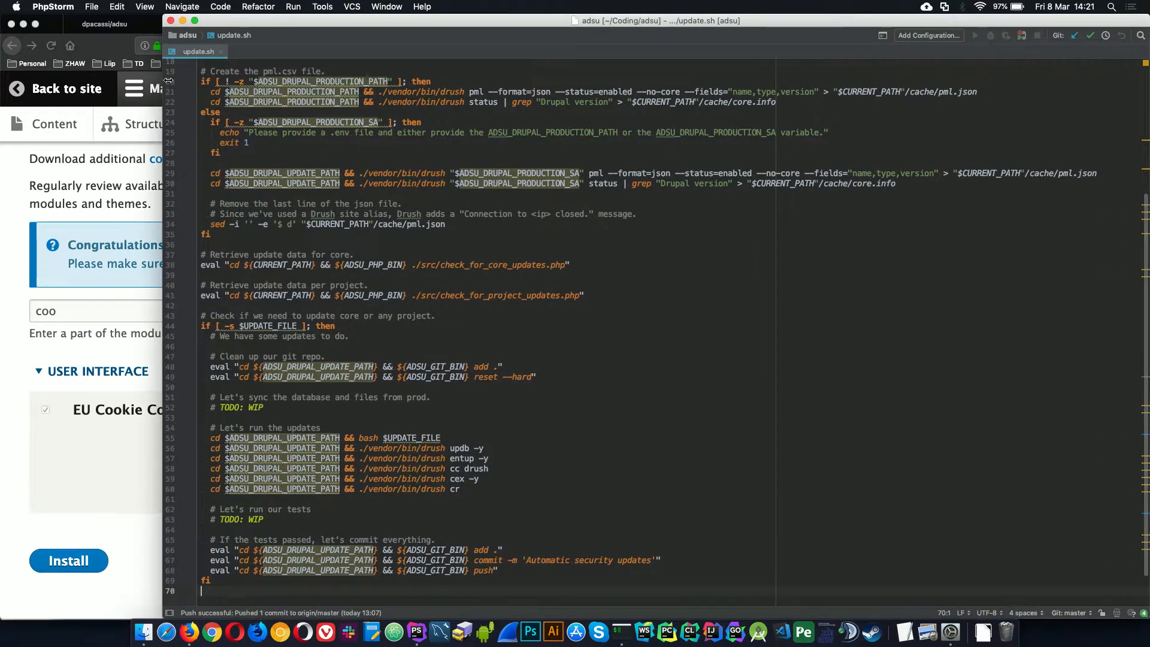
click(145, 8)
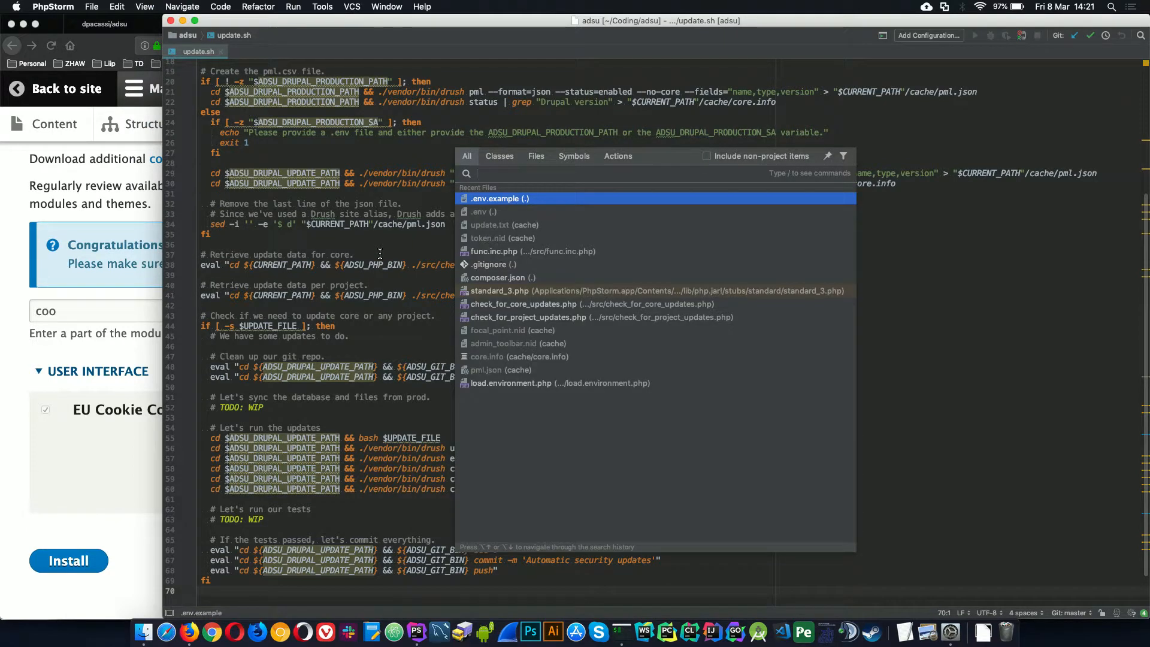
key(Down)
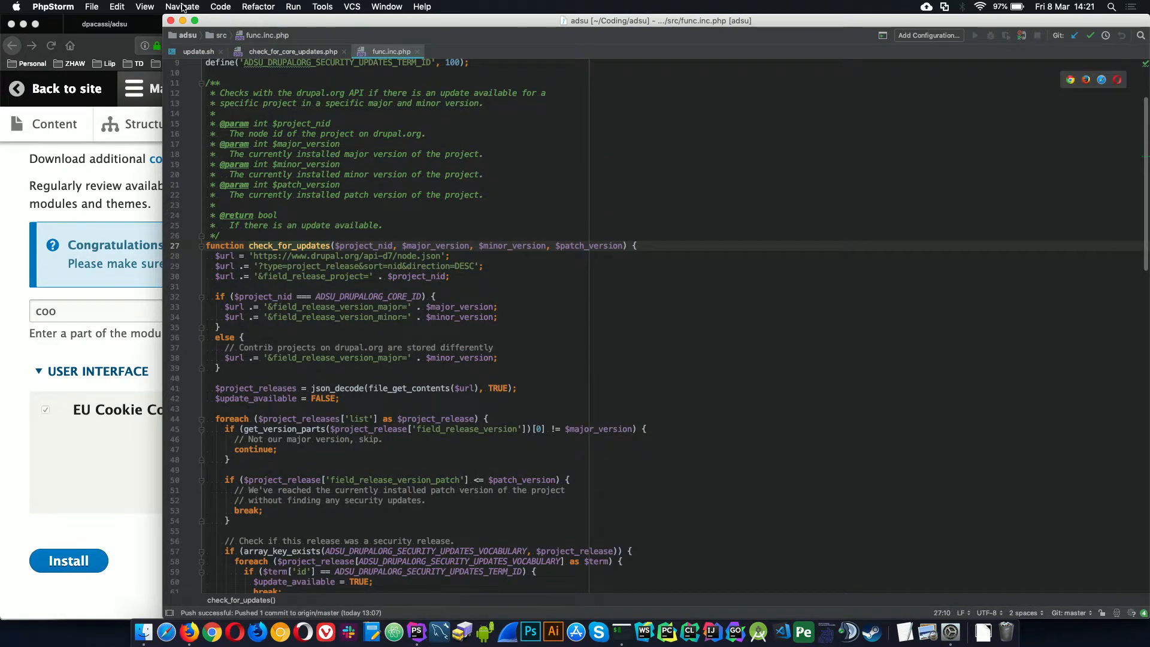
click(145, 7)
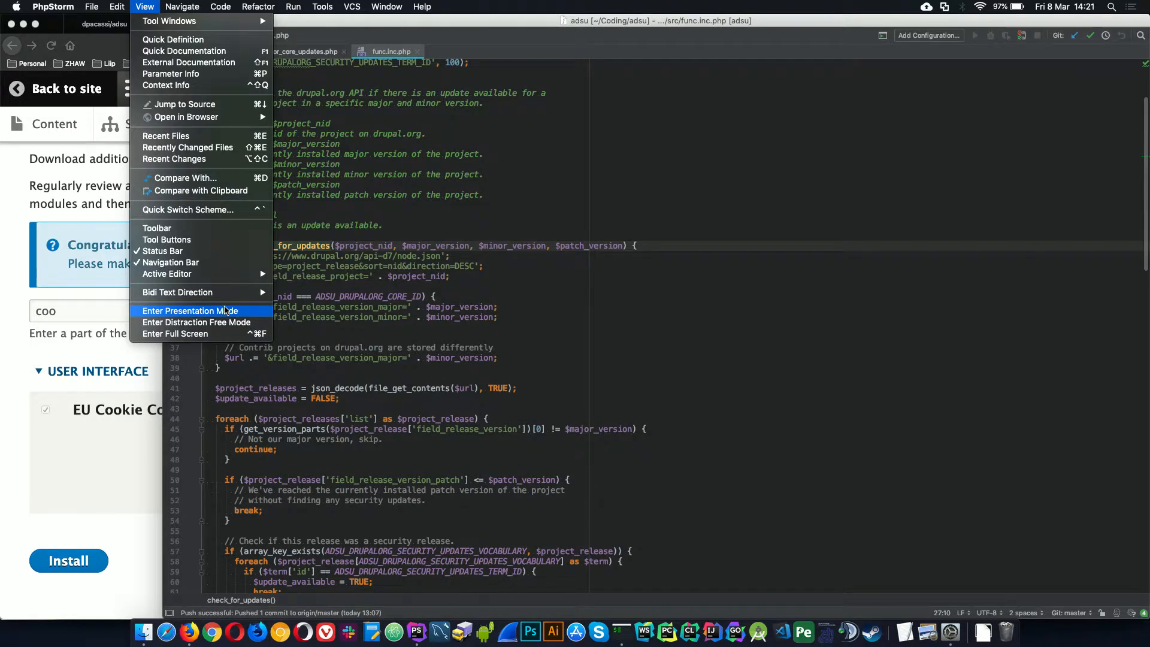
click(192, 310)
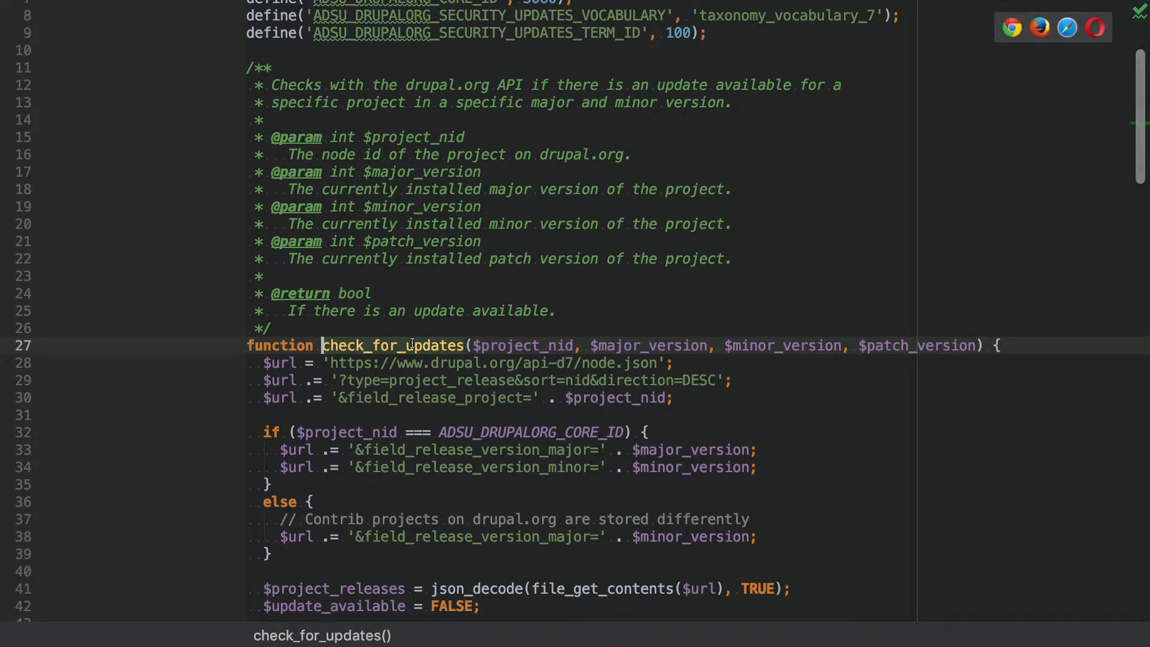
scroll(down, 3)
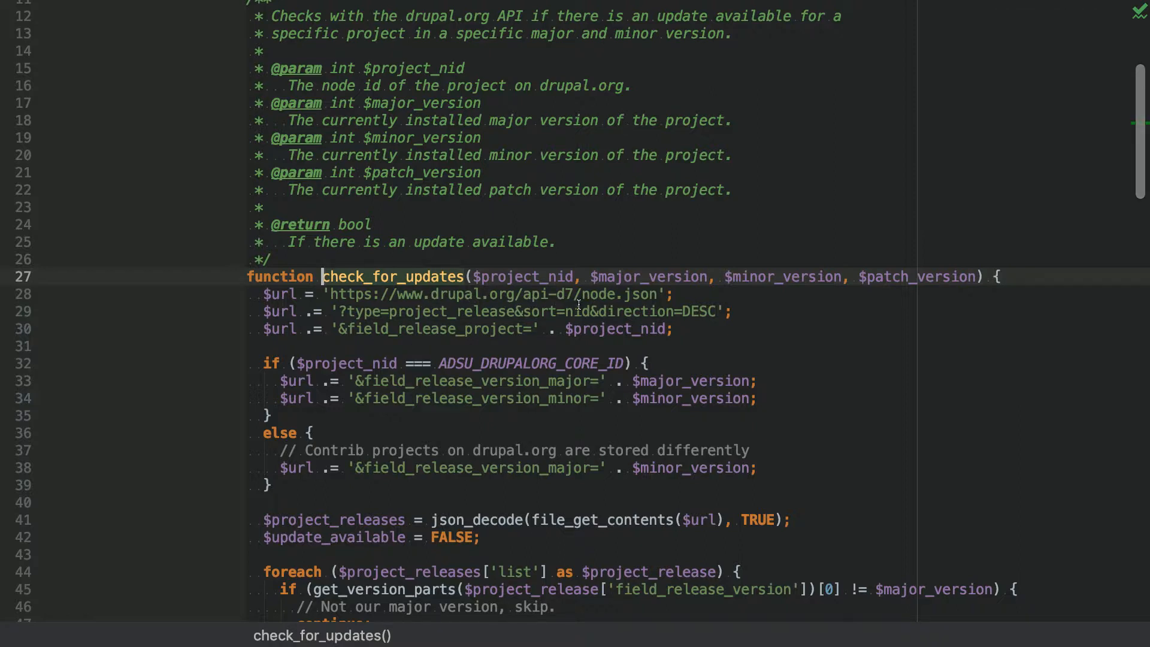
scroll(down, 3)
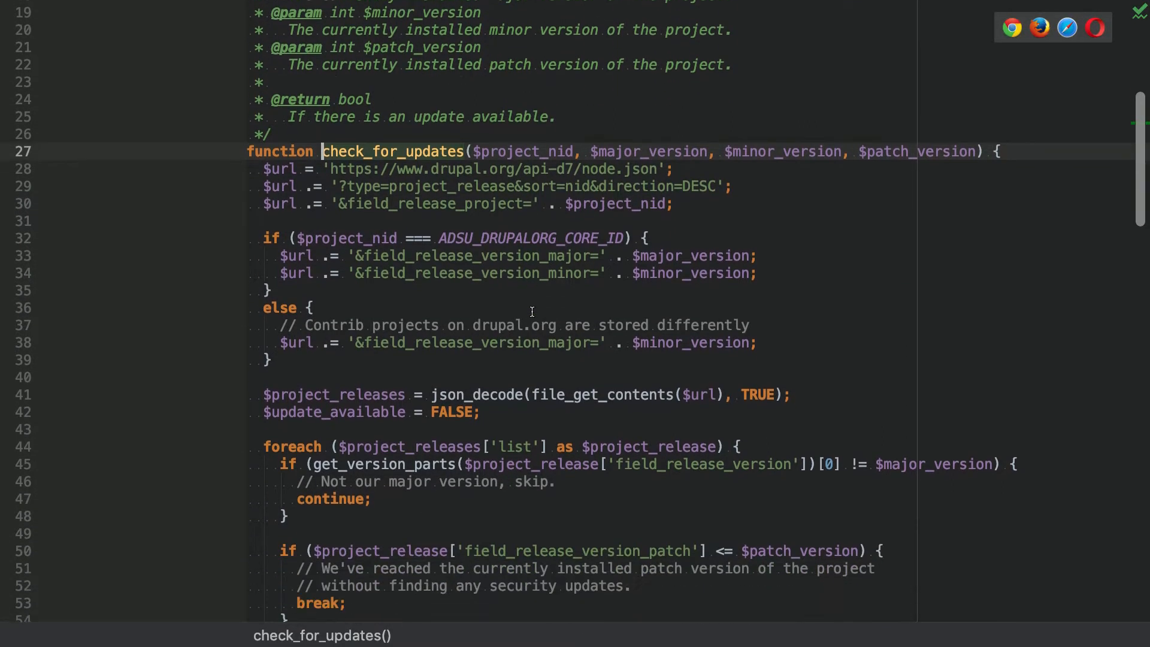
mouse_move(616, 233)
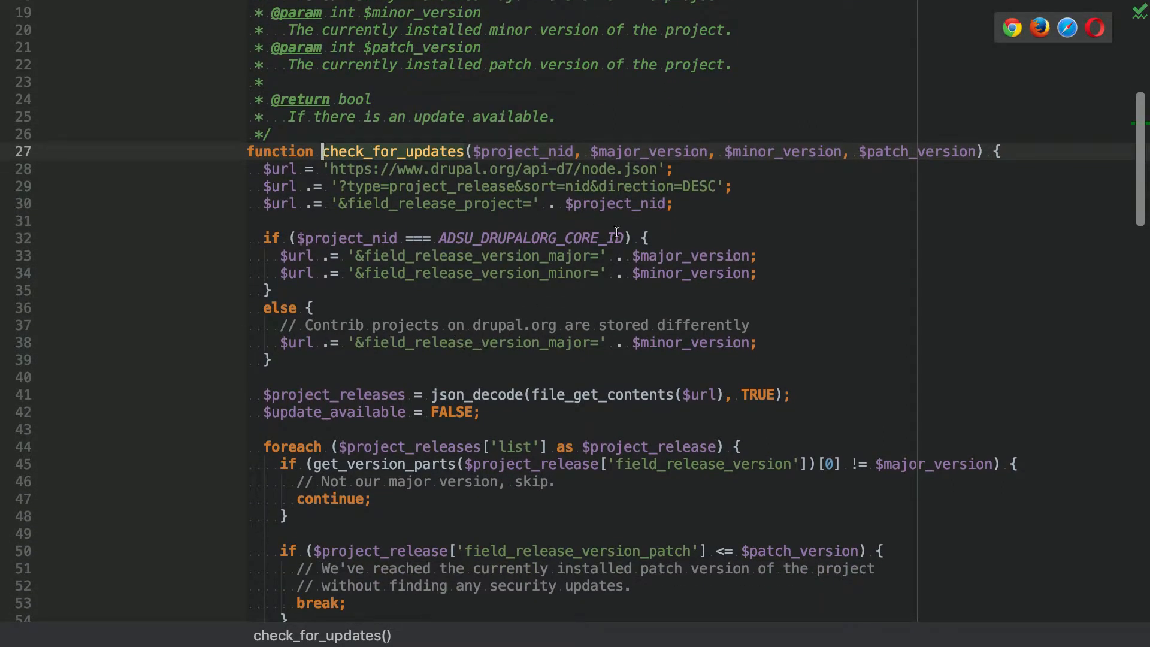
click(616, 204)
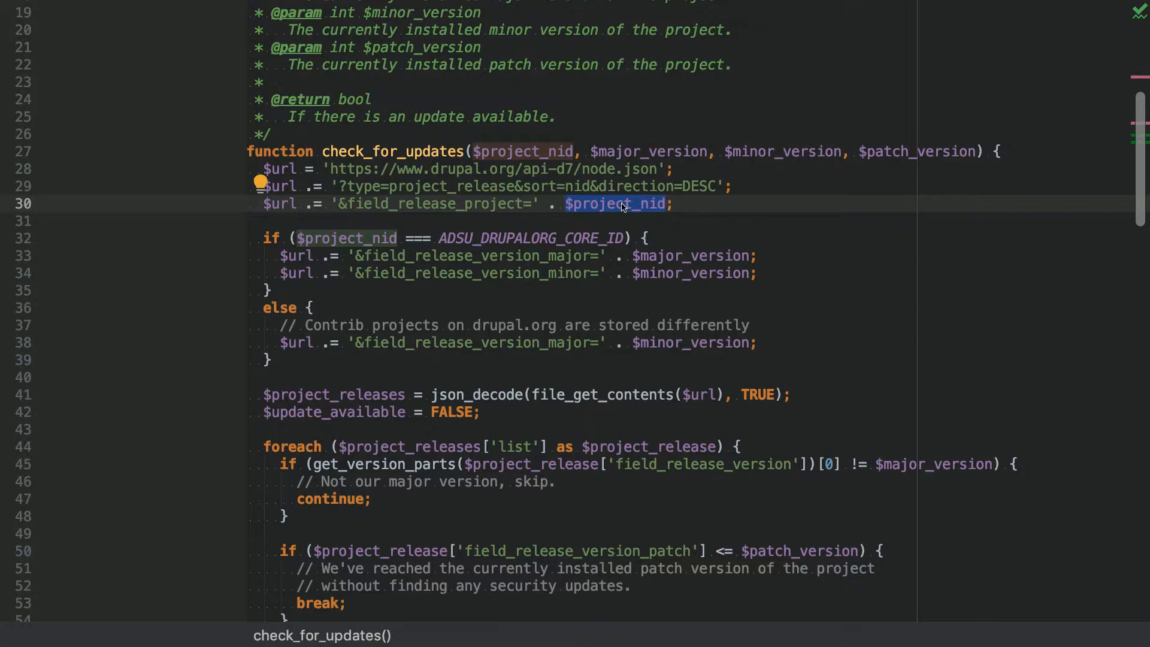
scroll(down, 3)
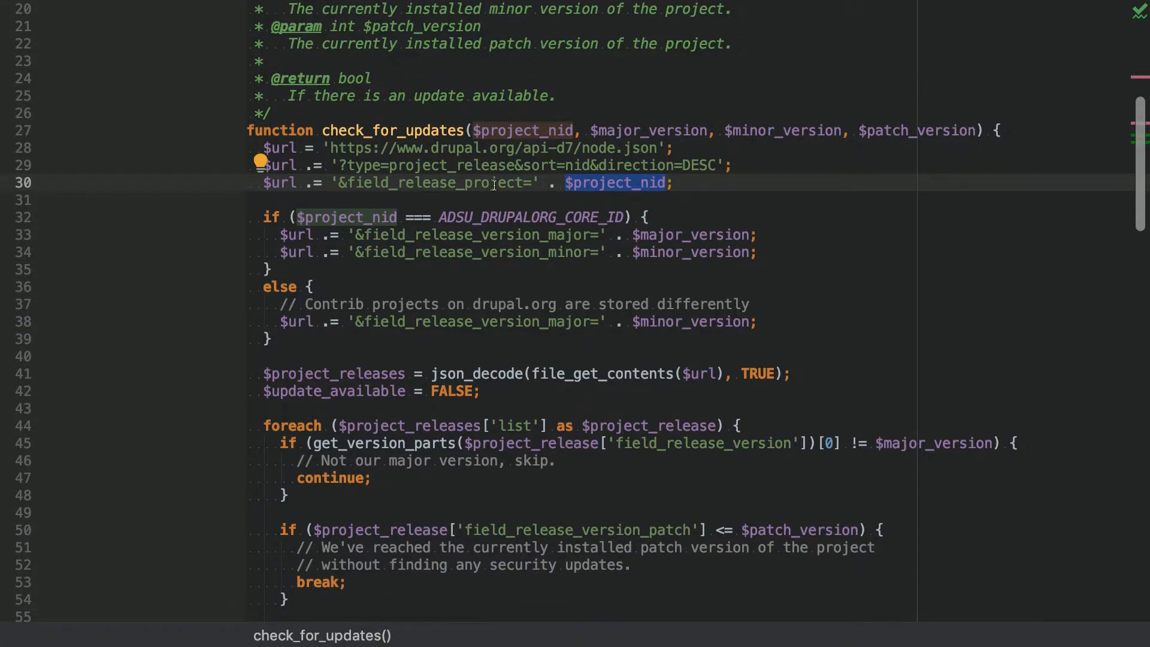
scroll(down, 3)
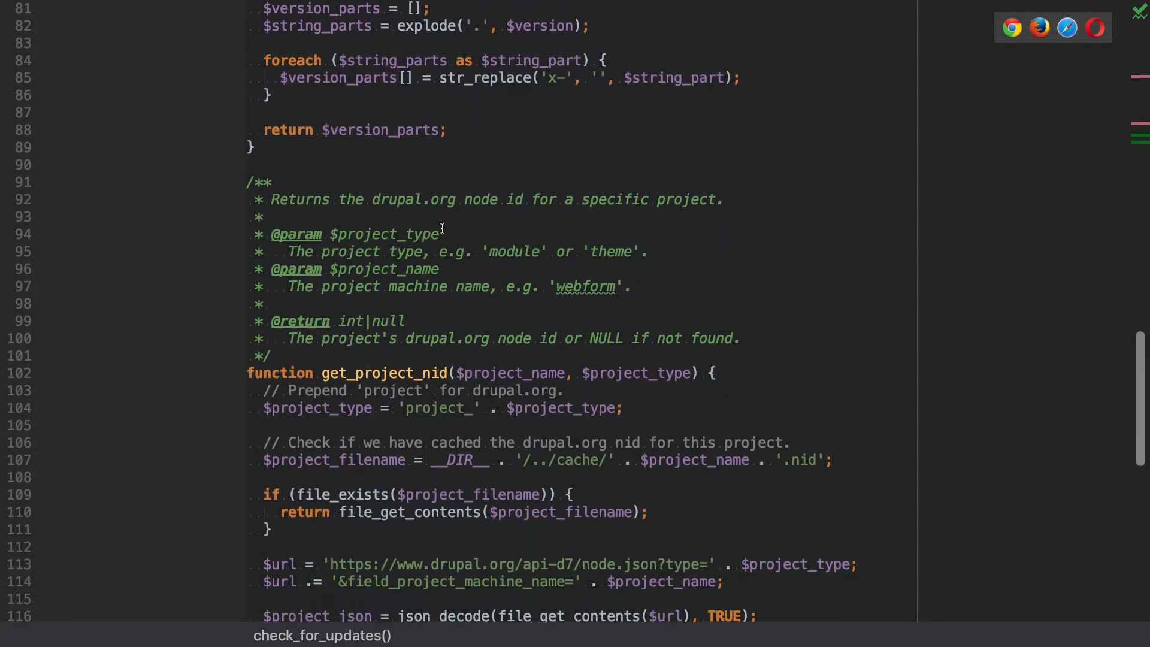
scroll(down, 3)
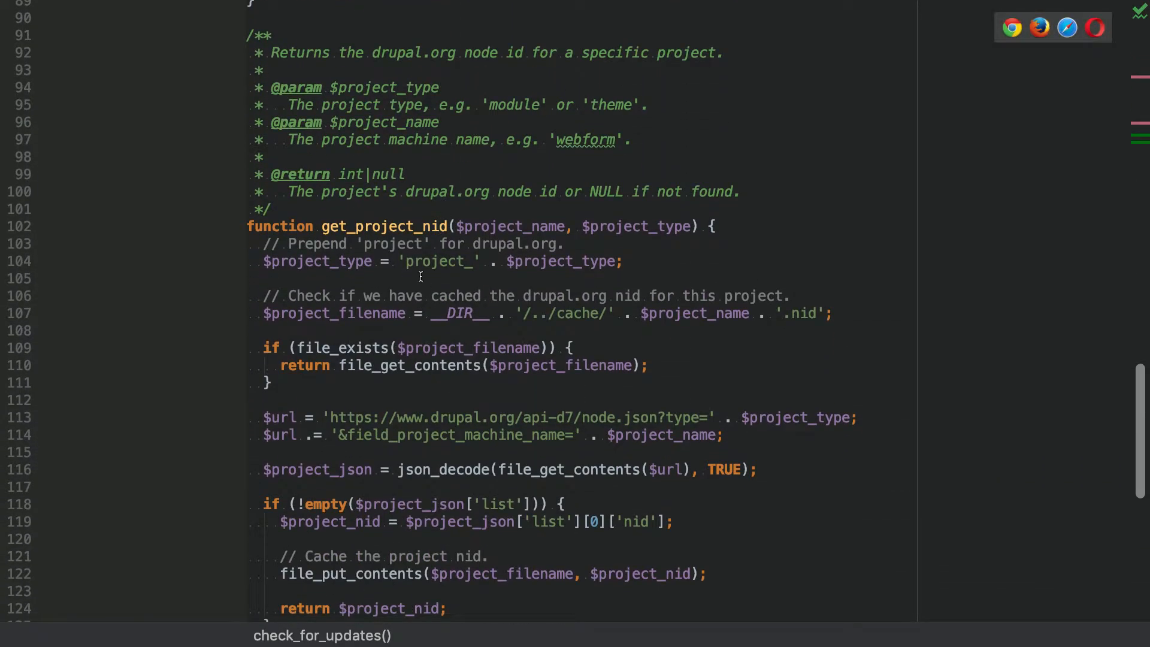
mouse_move(553, 253)
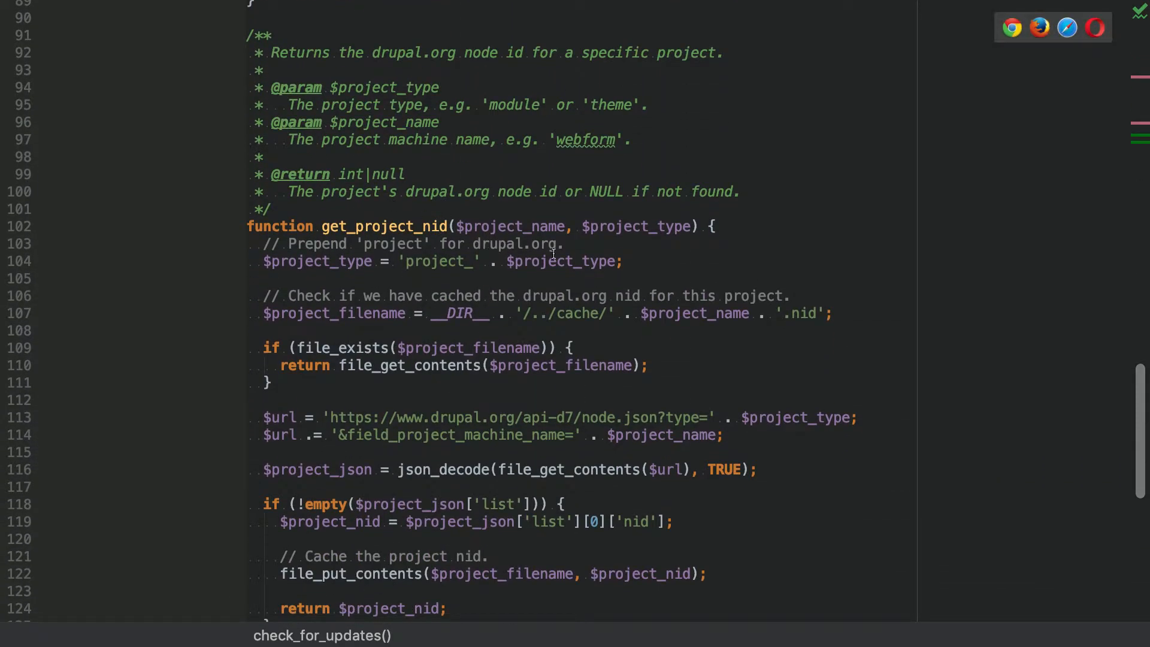
scroll(down, 3)
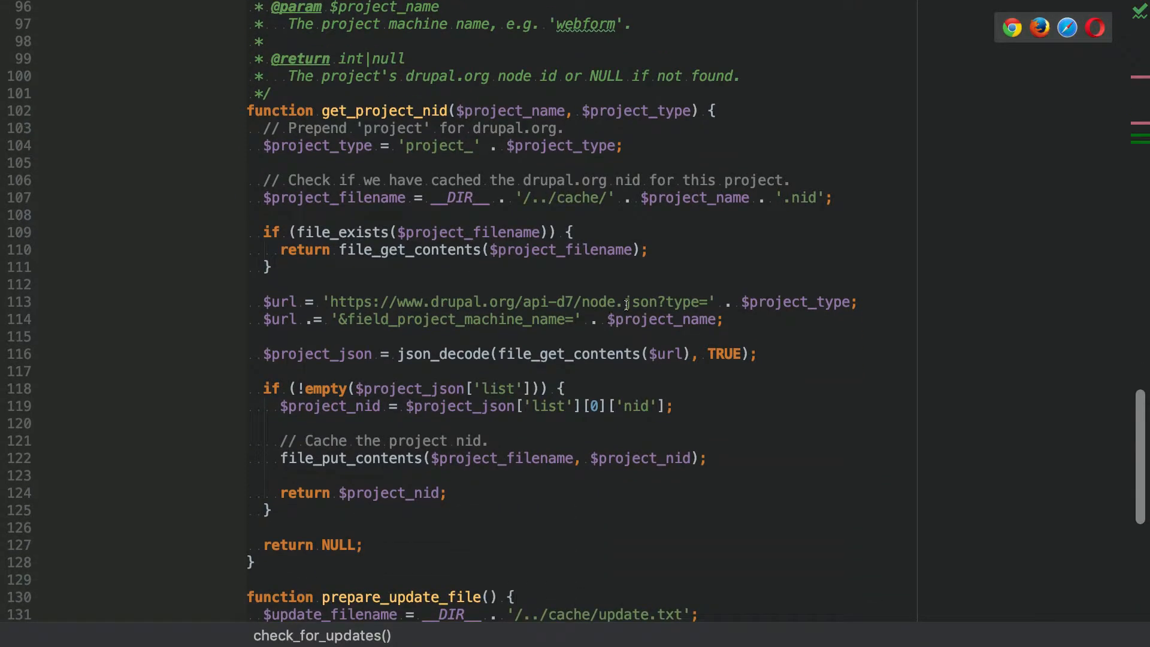
mouse_move(602, 321)
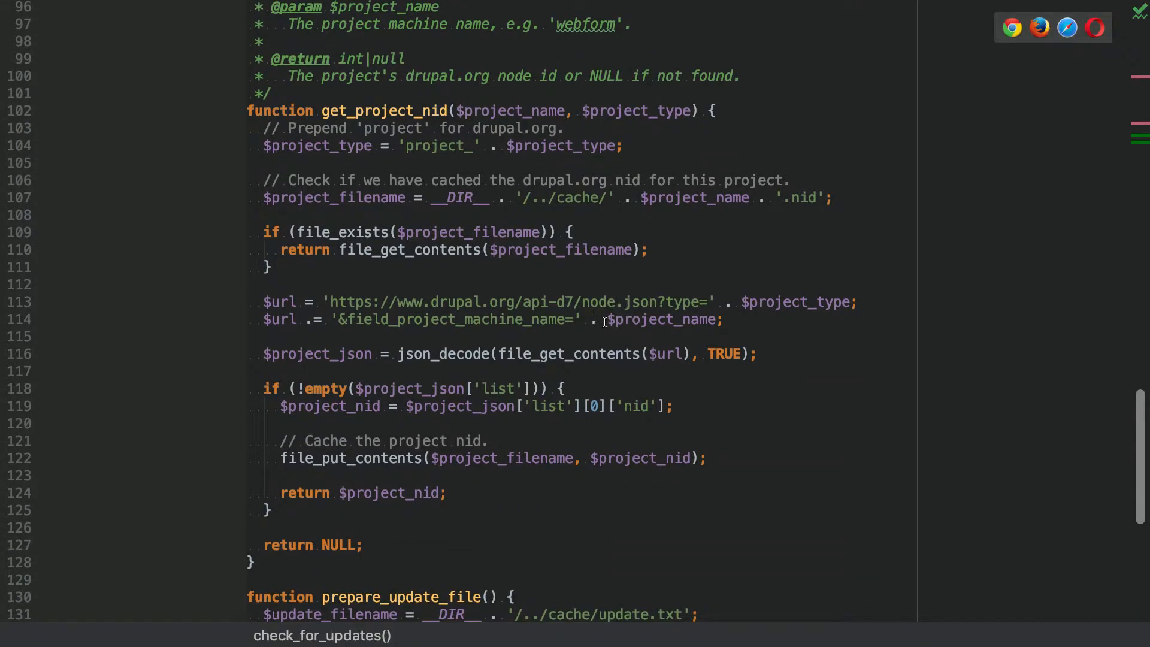
mouse_move(502, 320)
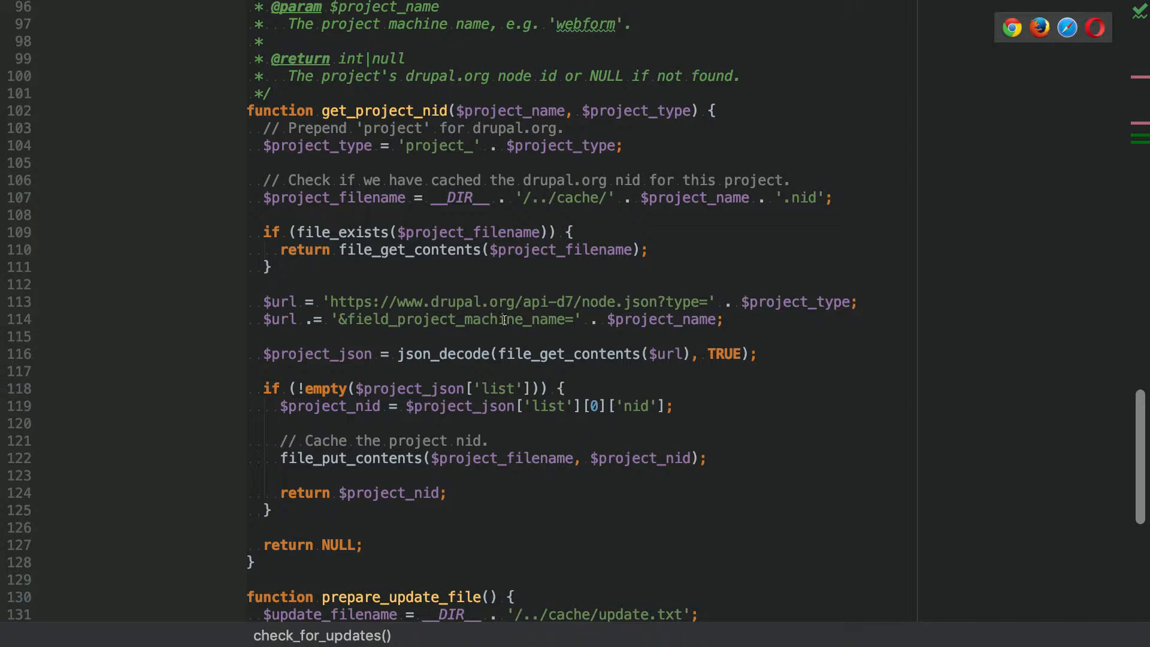
double_click(663, 318)
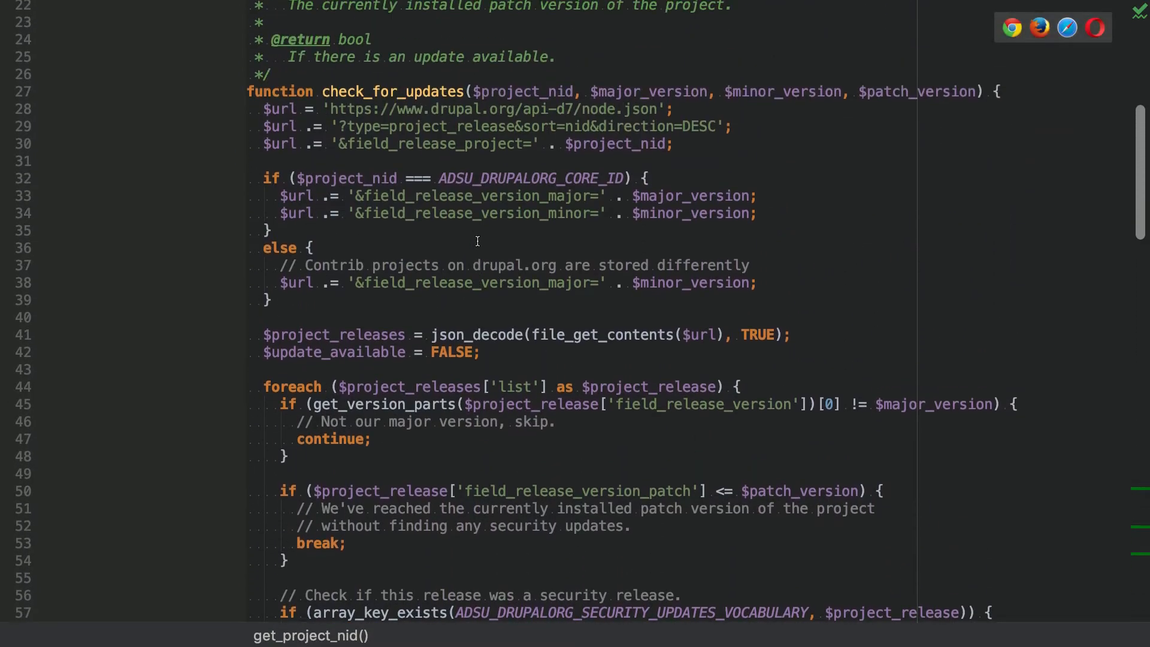
scroll(down, 3)
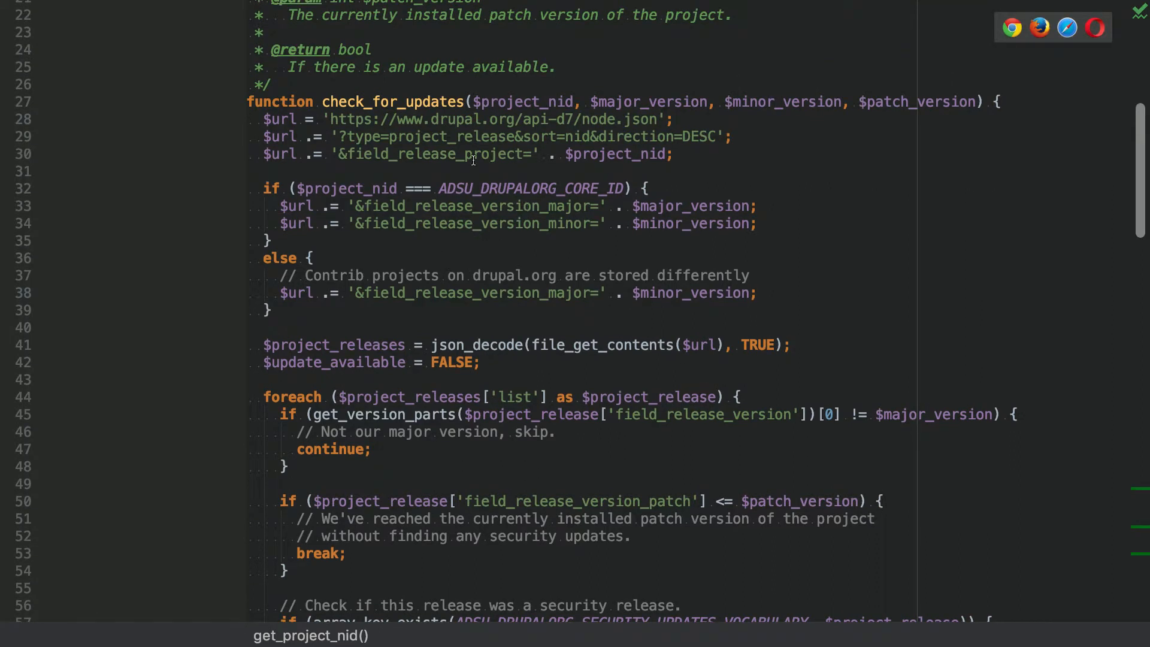
double_click(452, 136)
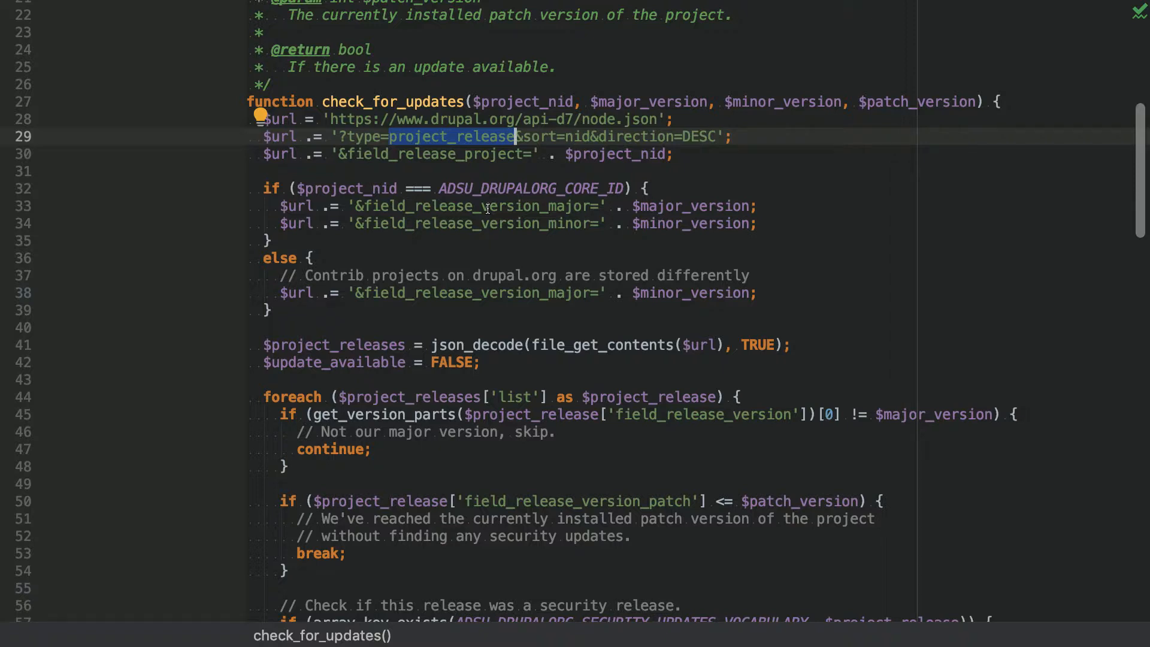
scroll(down, 3)
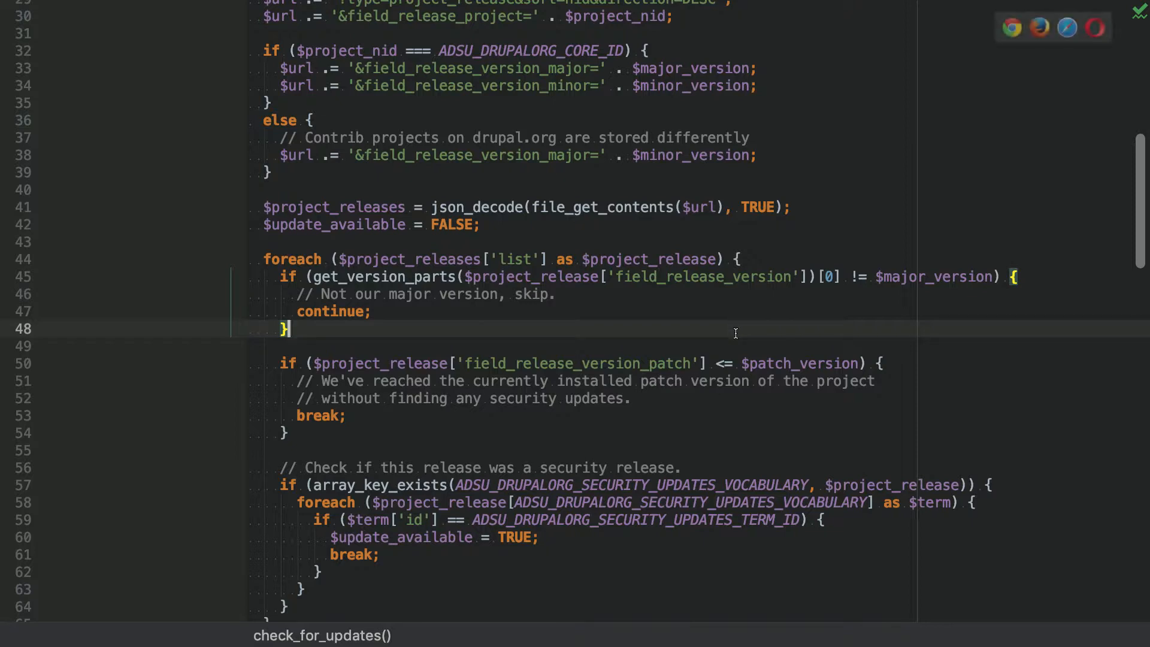
Step: Leave presentation mode and bring up composer.json in the adsu-live project window
click(145, 8)
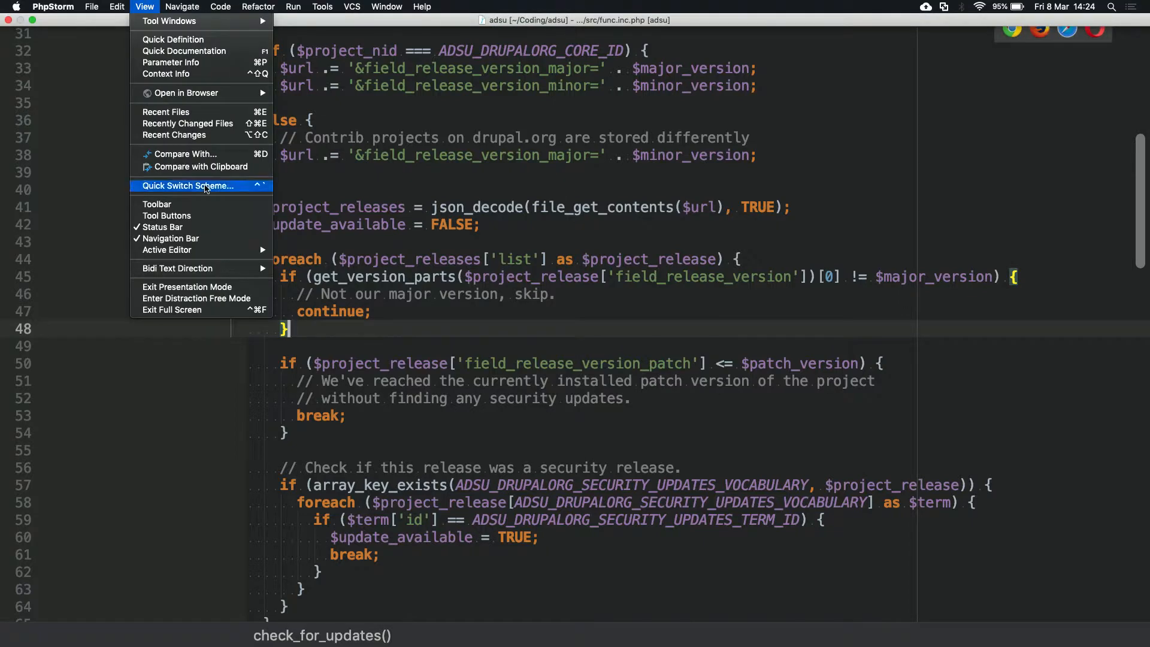
mouse_move(170, 238)
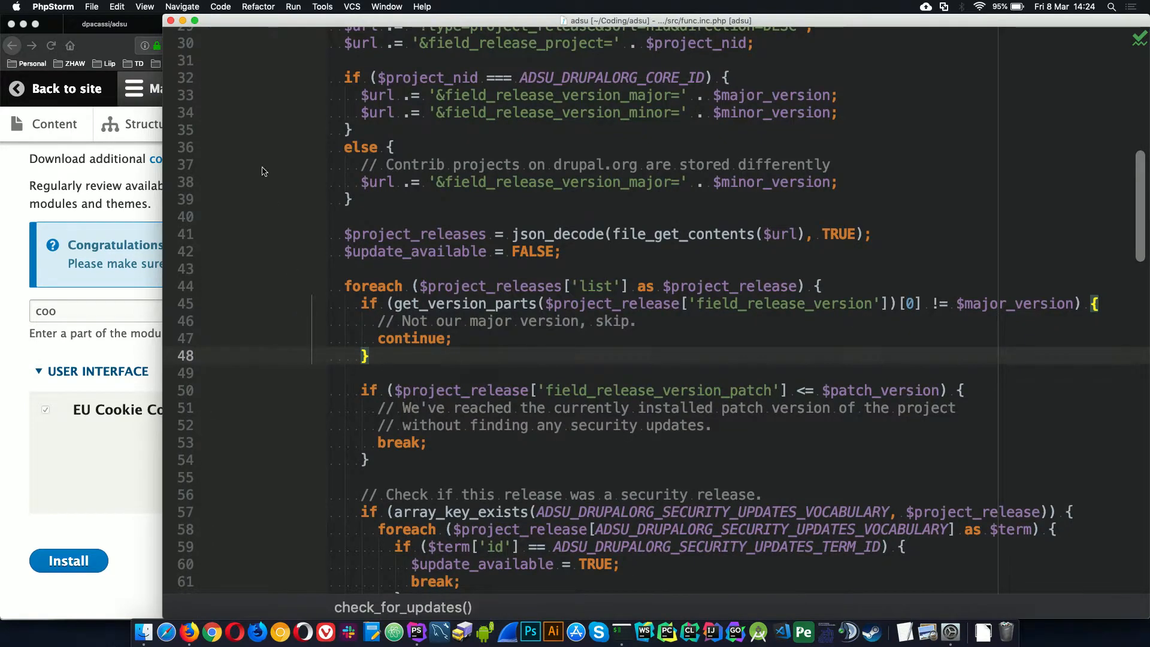
click(145, 7)
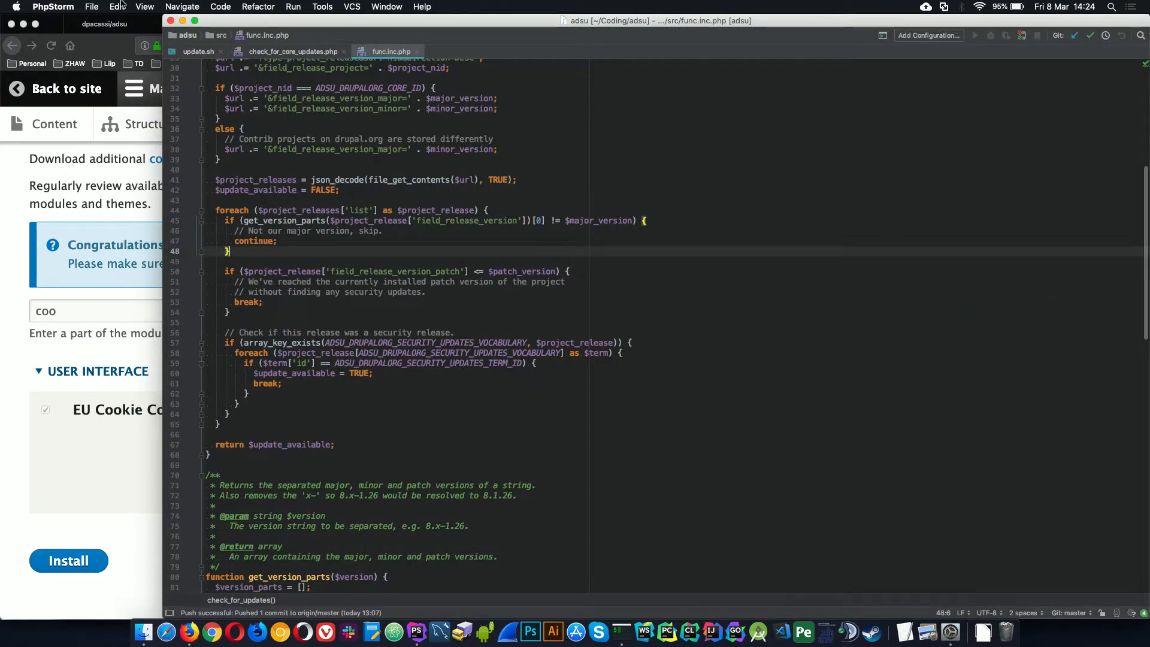
click(92, 7)
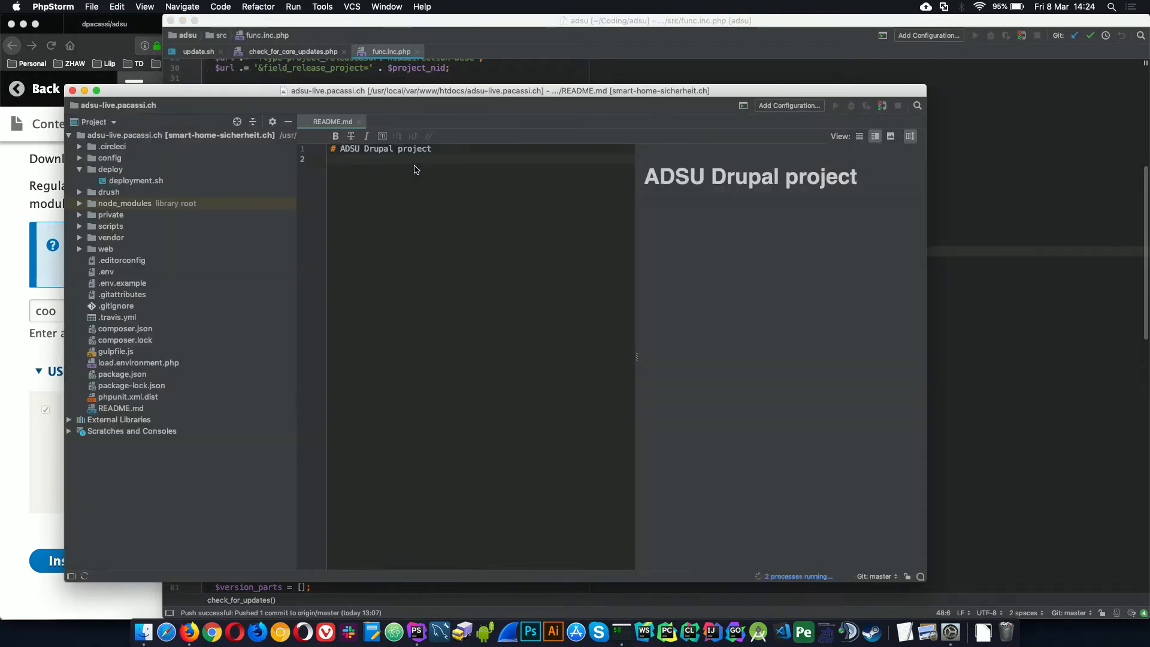
click(73, 90)
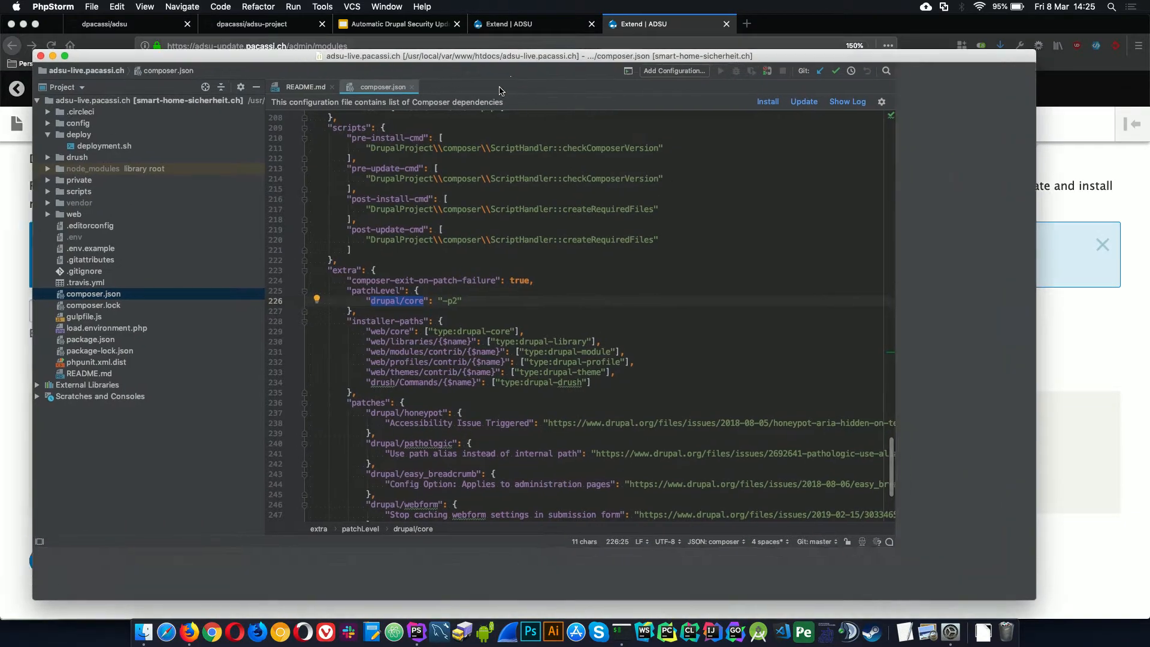
Step: Close README.md and enter presentation mode on composer.json's require list
click(145, 7)
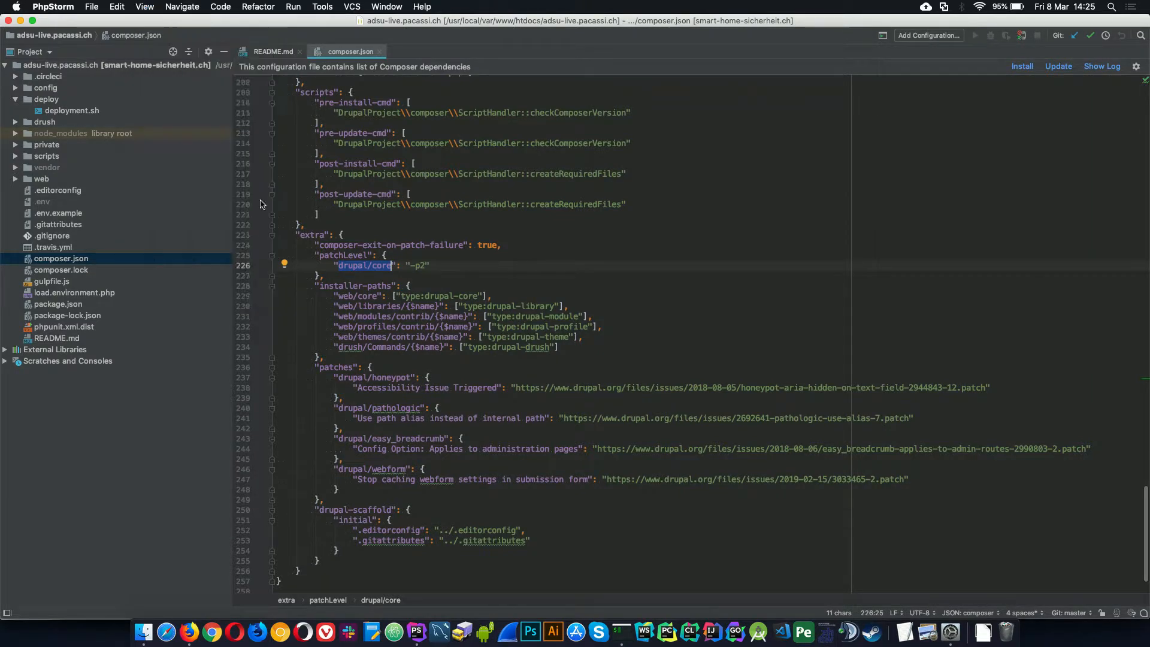
click(300, 52)
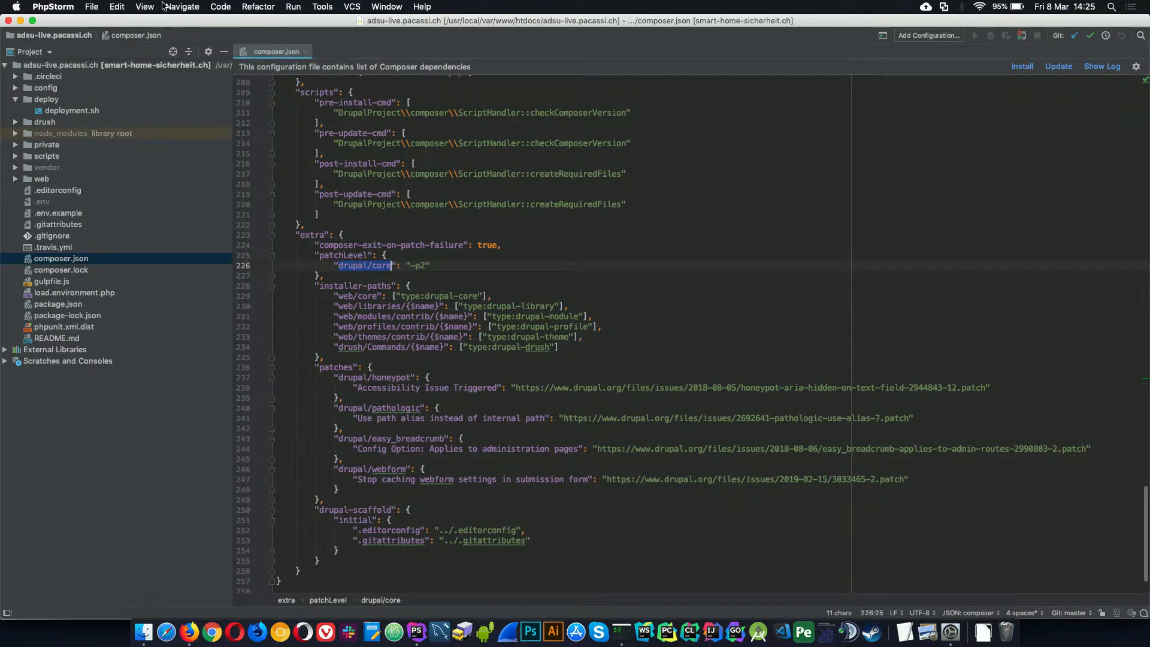
click(145, 8)
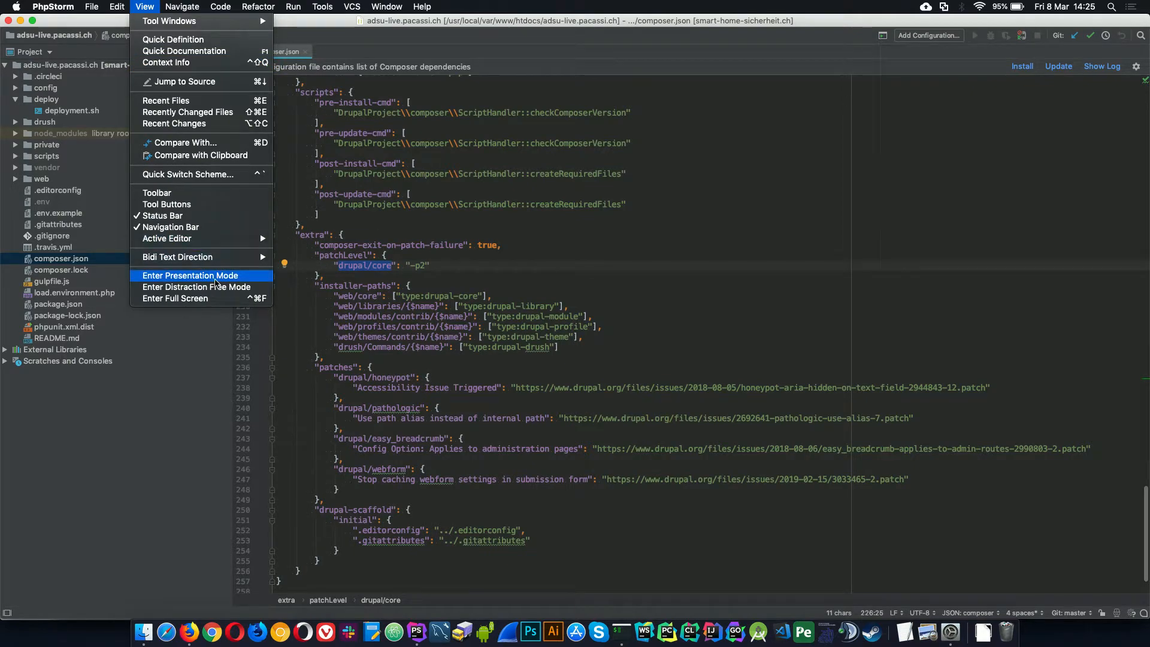
click(190, 275)
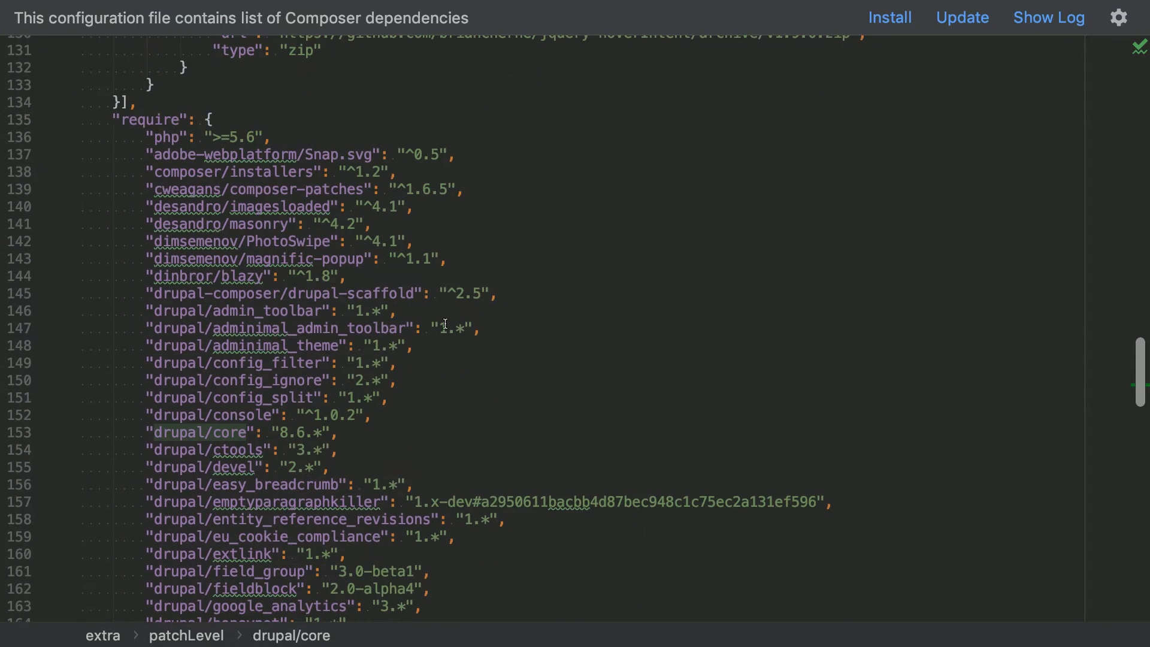
click(374, 415)
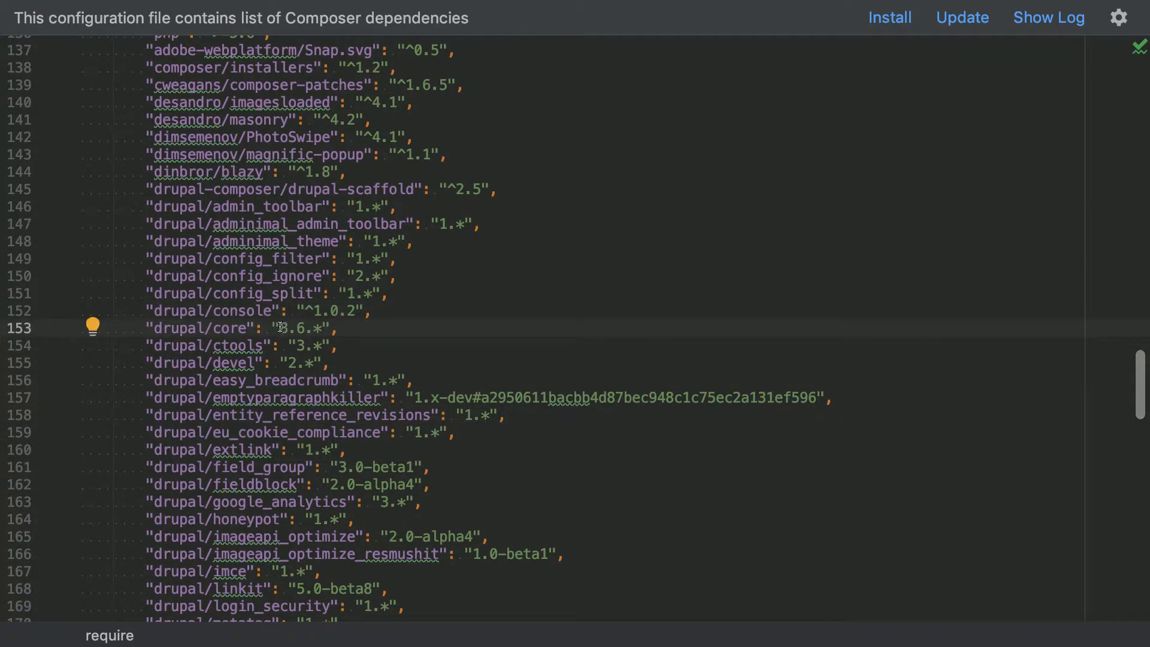
double_click(301, 328)
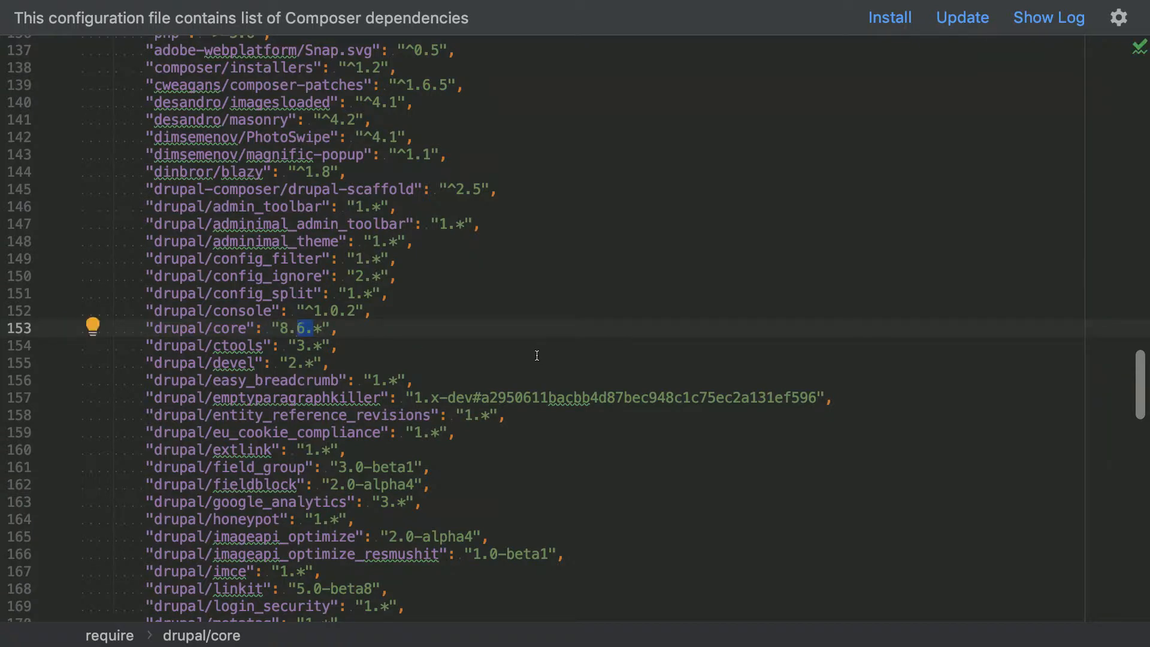
mouse_move(303, 260)
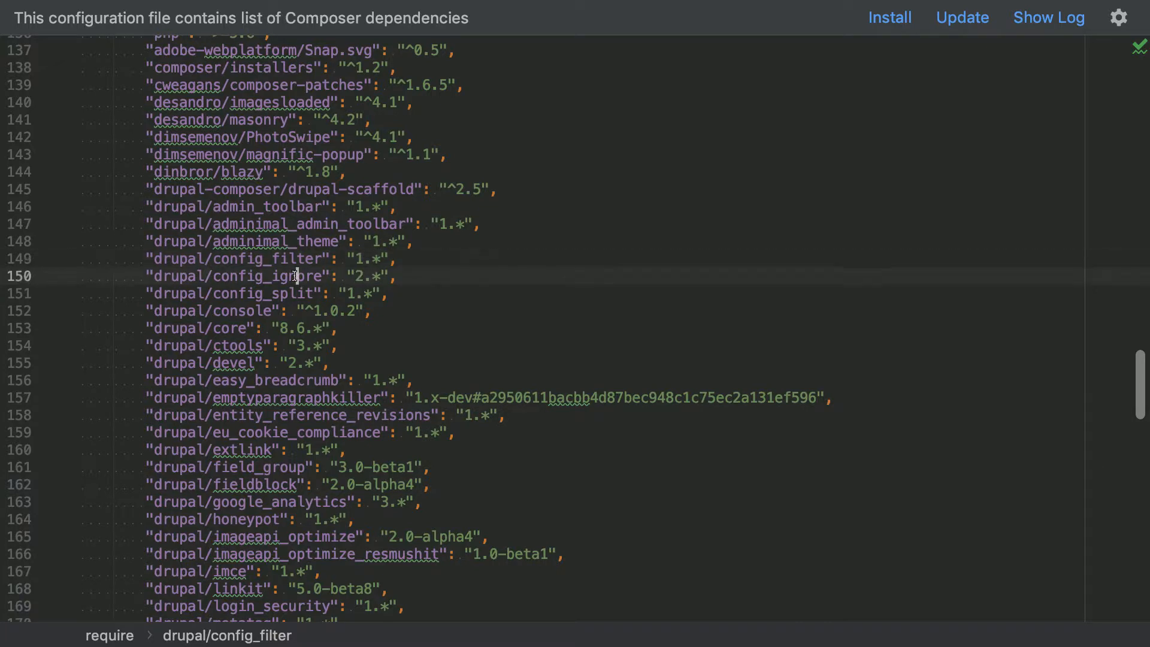
double_click(268, 275)
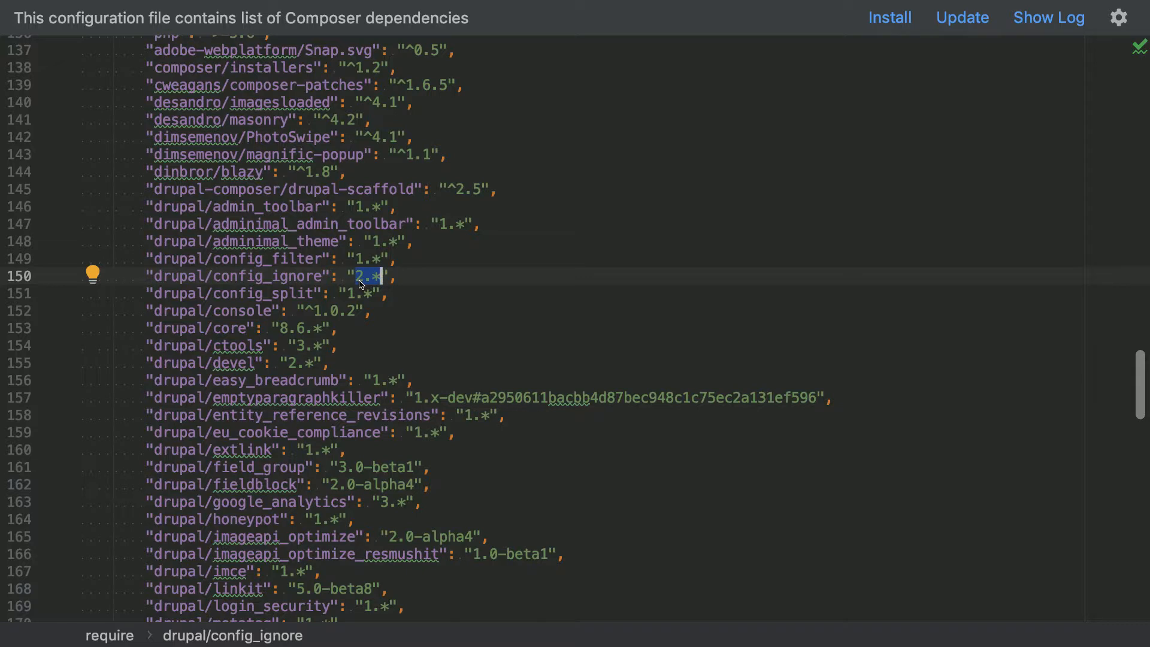
scroll(down, 3)
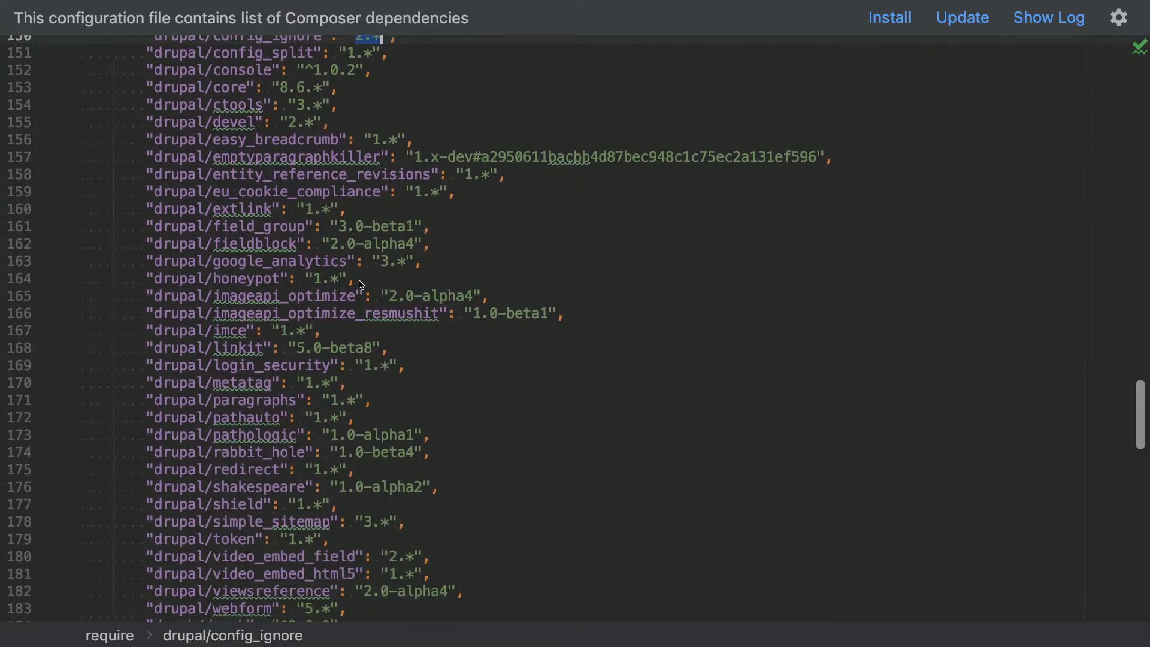
scroll(down, 3)
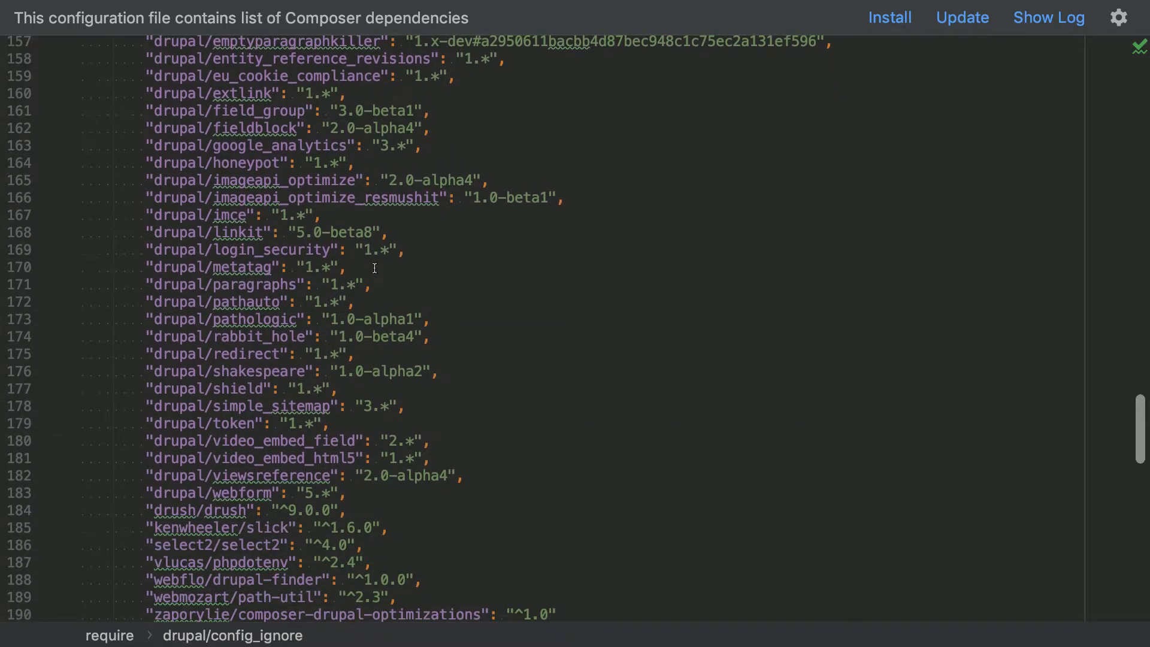
mouse_move(338, 285)
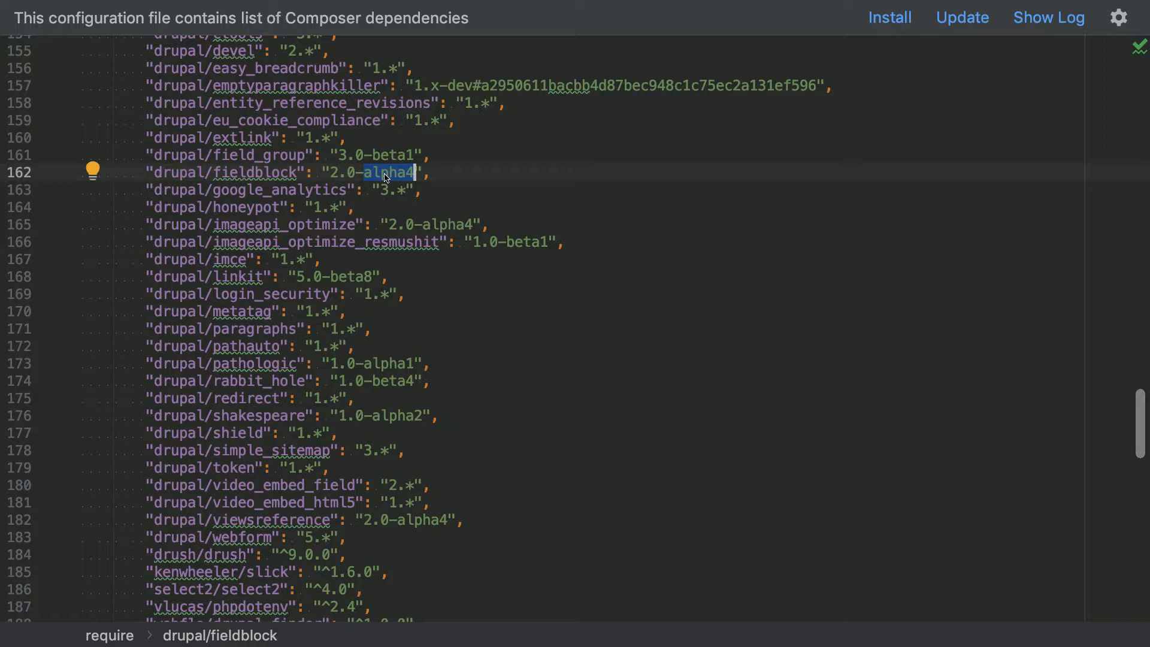
mouse_move(480, 101)
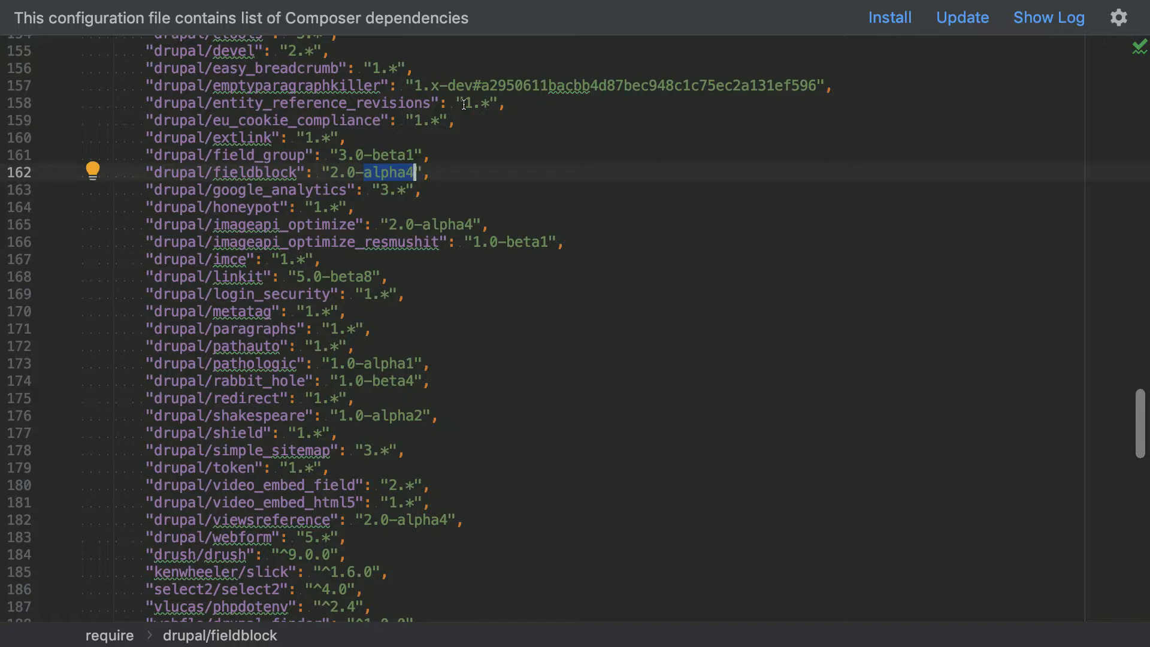
scroll(down, 3)
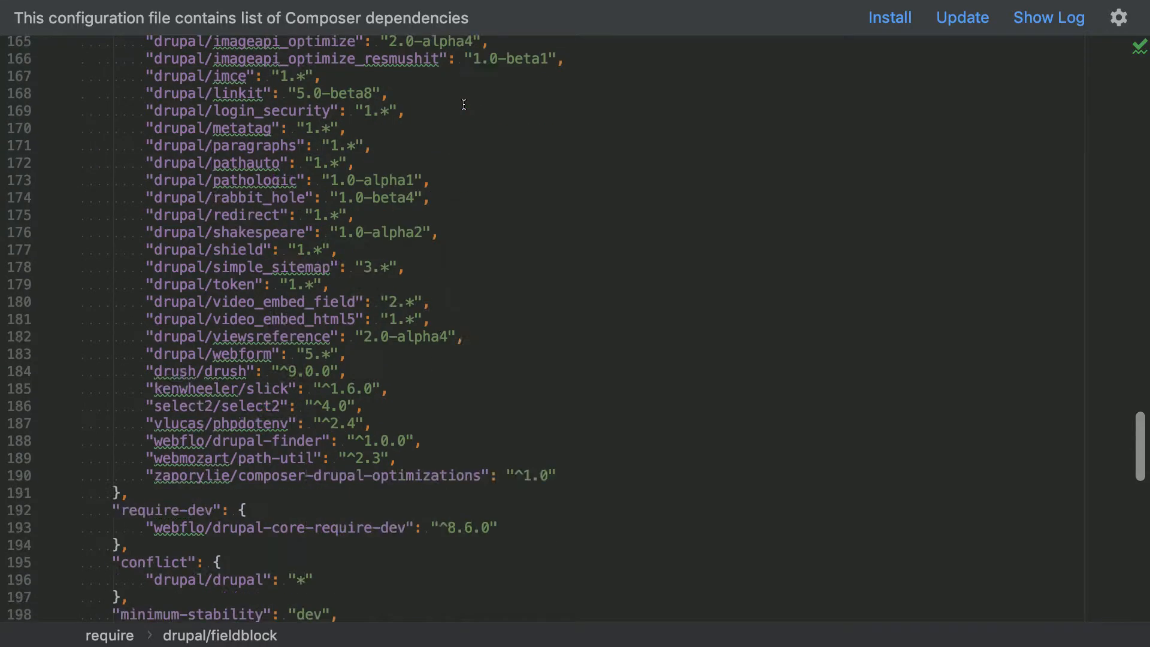
scroll(down, 3)
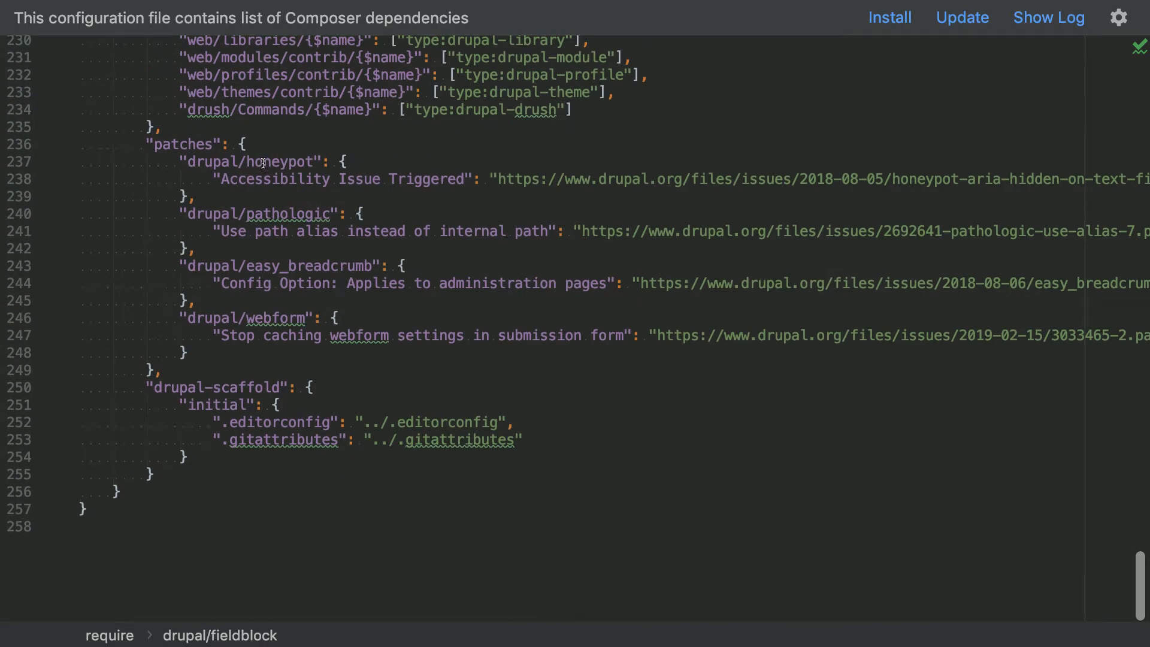
drag(262, 162, 321, 335)
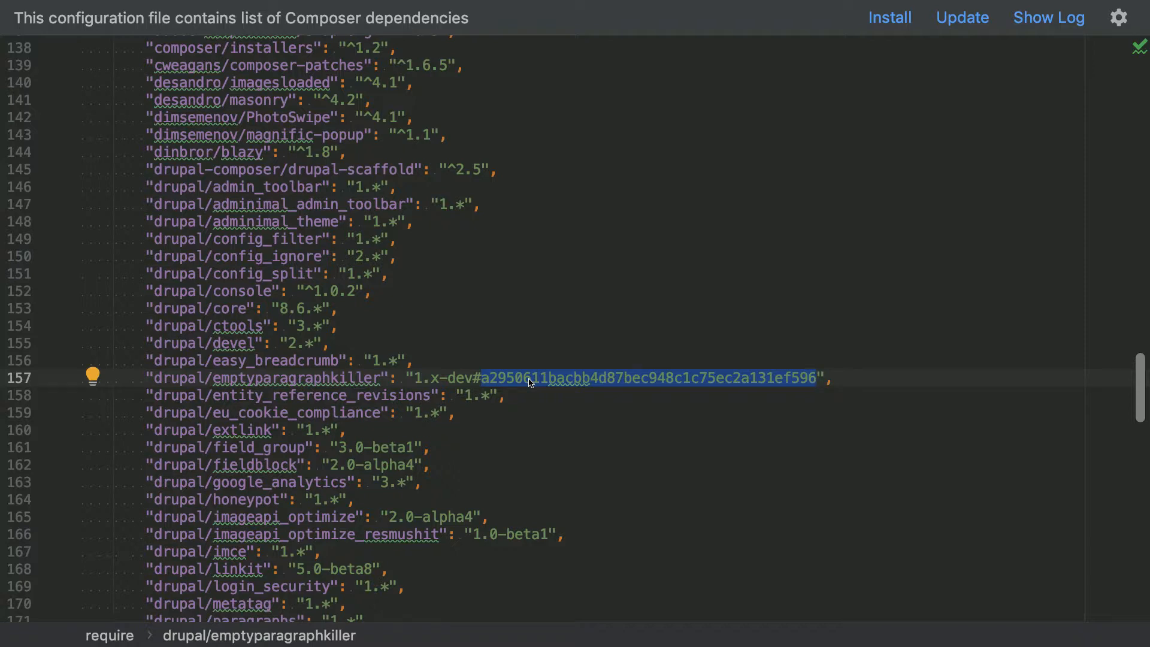
mouse_move(580, 378)
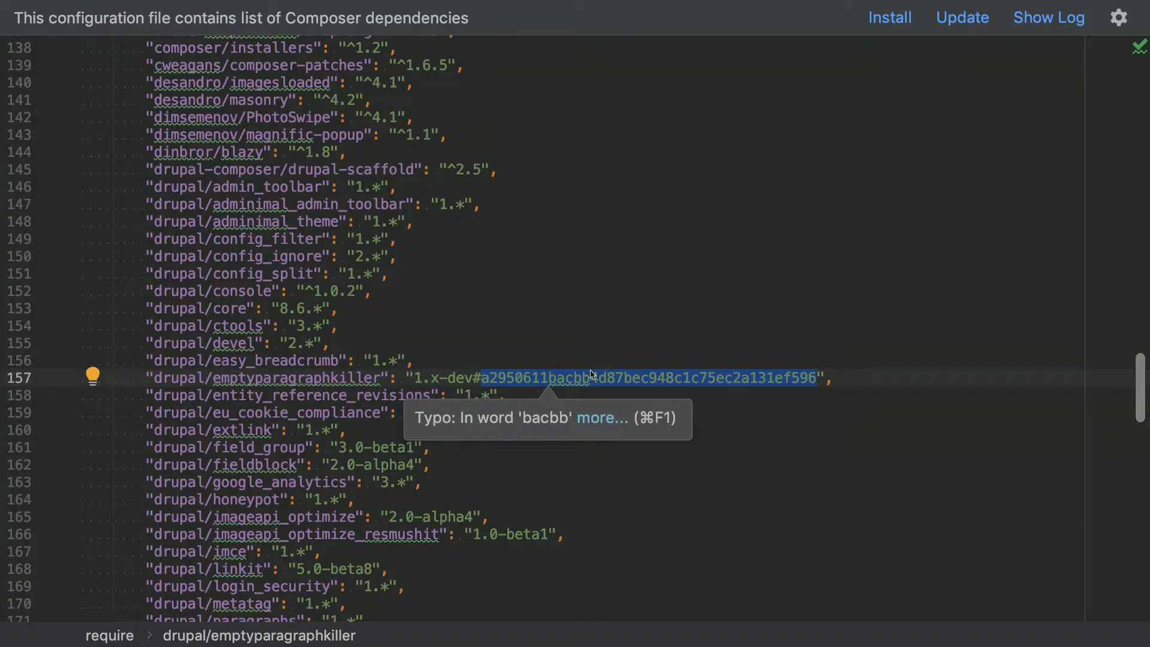
mouse_move(559, 370)
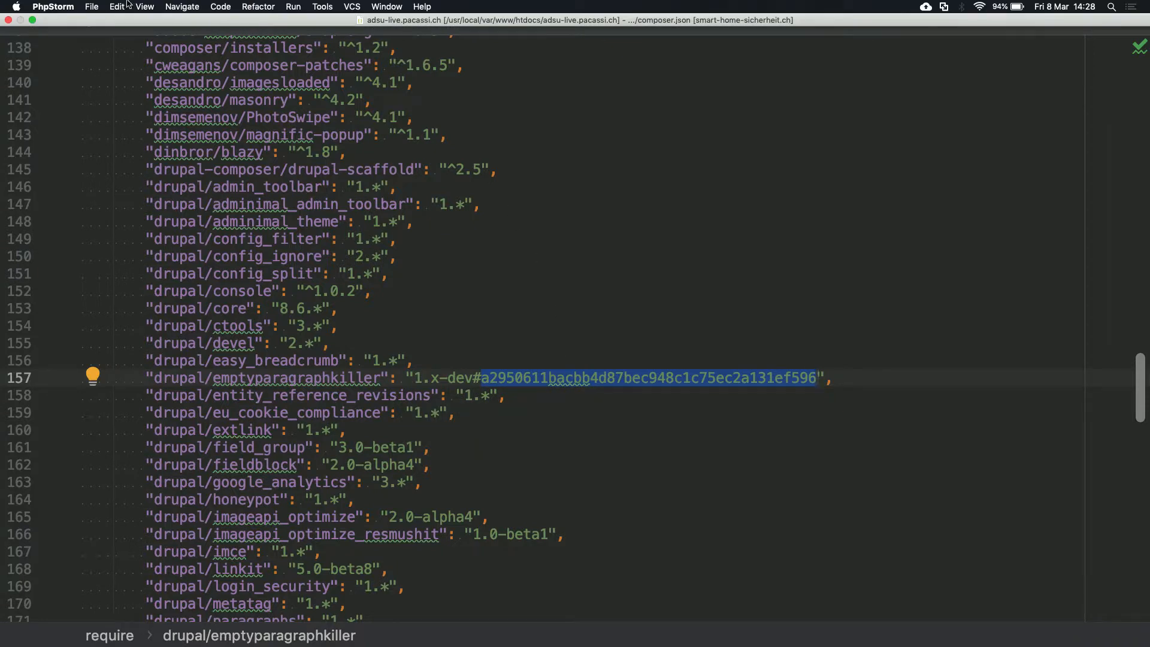
Step: Exit presentation mode on composer.json and bring up the File menu commands
click(117, 7)
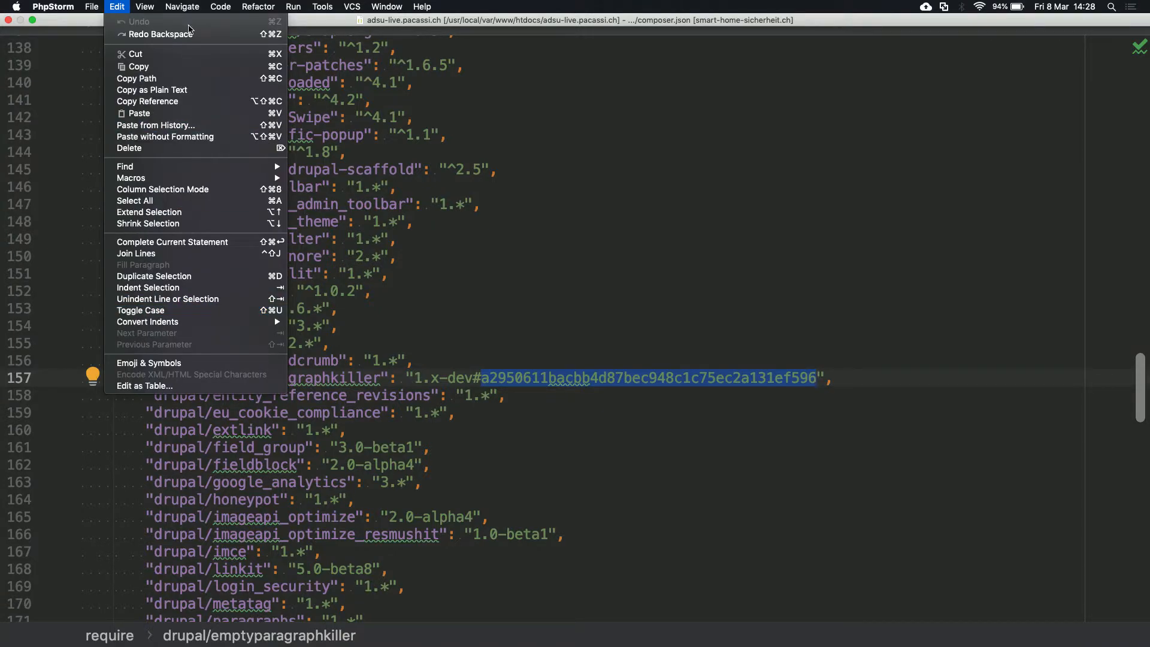
click(145, 7)
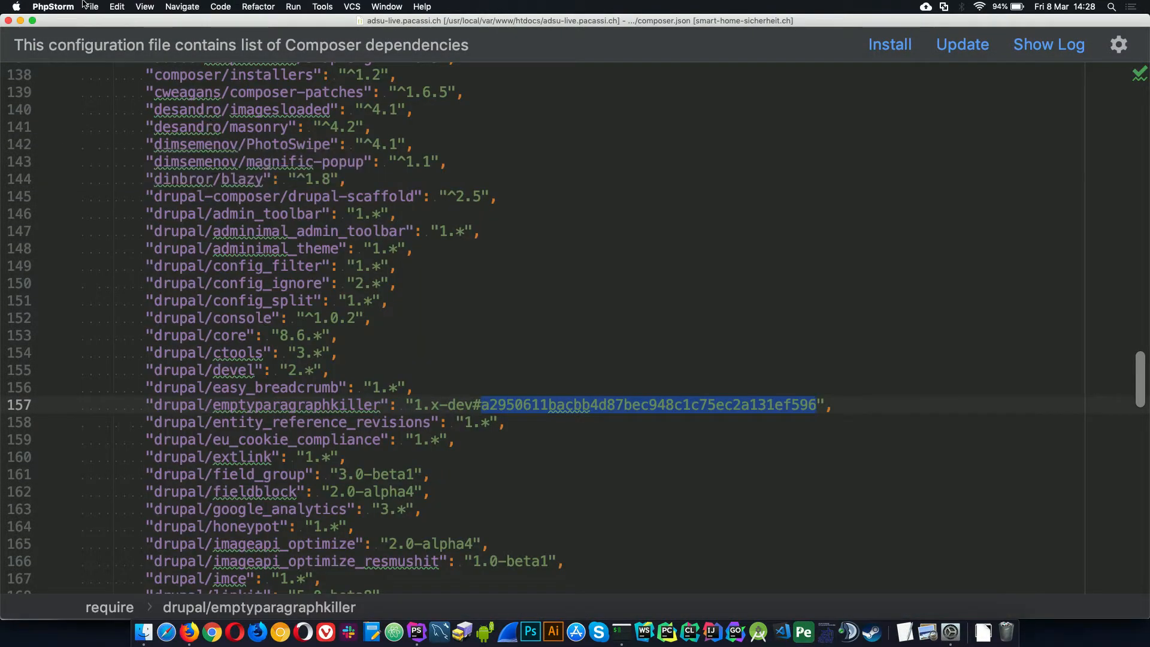
click(145, 7)
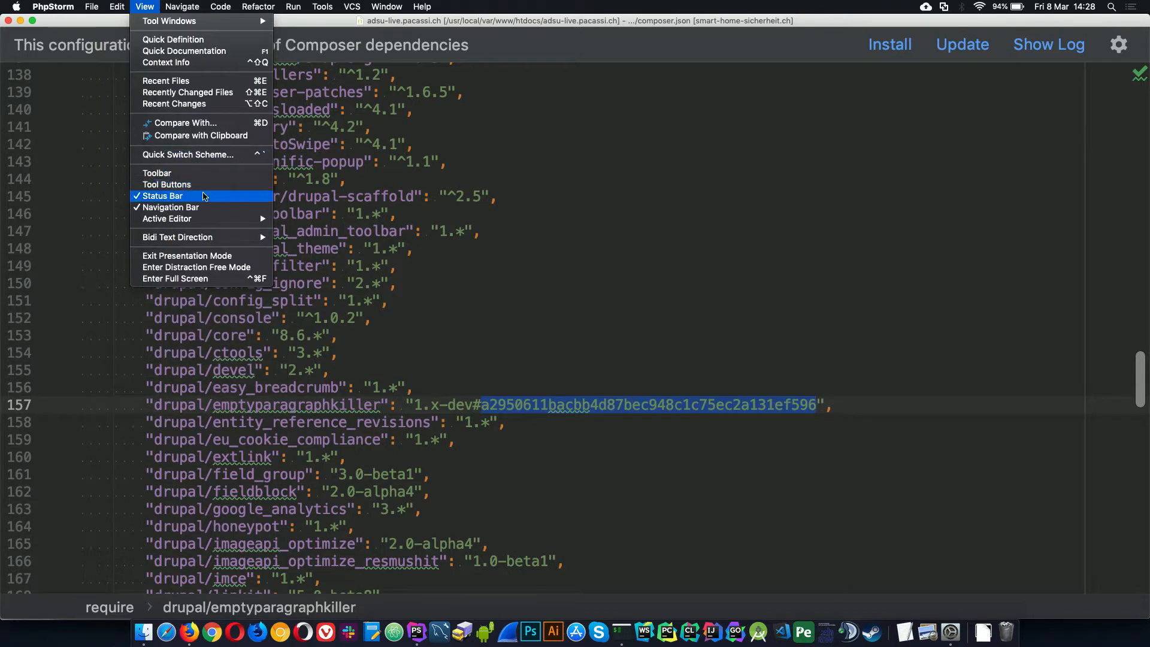
mouse_move(197, 255)
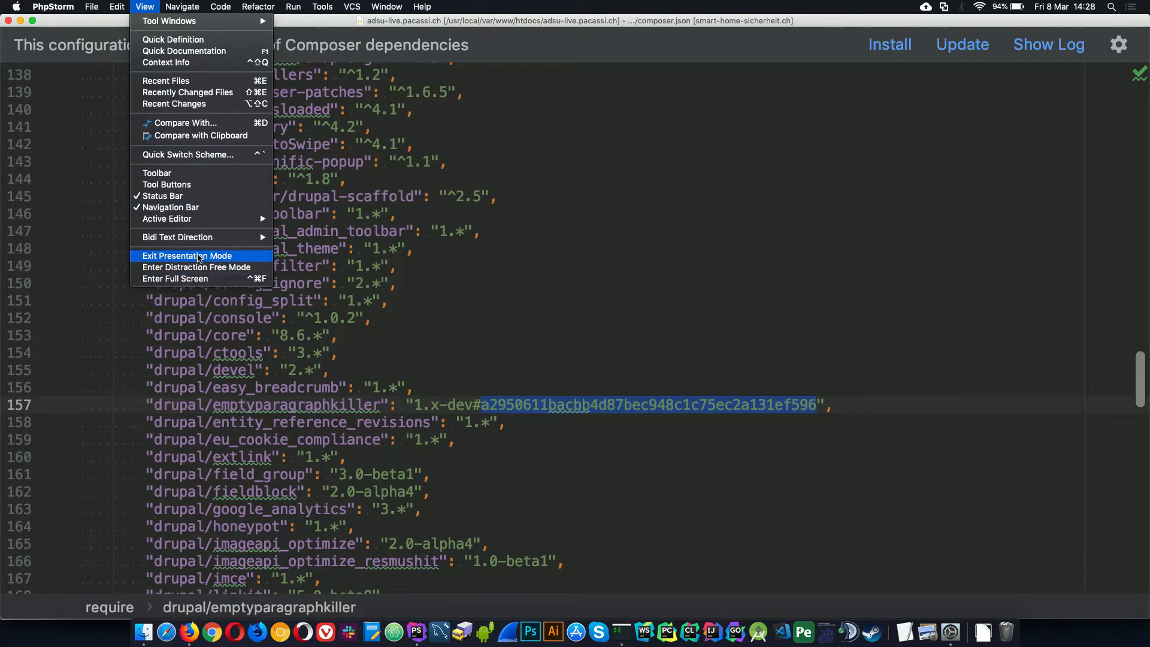
click(187, 255)
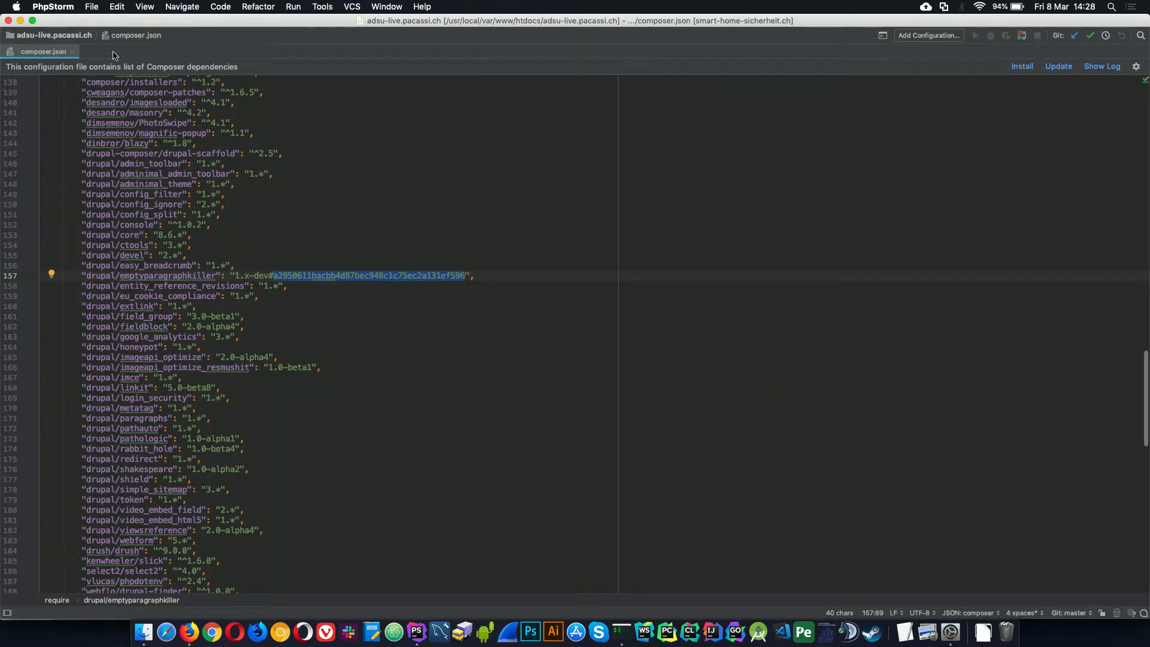
click(91, 7)
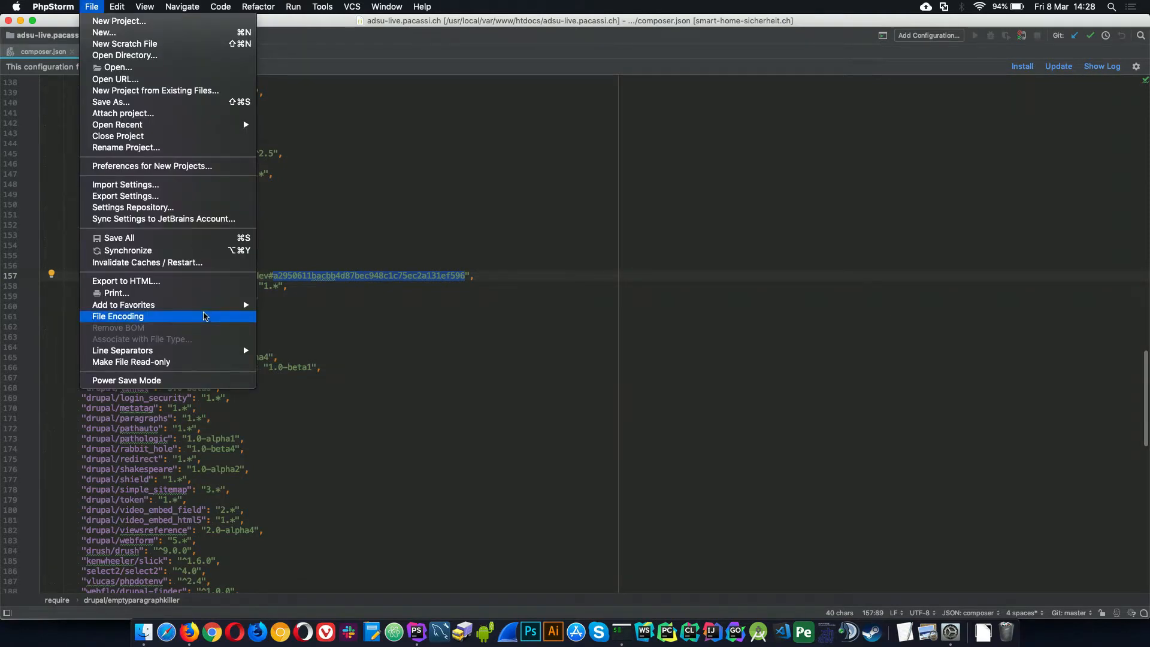
mouse_move(594, 583)
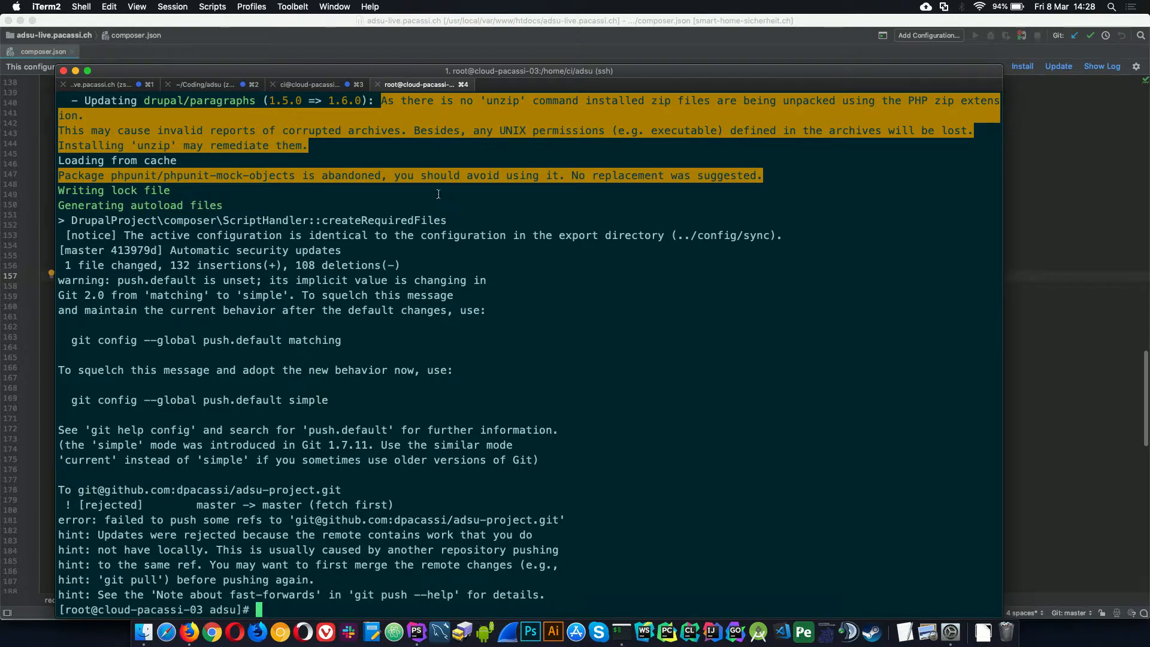
Step: List the project folder in the SSH session and move into the cache/ directory
text(ls)
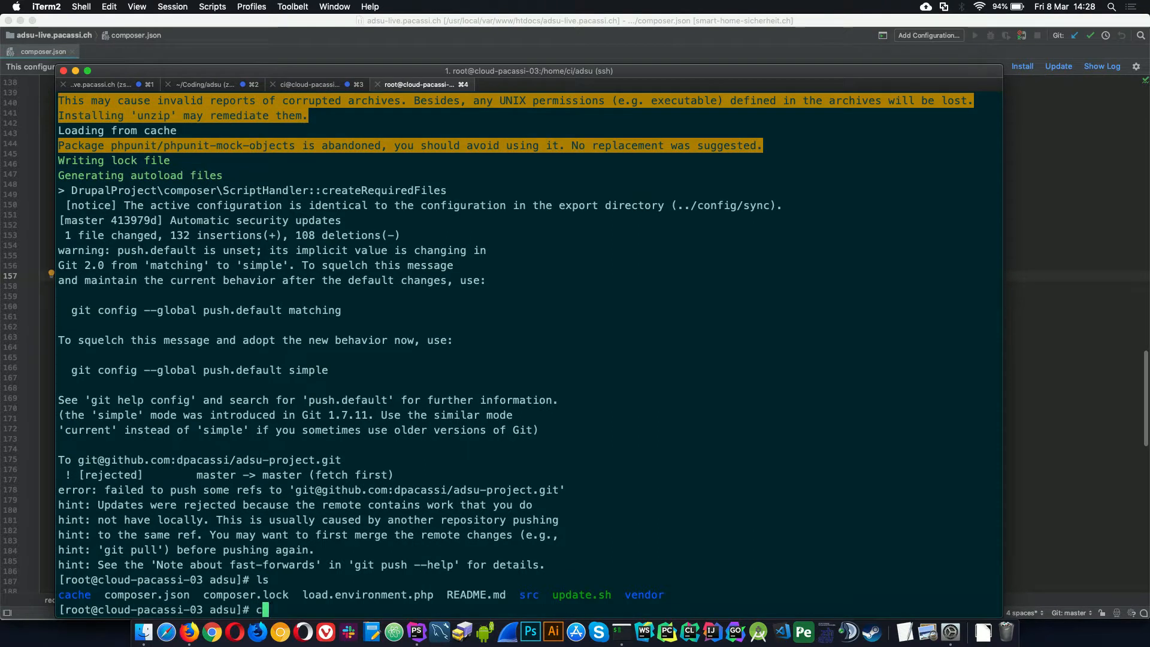
text(d cac)
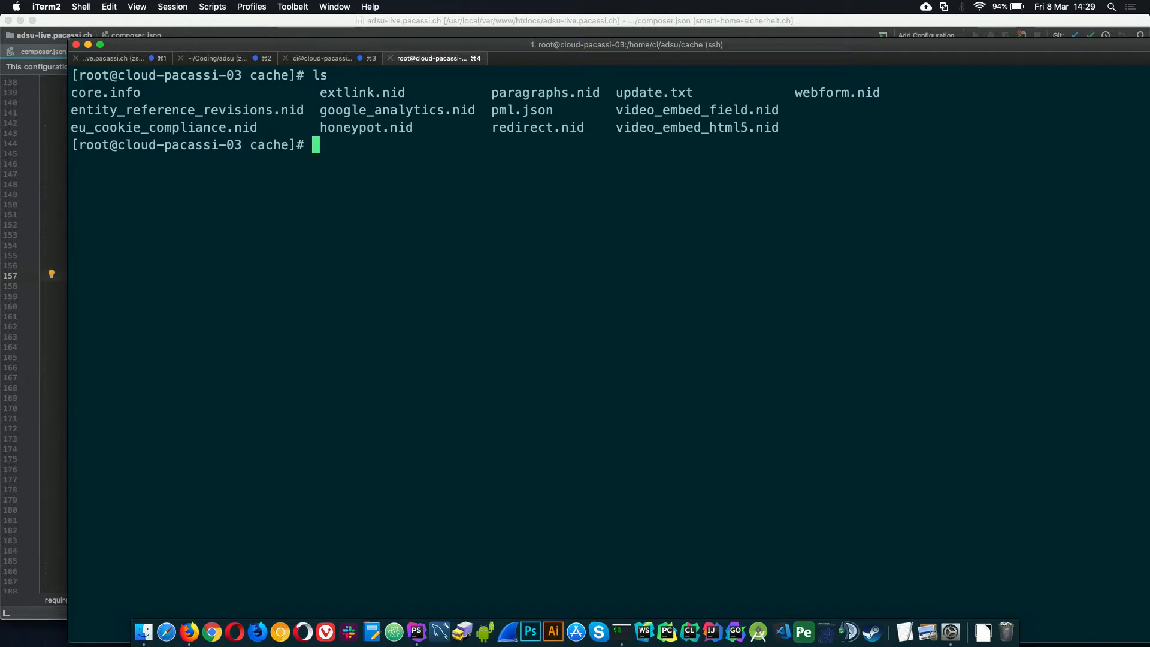
text(cd ..)
text(ls)
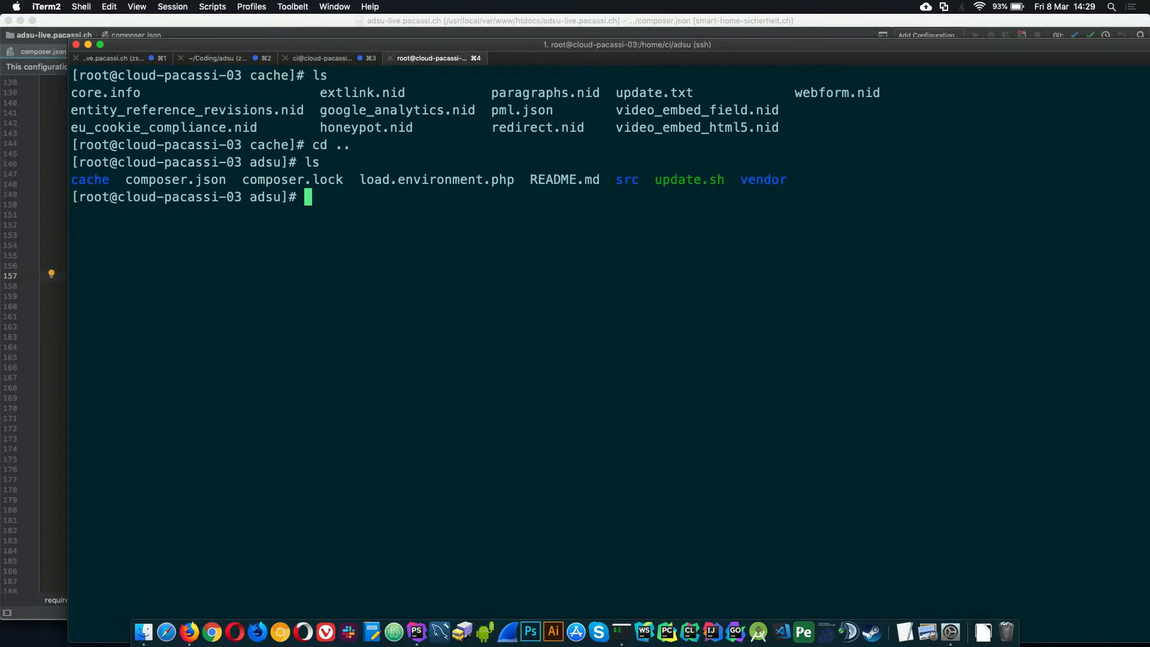
text(cd c)
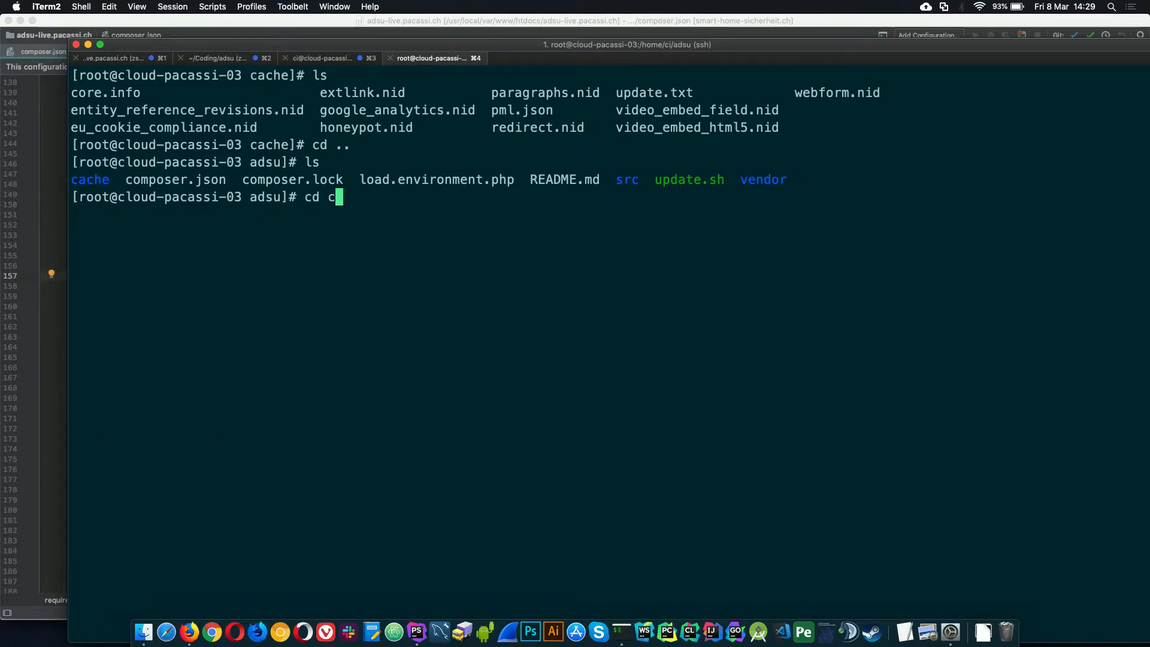
text(ache/)
text(ls -al)
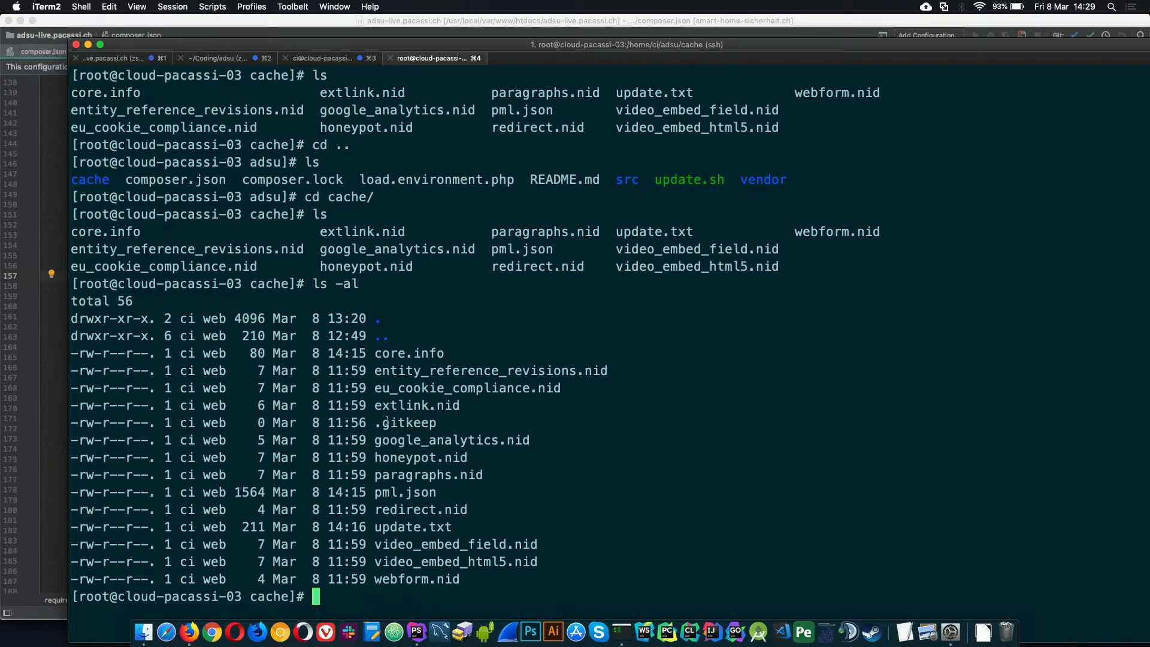
Step: Highlight the empty .gitkeep placeholder in the cache listing
double_click(406, 423)
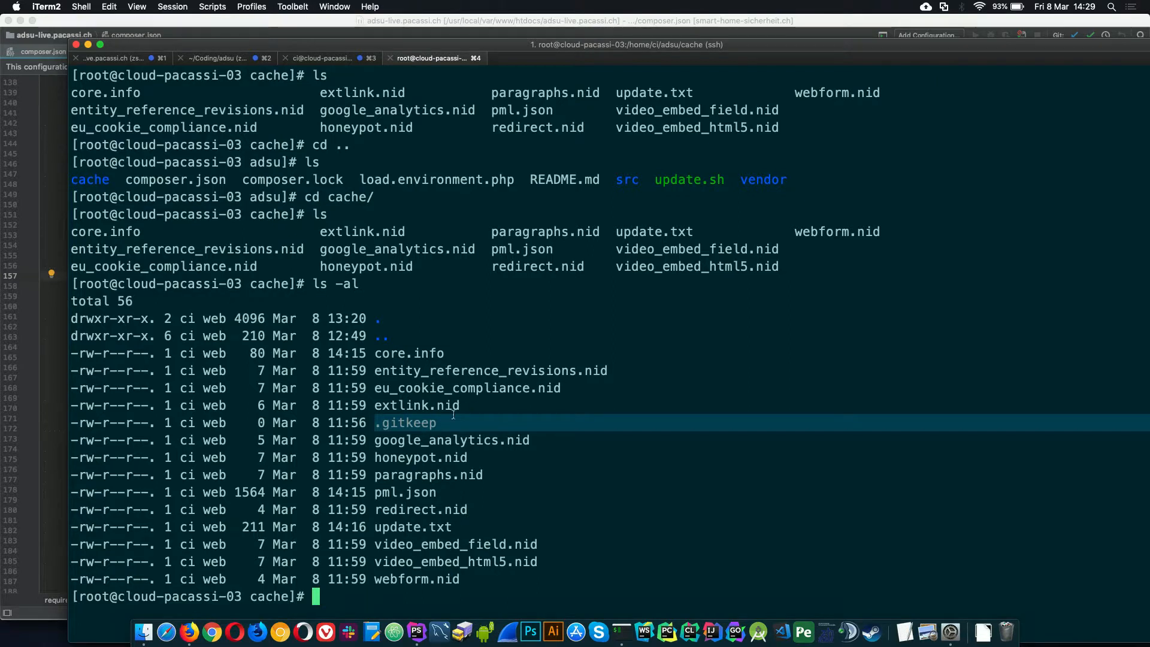
mouse_move(447, 580)
text(vi google_analytics.nid)
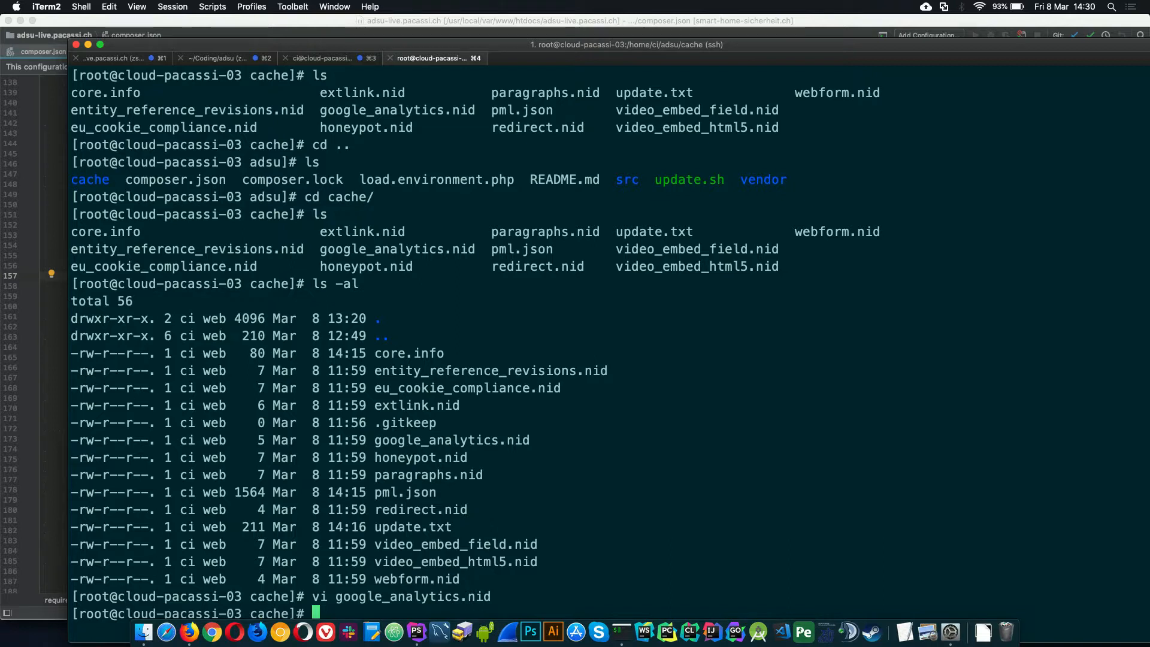
text(ci)
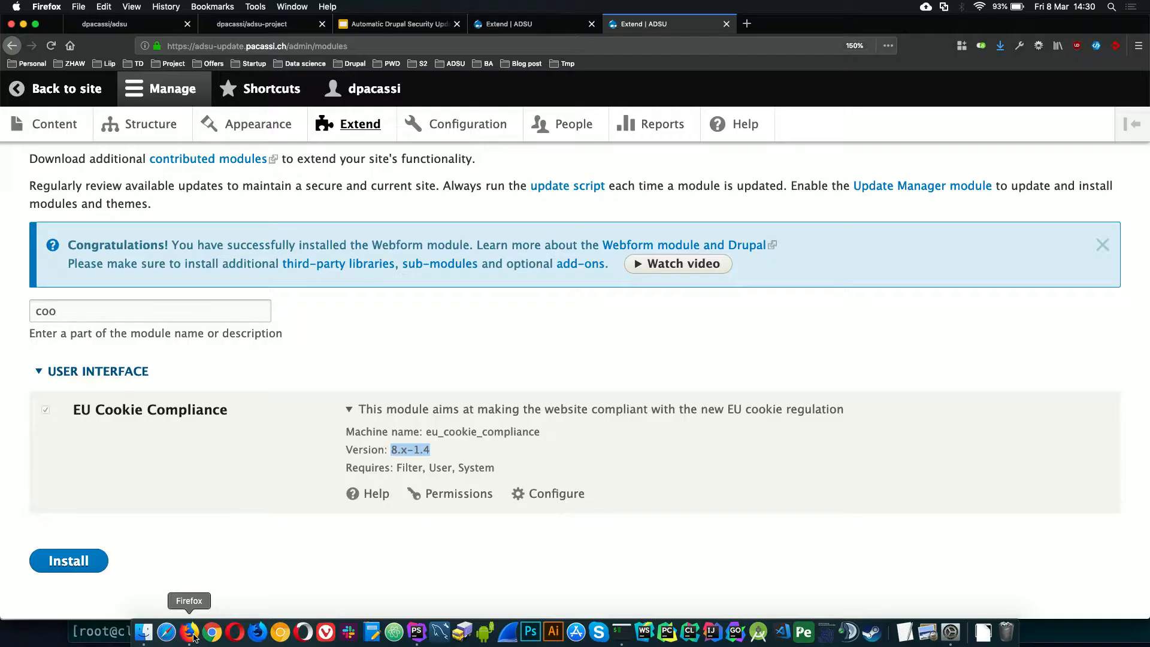
Step: Expand the EU Cookie Compliance module details showing version 8.x-1.4
click(396, 24)
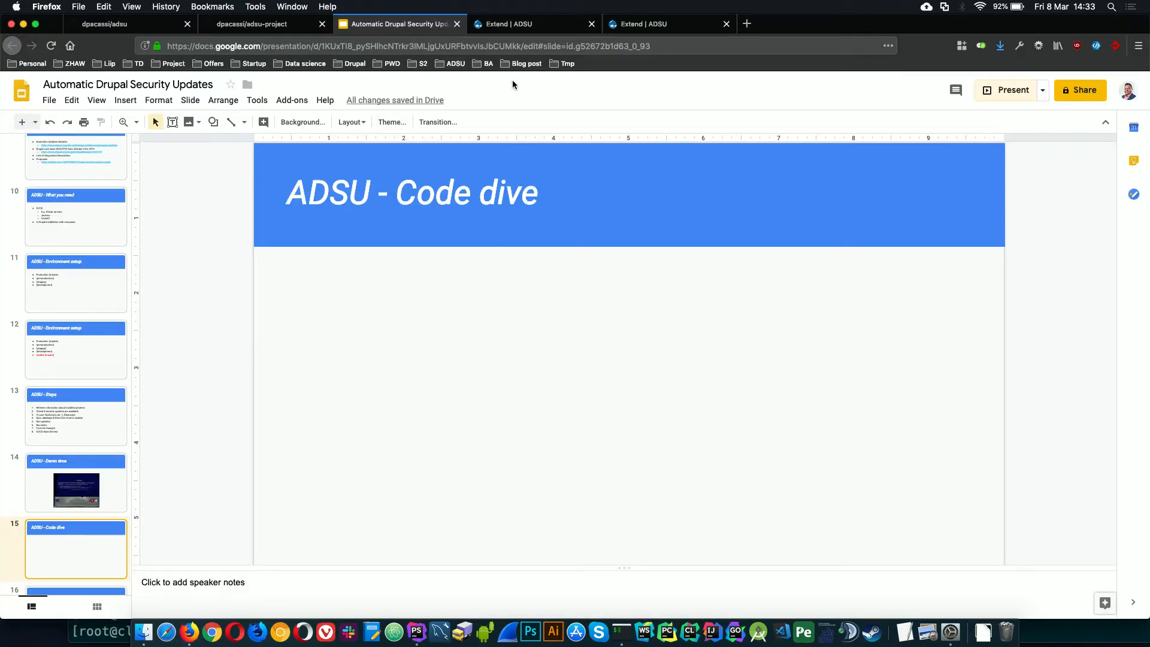
Step: Switch to the Google Slides tab showing the ADSU - Code dive slide
click(456, 64)
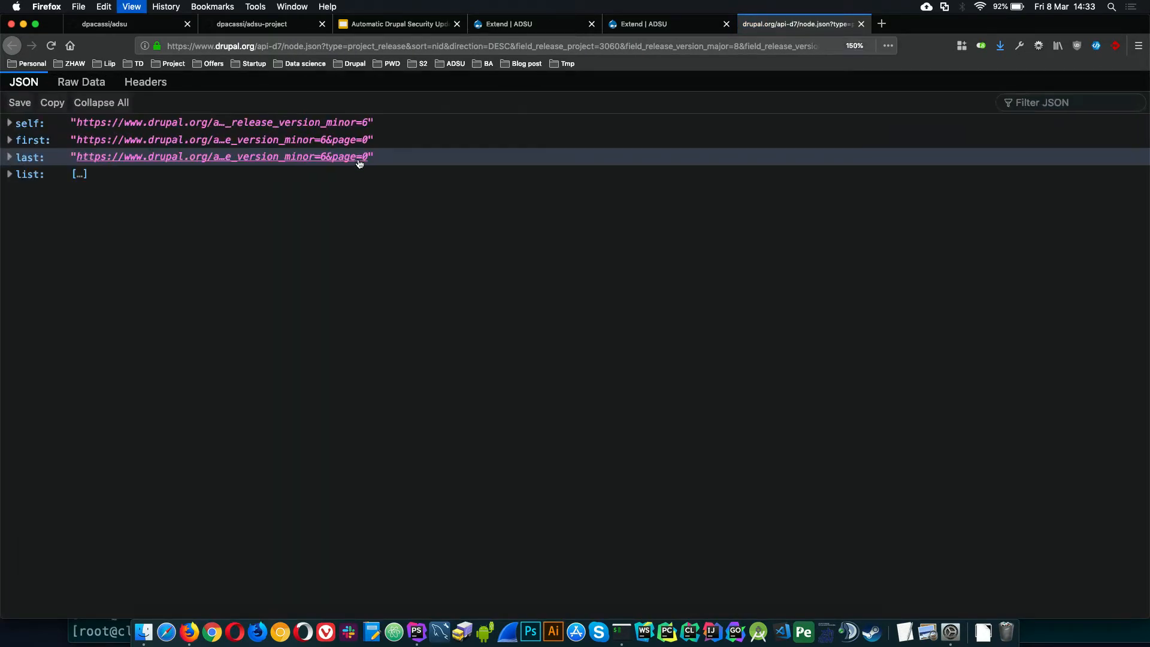
Step: Zoom in on the drupal.org project_release JSON response for the audience
key(cmd+plus)
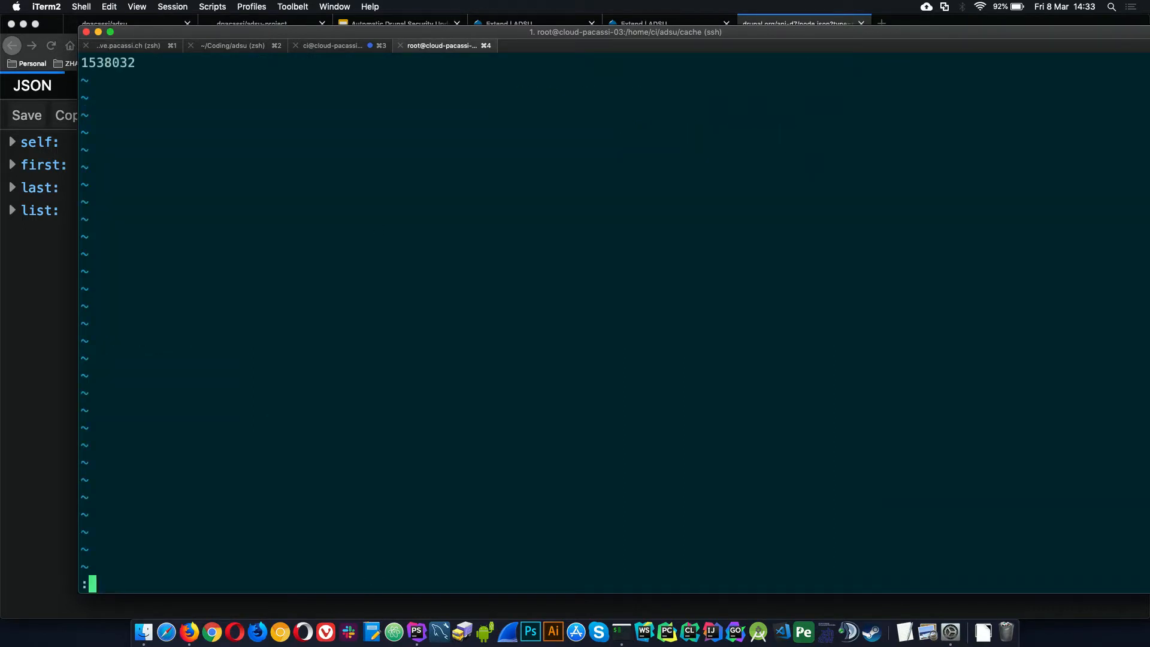
Step: Quit vi on the cached node id file 1538032, returning to the shell
text(:q)
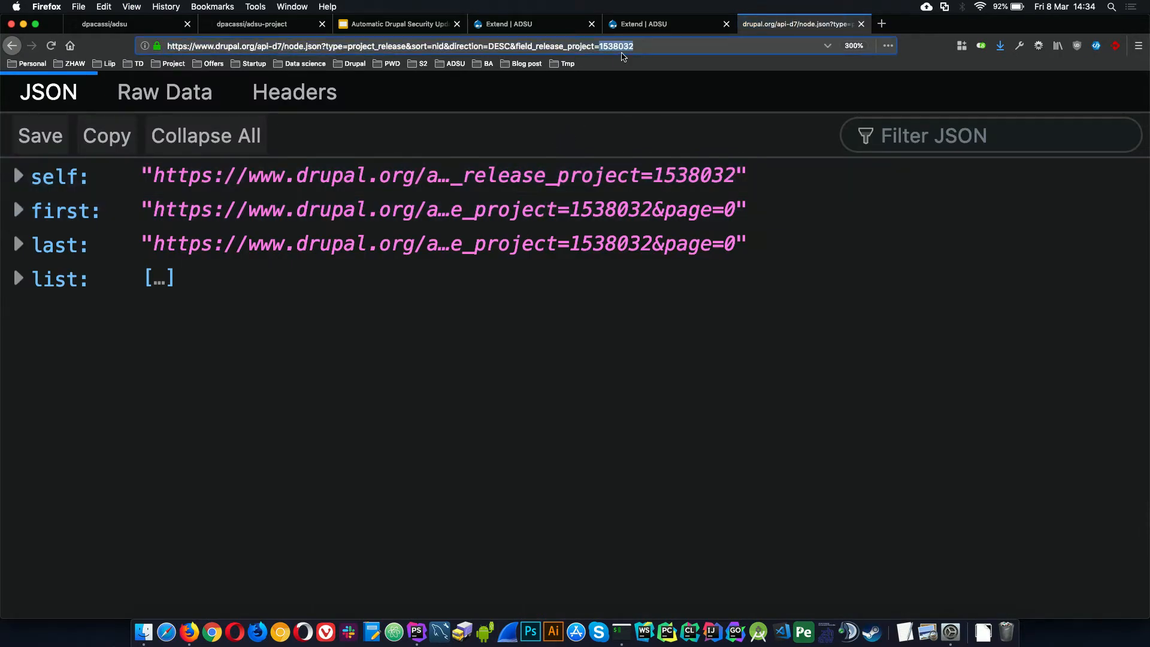
Step: Expand the releases list and the first release's taxonomy_vocabulary_7, then collapse it
click(19, 280)
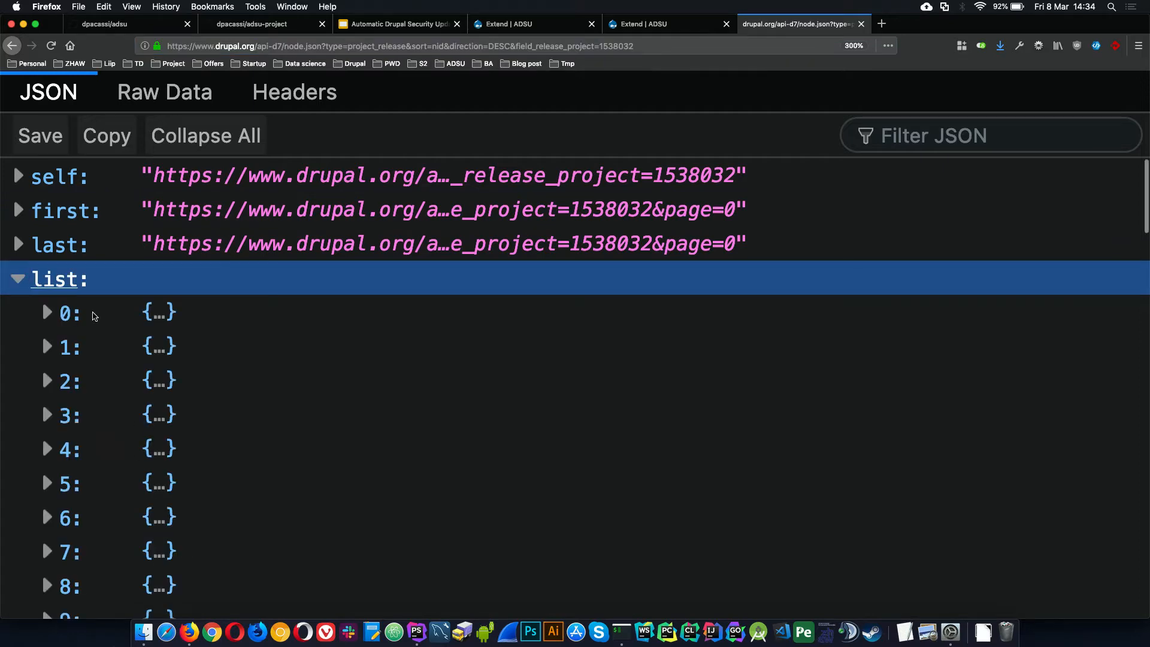
click(45, 313)
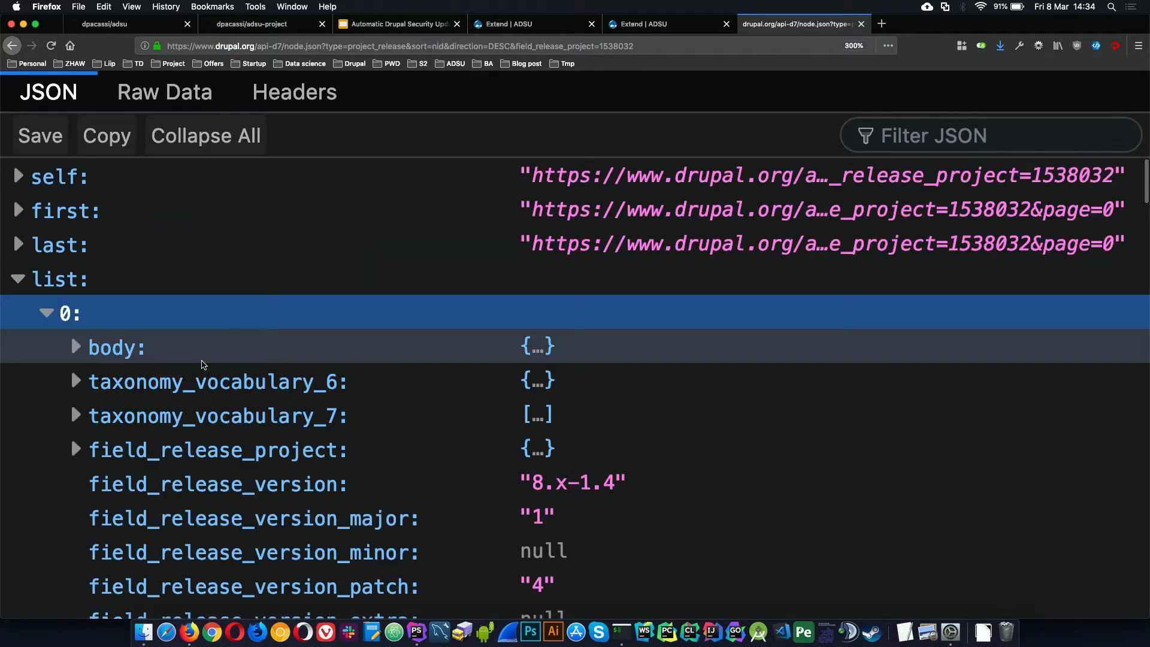
scroll(down, 3)
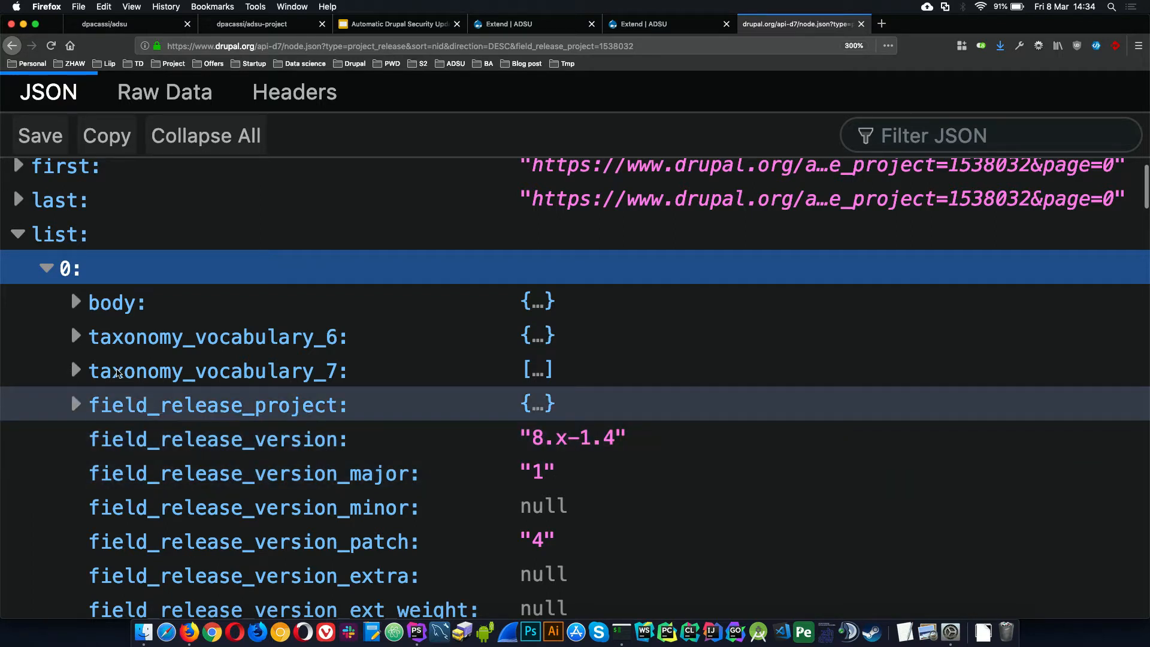
click(74, 370)
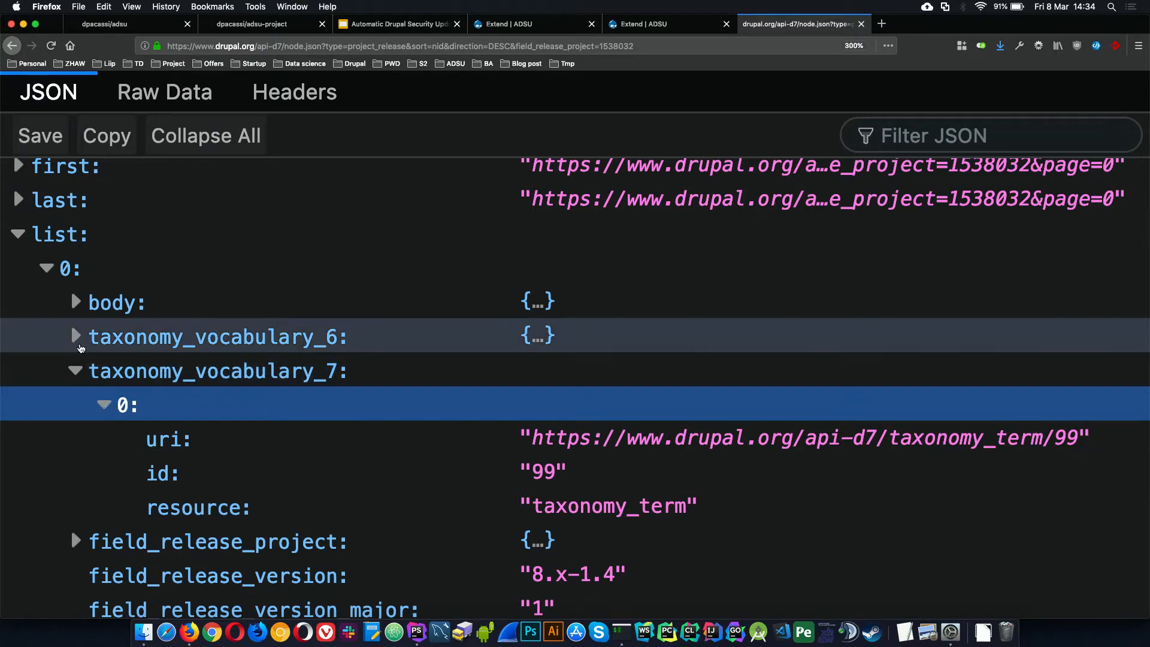
click(217, 336)
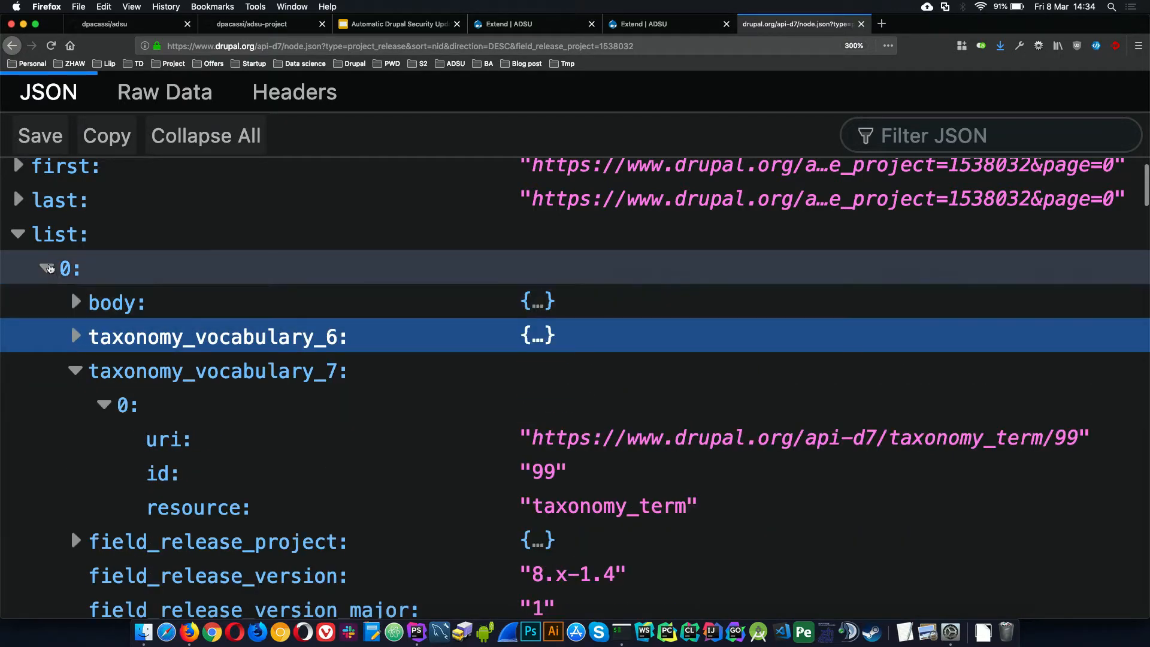
Step: Expand release entry 2 (version 8.x-1.3) with its taxonomy_vocabulary_6 and taxonomy_vocabulary_7 terms
click(45, 267)
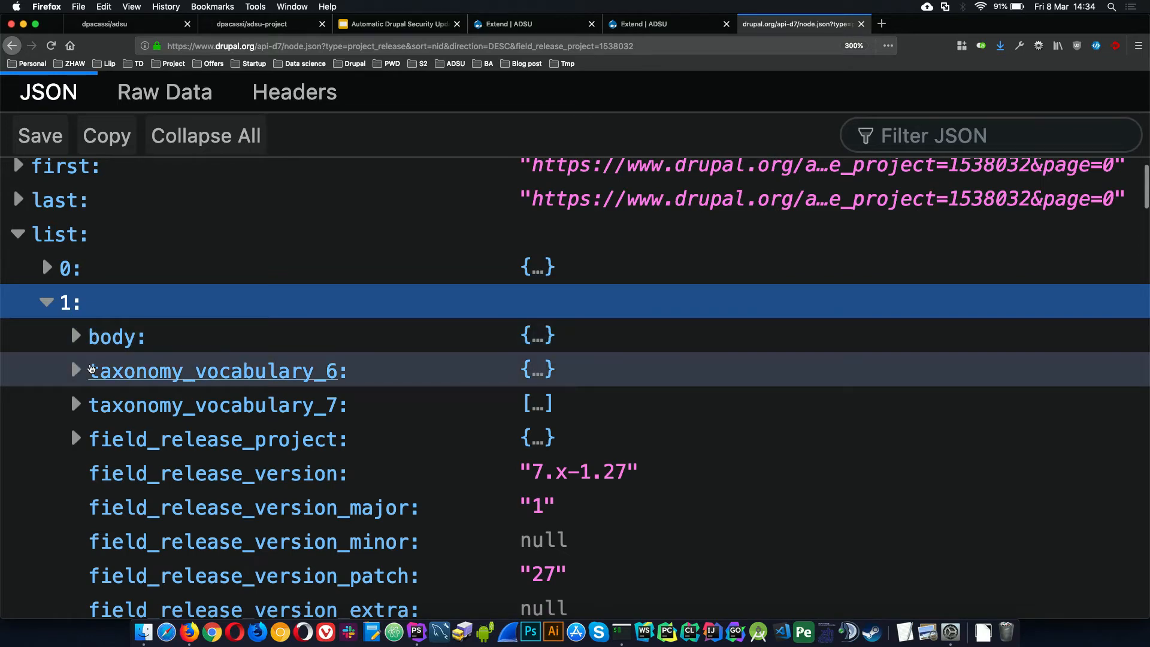
click(46, 302)
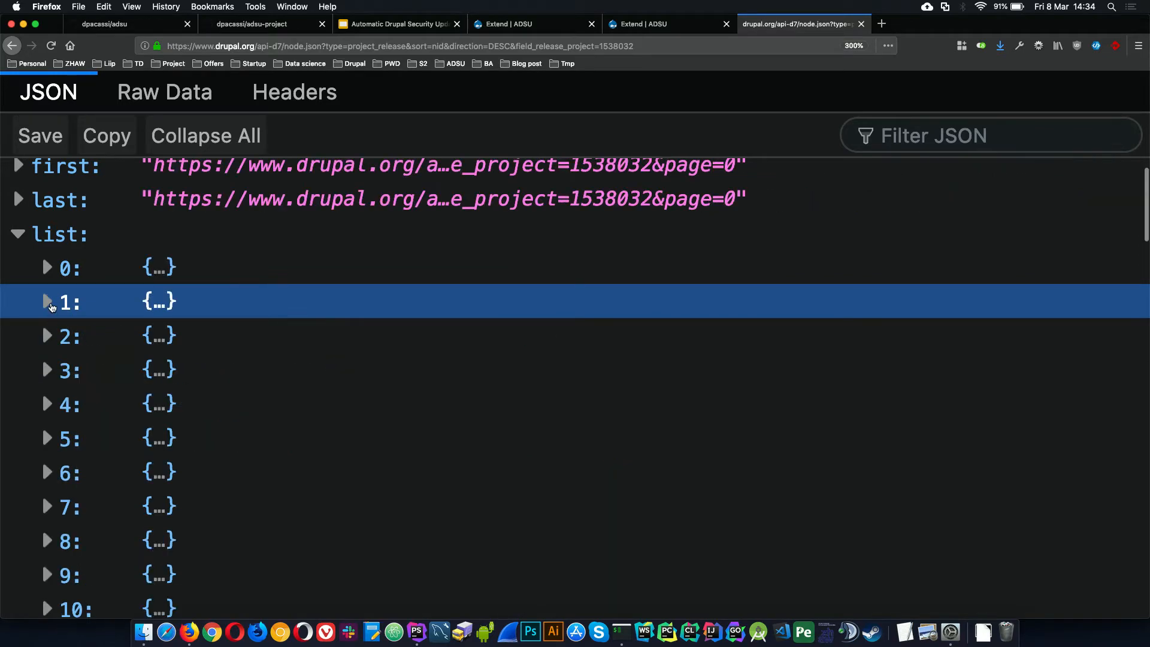
click(46, 335)
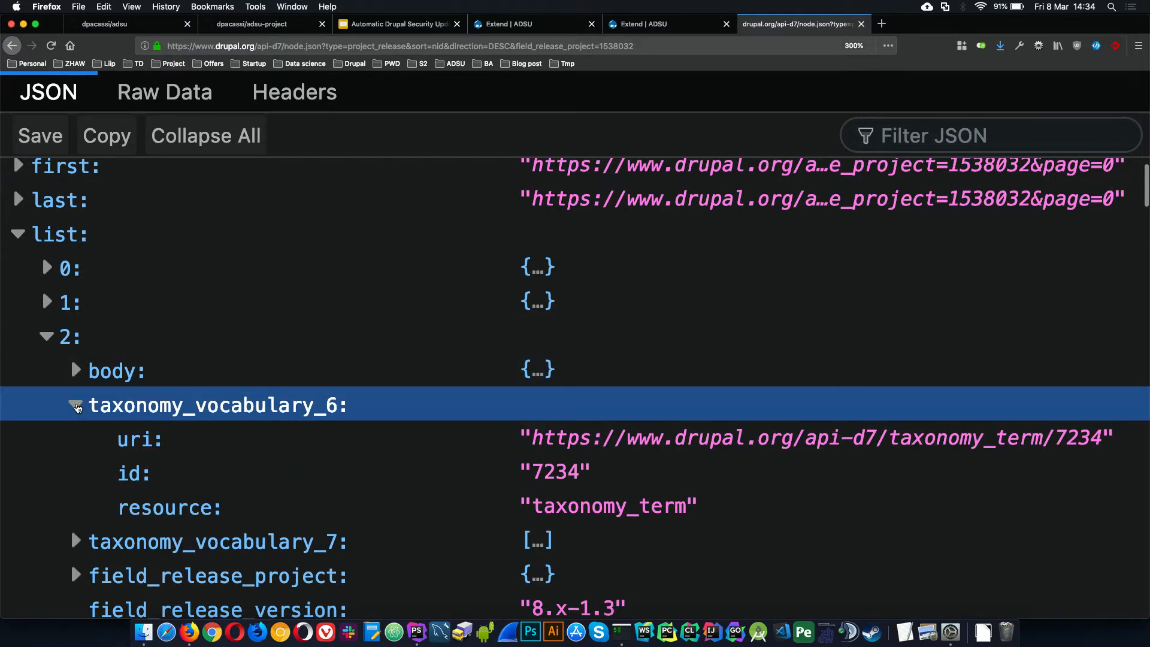
click(75, 542)
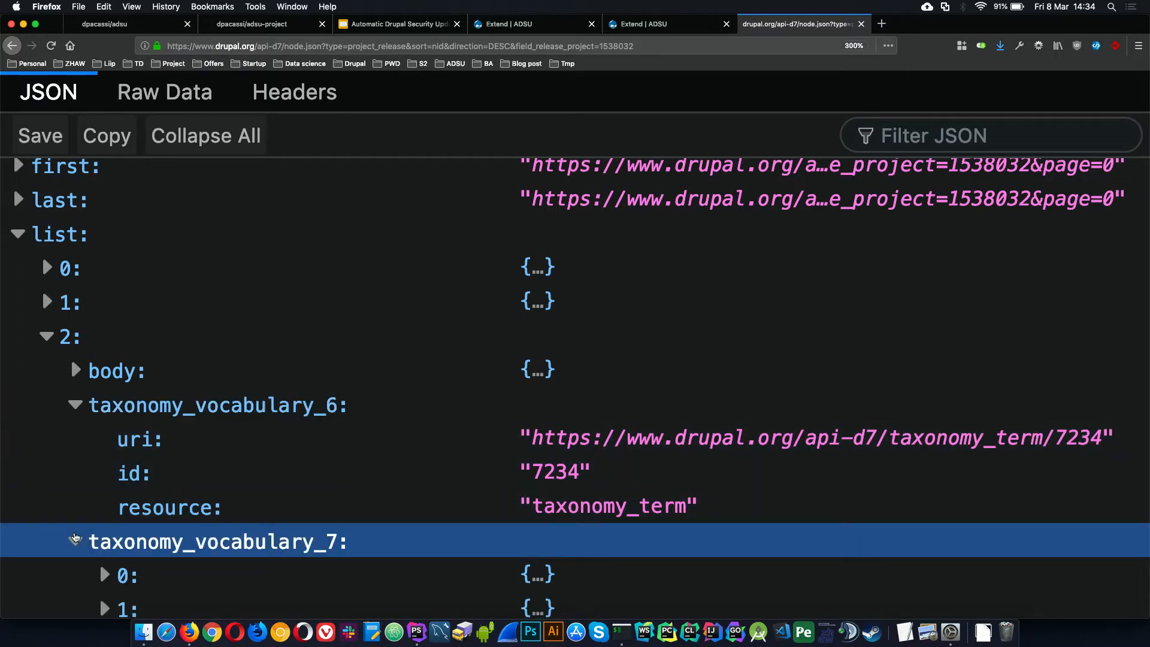
click(75, 405)
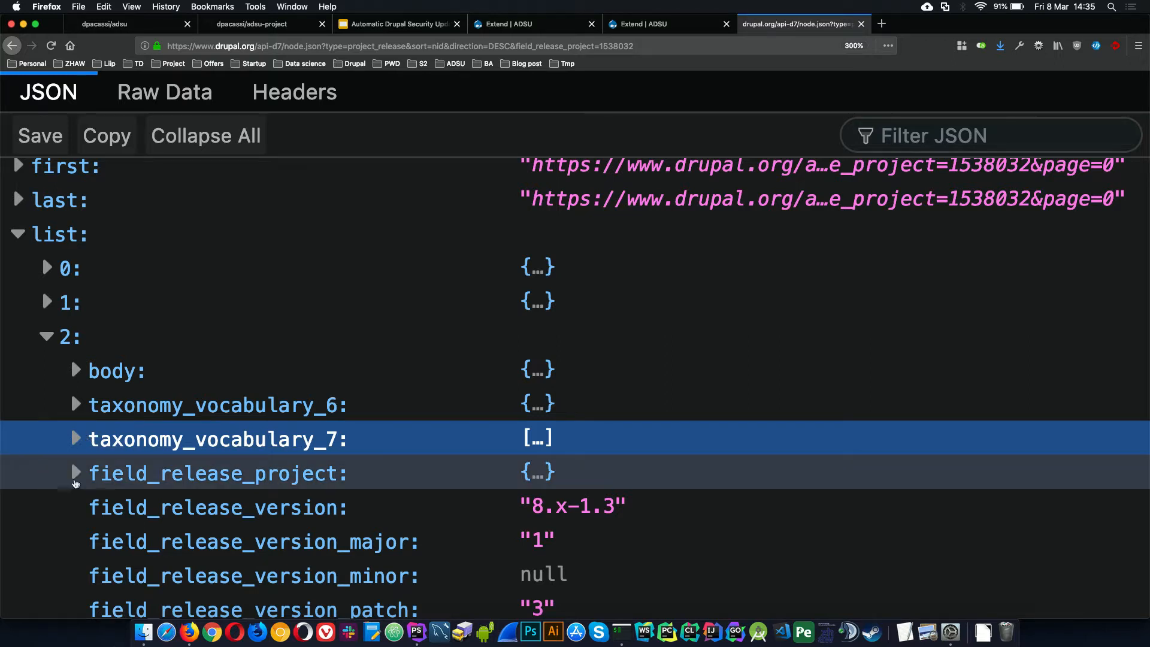
scroll(down, 3)
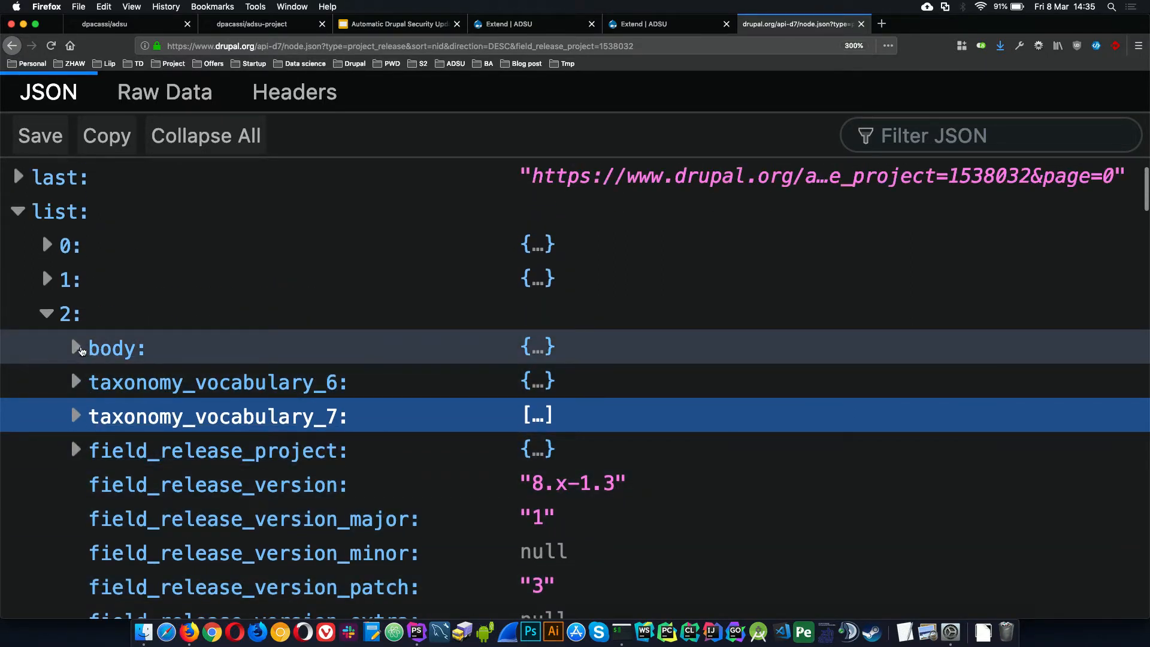
Step: Expand release entry 2's body to reveal the XSS security fix release notes
click(74, 348)
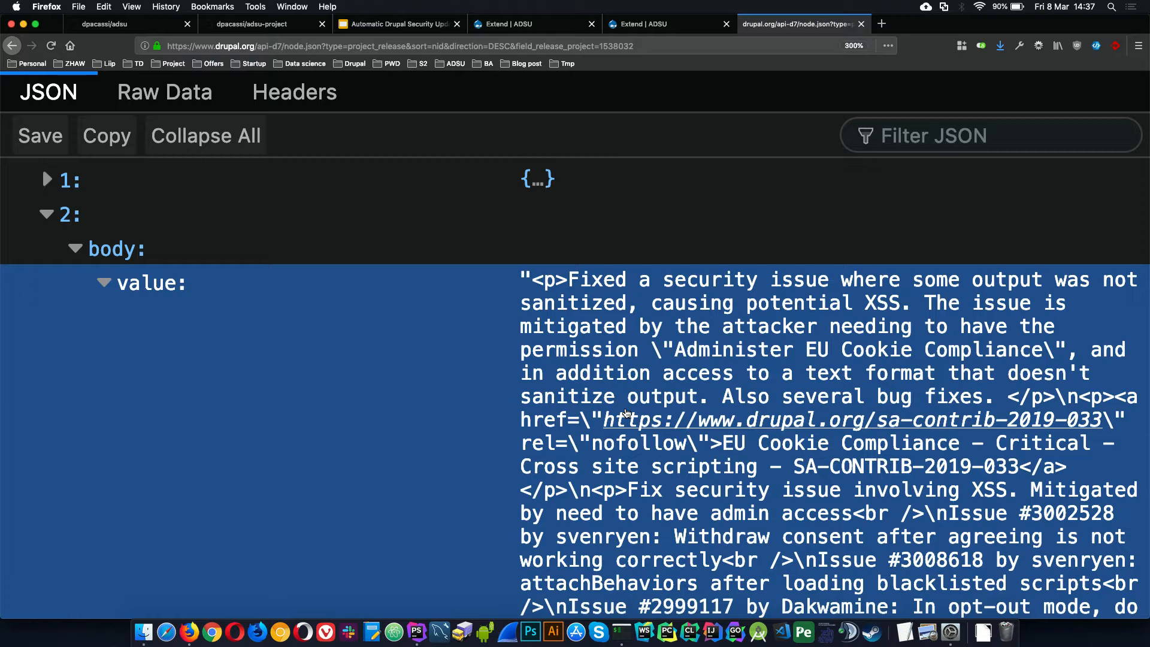
mouse_move(351, 631)
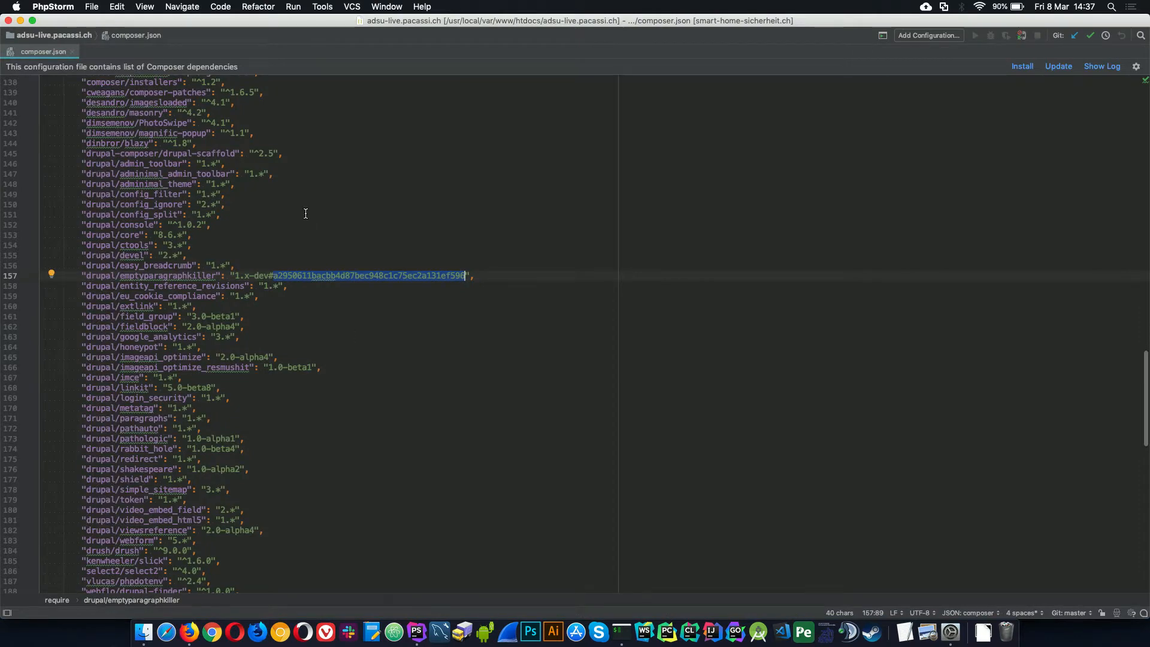
mouse_move(73, 7)
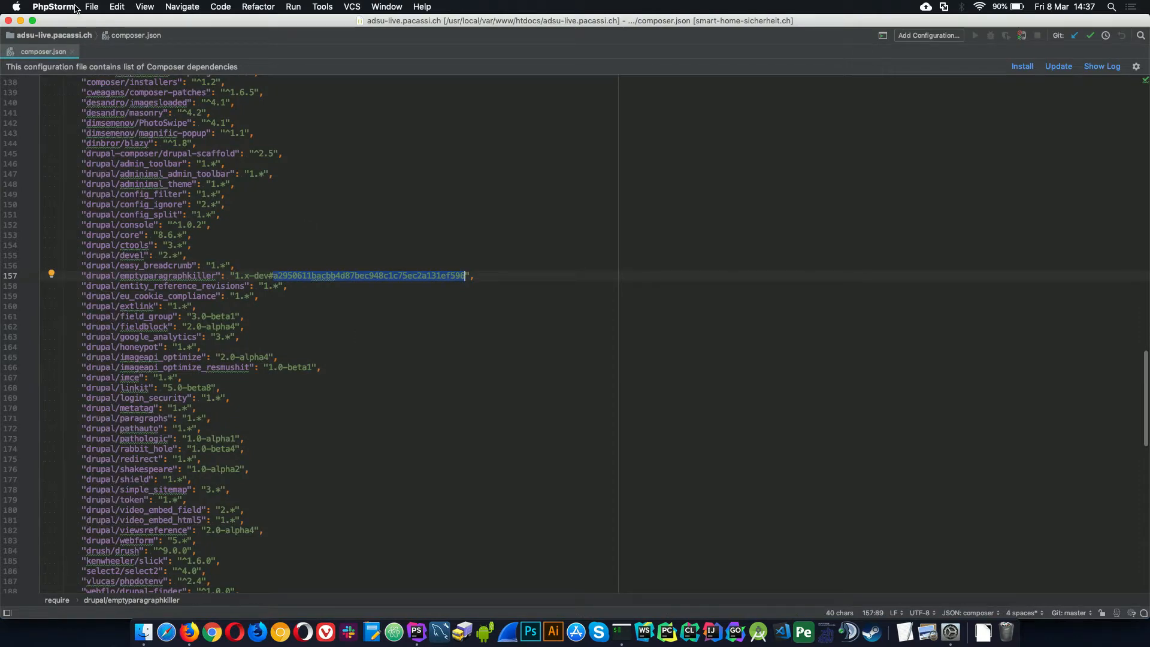
Step: Reopen the recent adsu project via File > Open Recent, restoring func.inc.php
click(92, 7)
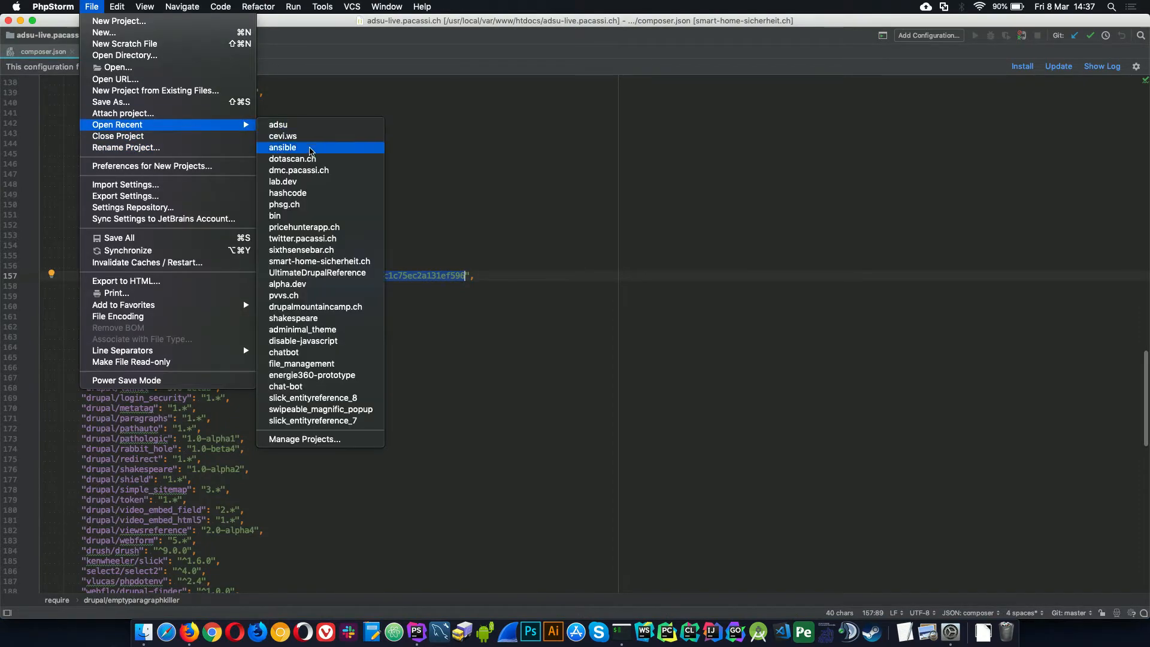
mouse_move(277, 124)
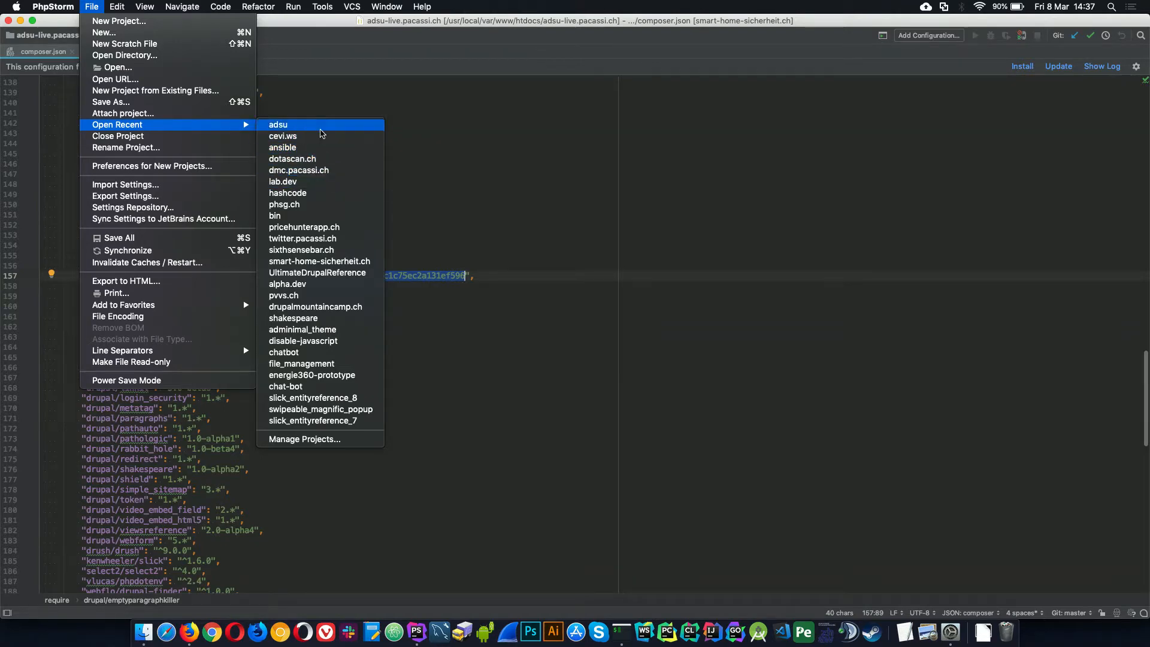
click(277, 125)
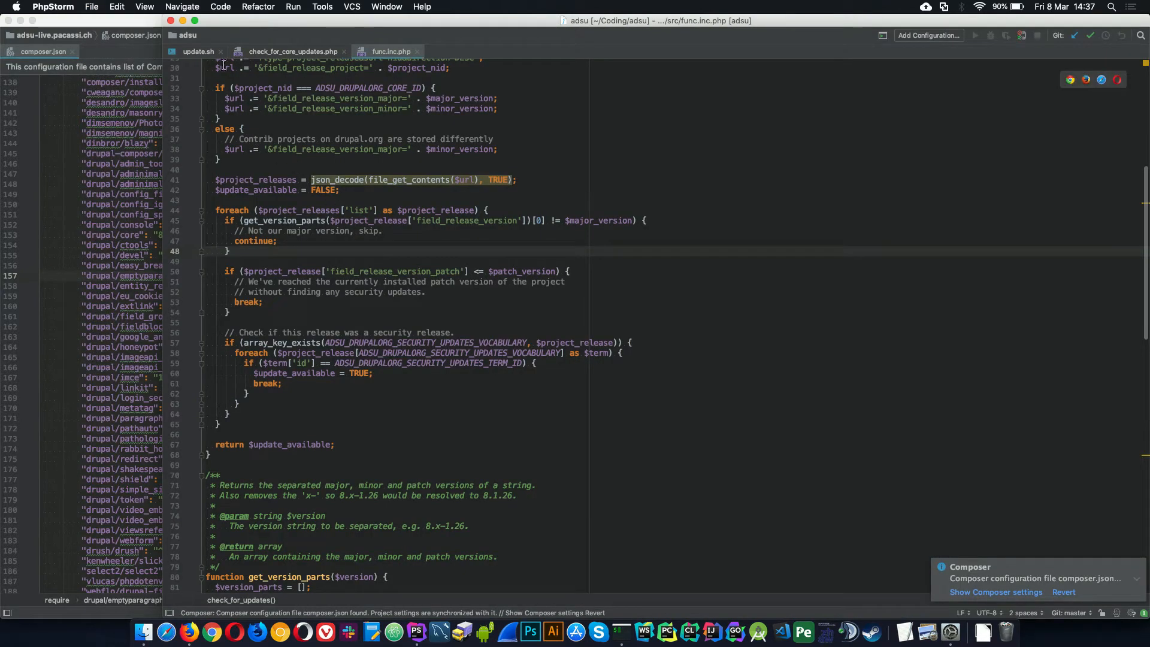
Step: Show update.sh's '# Let's run our tests / # TODO: WIP' lines, then the closing Questions slide
click(195, 51)
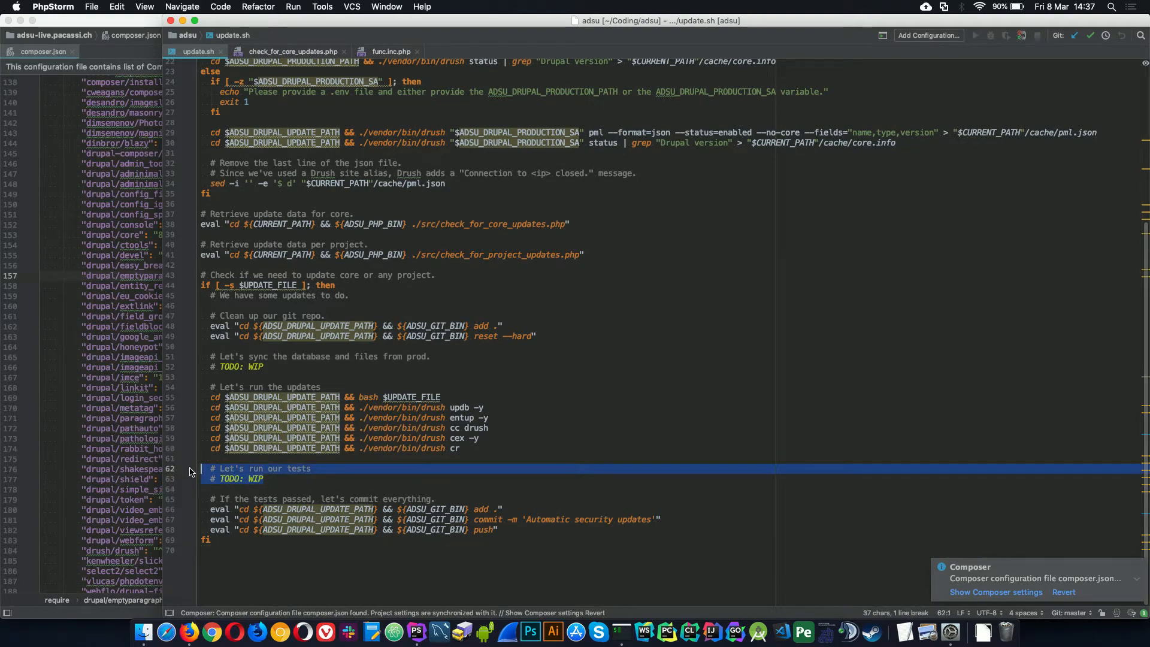
mouse_move(235, 478)
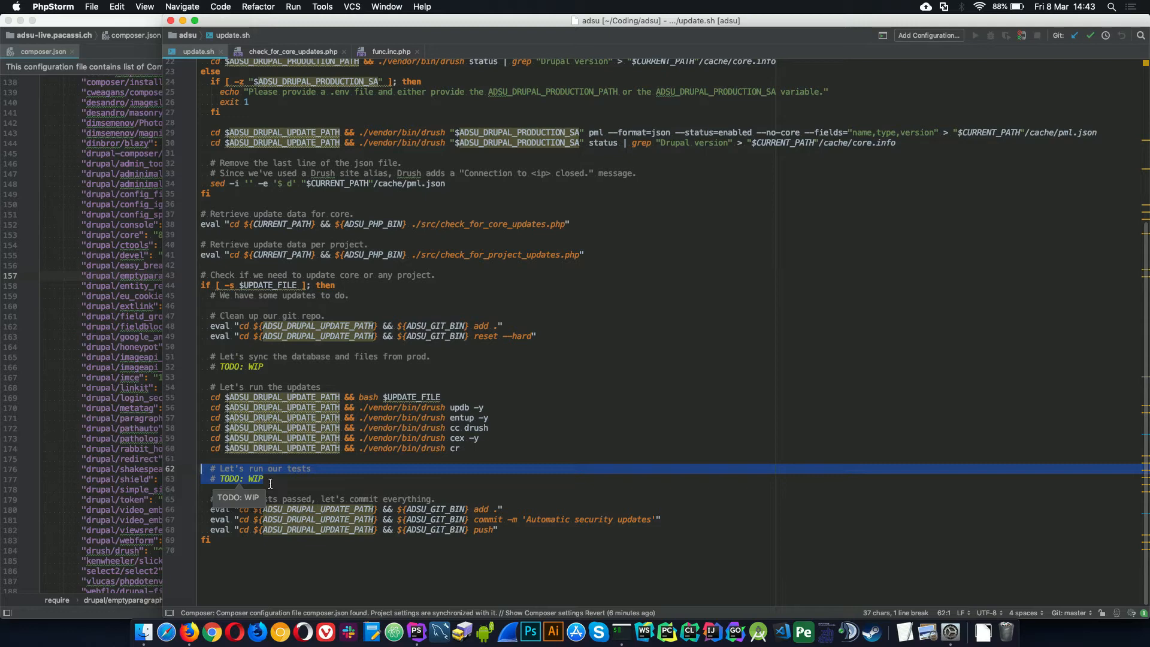
mouse_move(203, 618)
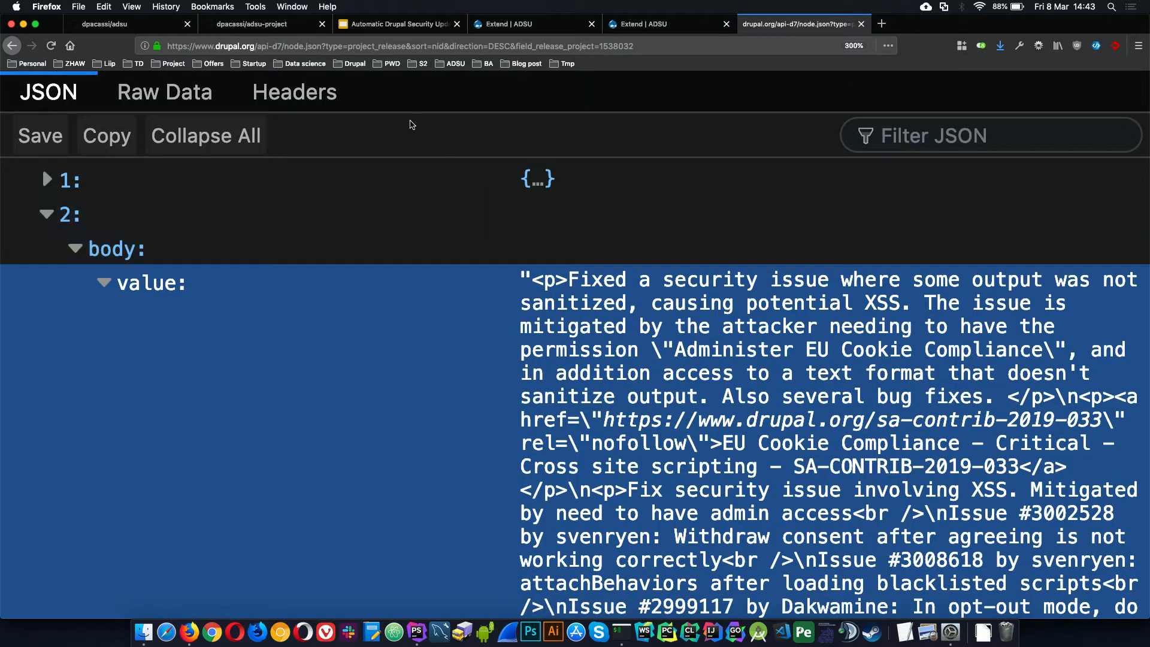
click(397, 24)
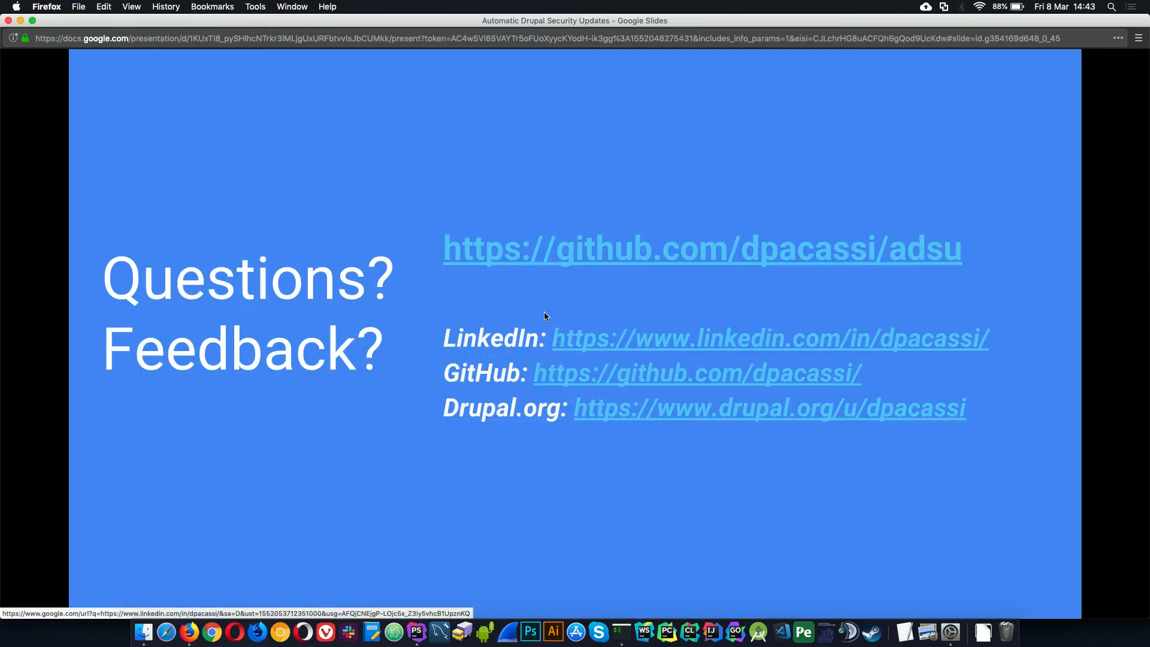